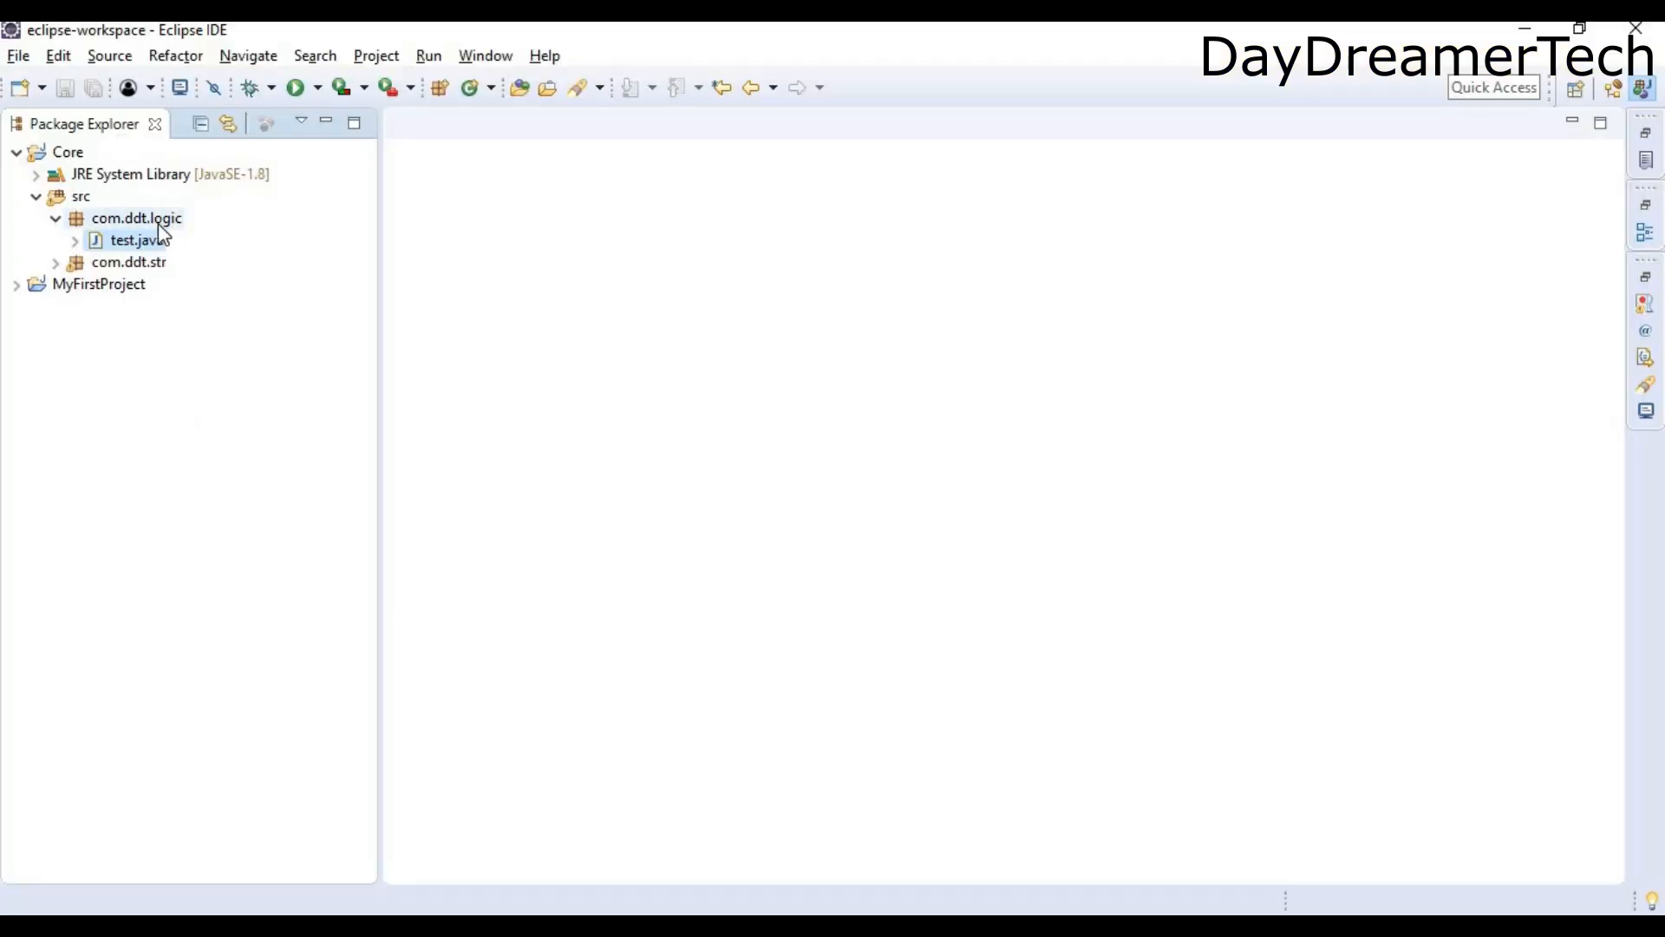
Step: Create a new Java class StringToInt in the com.ddt.logic package
{"action": "right_click", "coordinate": [136, 217]}
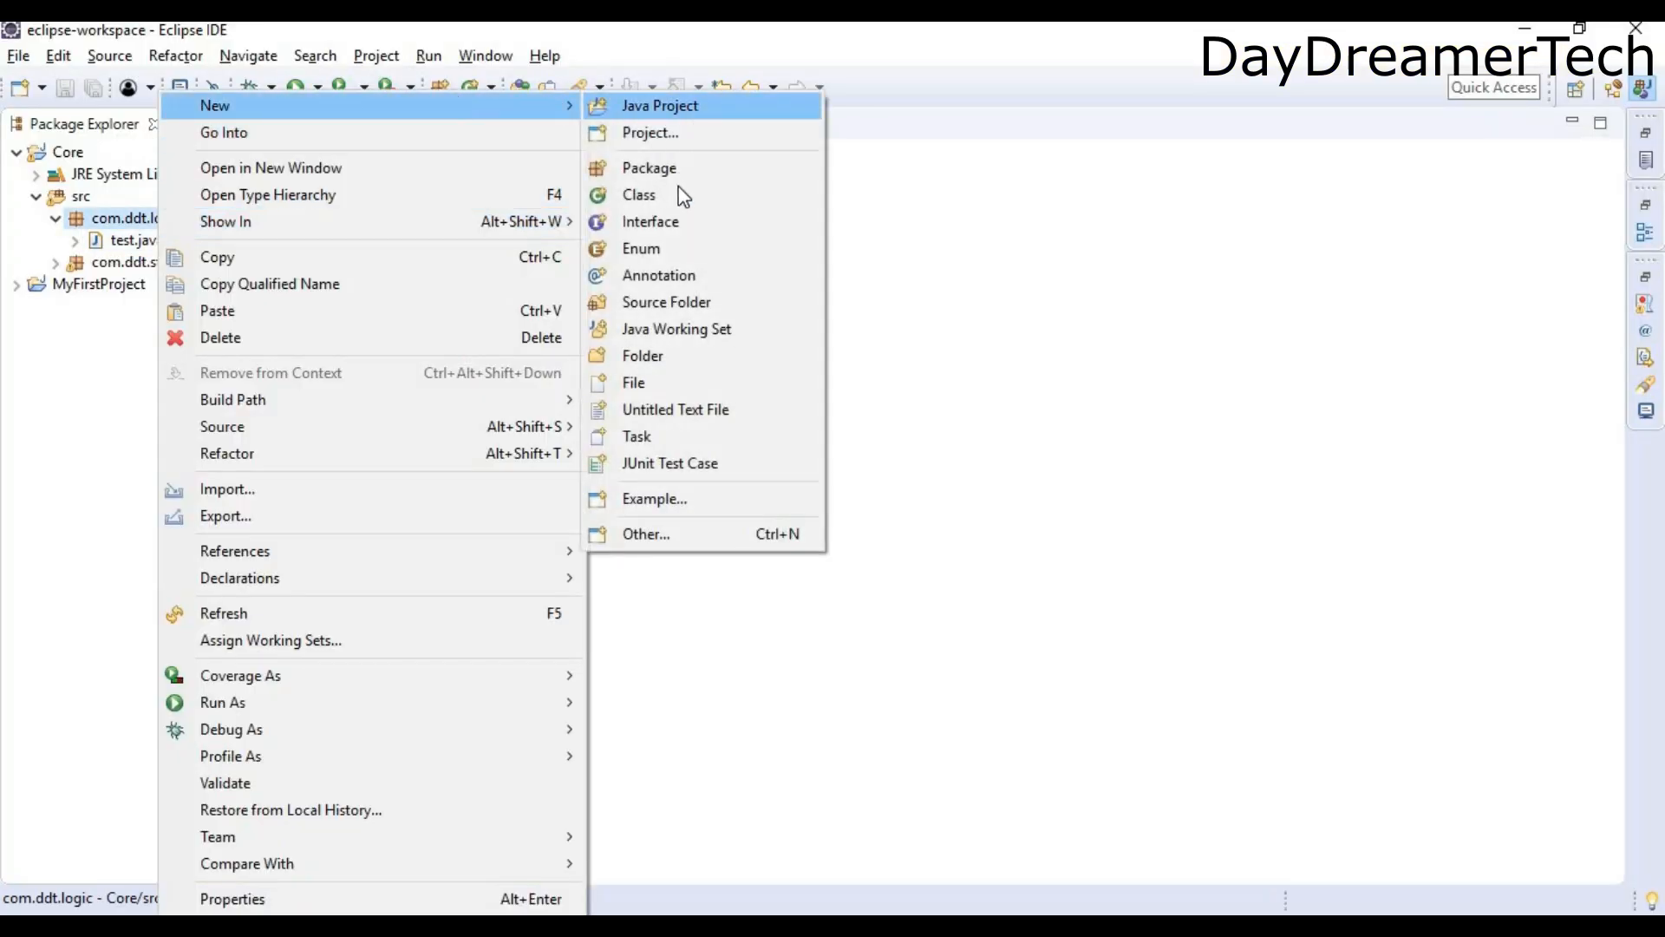
{"action": "left_click", "coordinate": [638, 195]}
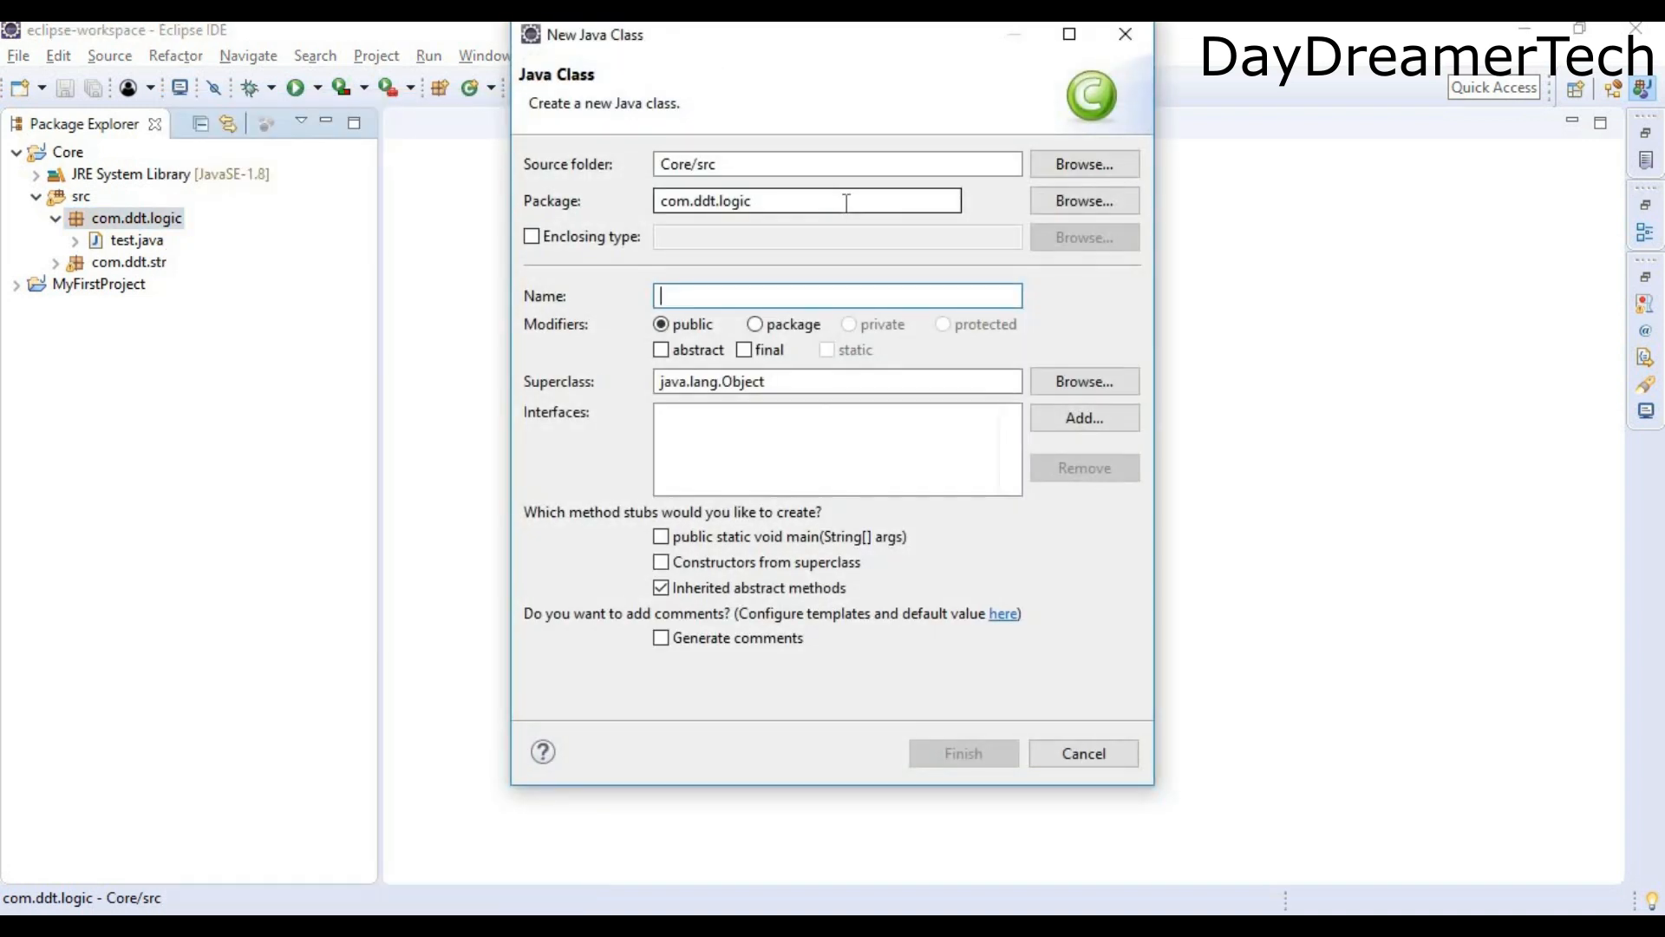
{"action": "type", "text": "String"}
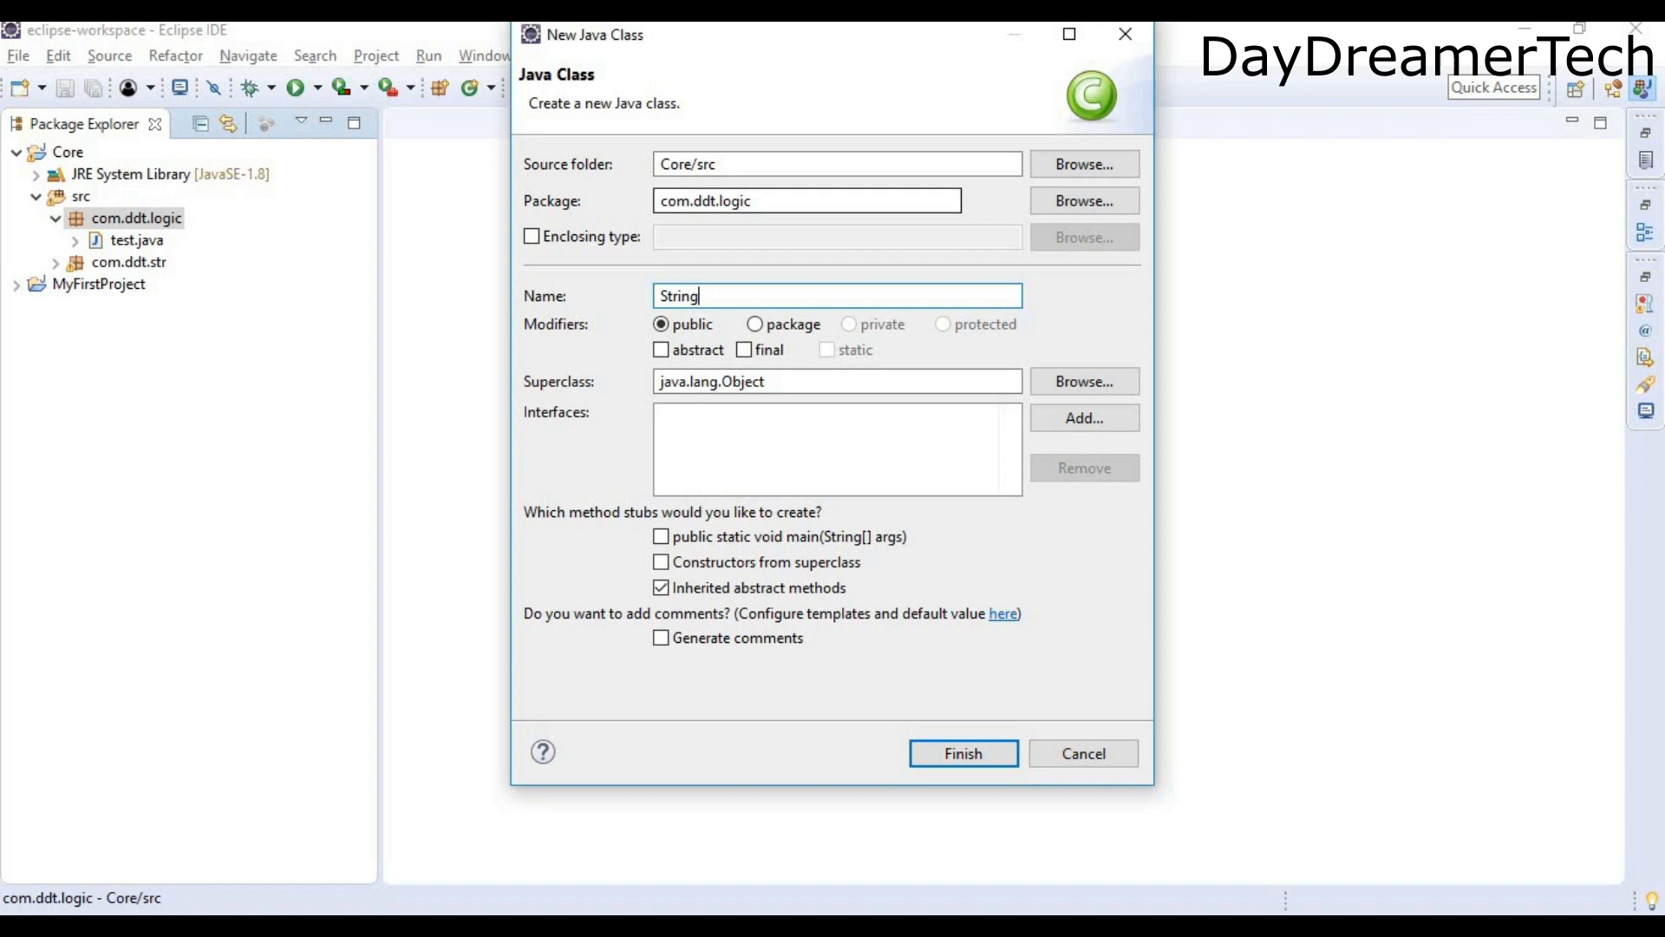
{"action": "type", "text": "ToInt"}
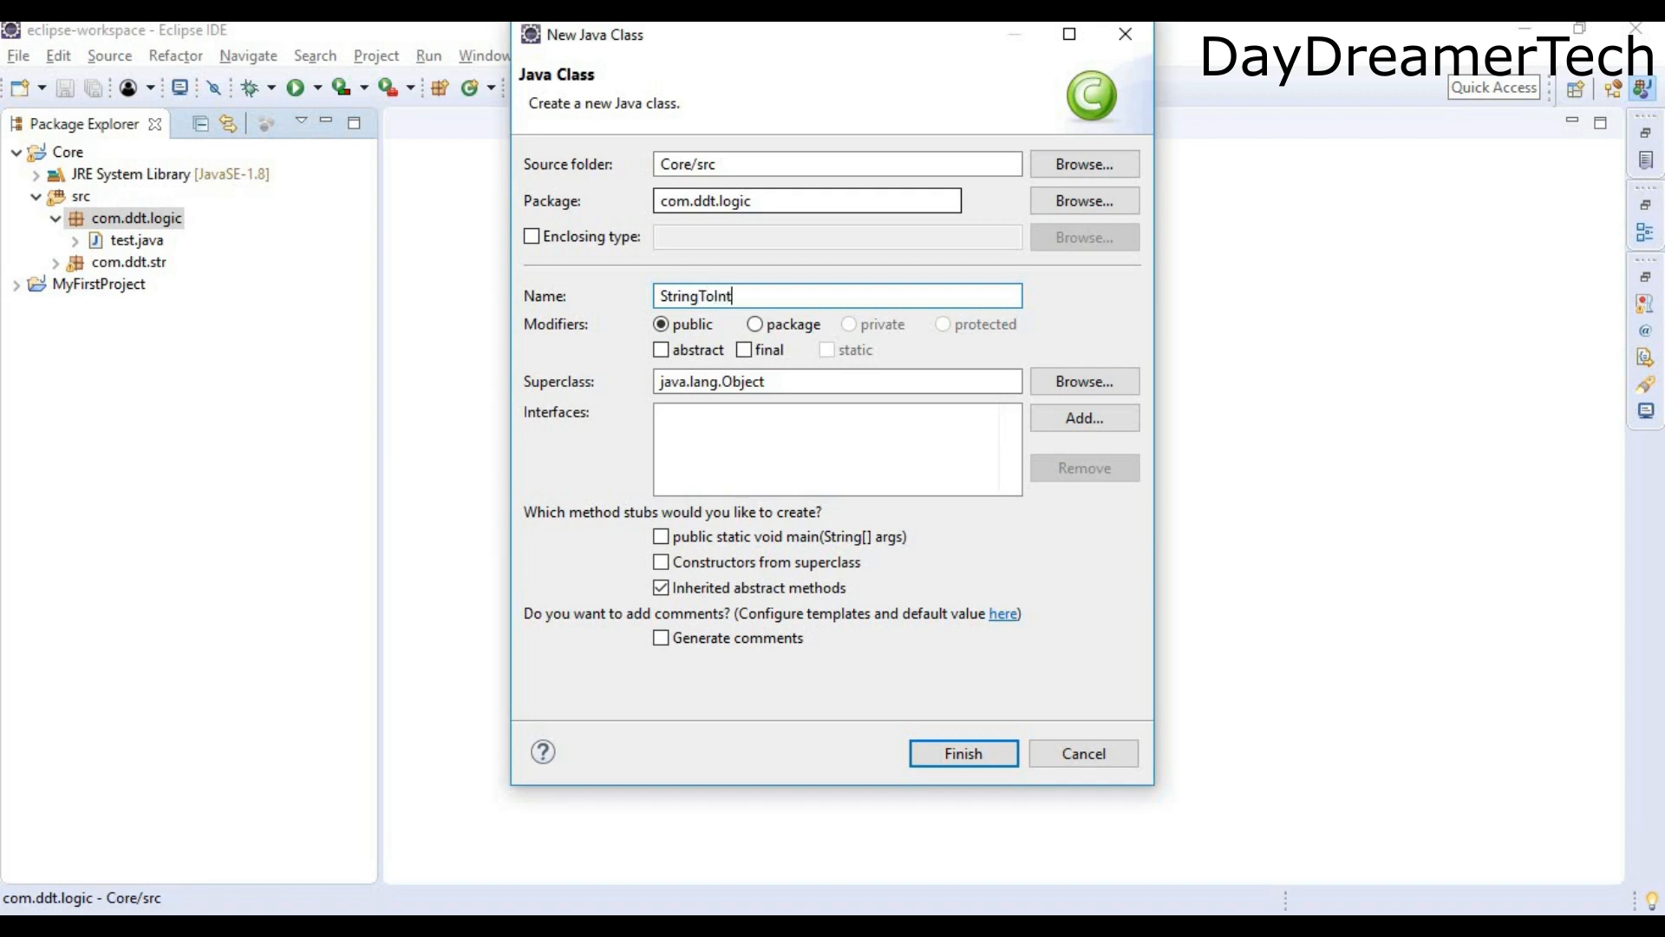
{"action": "left_click", "coordinate": [961, 753]}
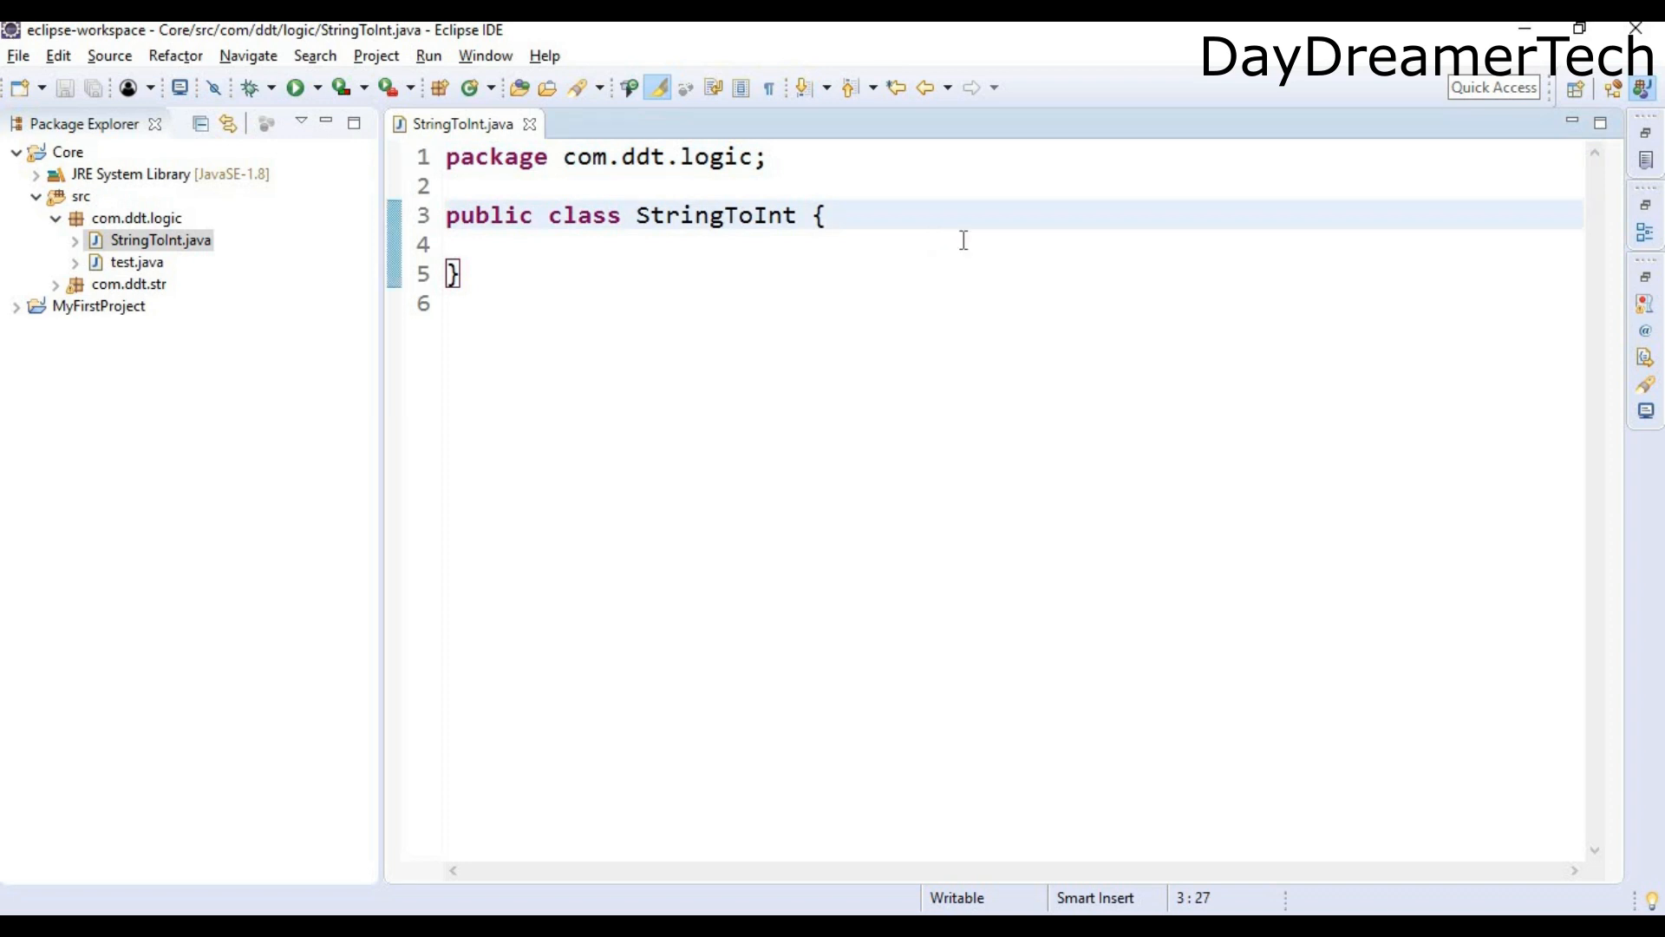
Step: Add a main method declaring String s="535678"; in StringToInt
{"action": "type", "text": "main(String[] args) {"}
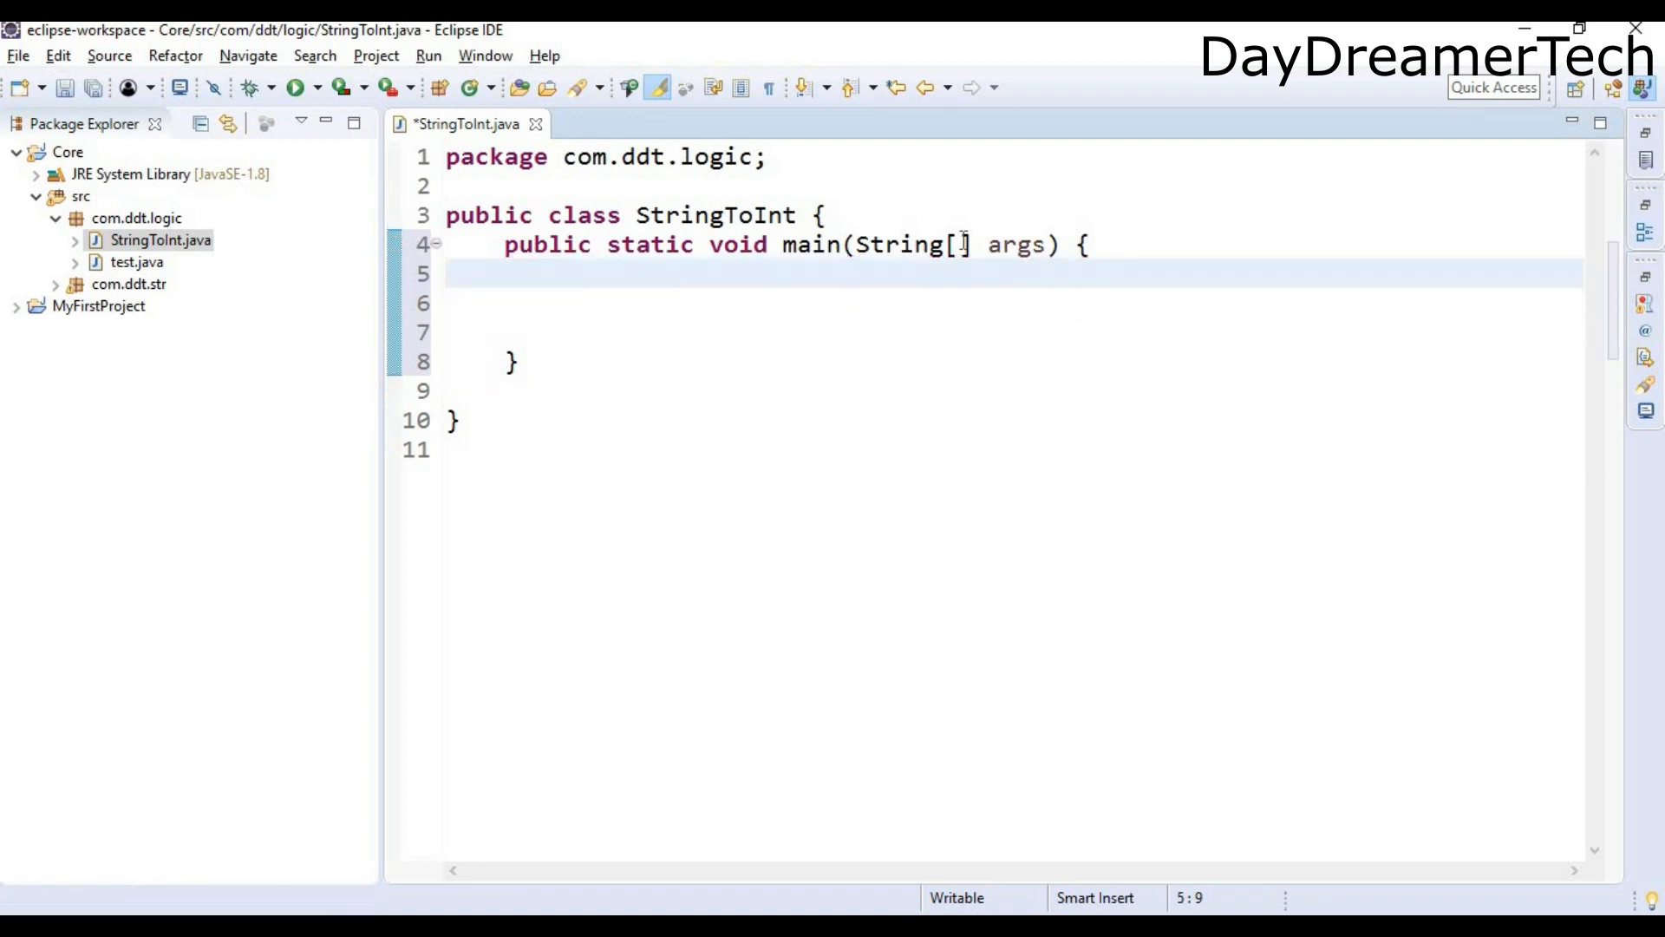
{"action": "type", "text": "Strinng"}
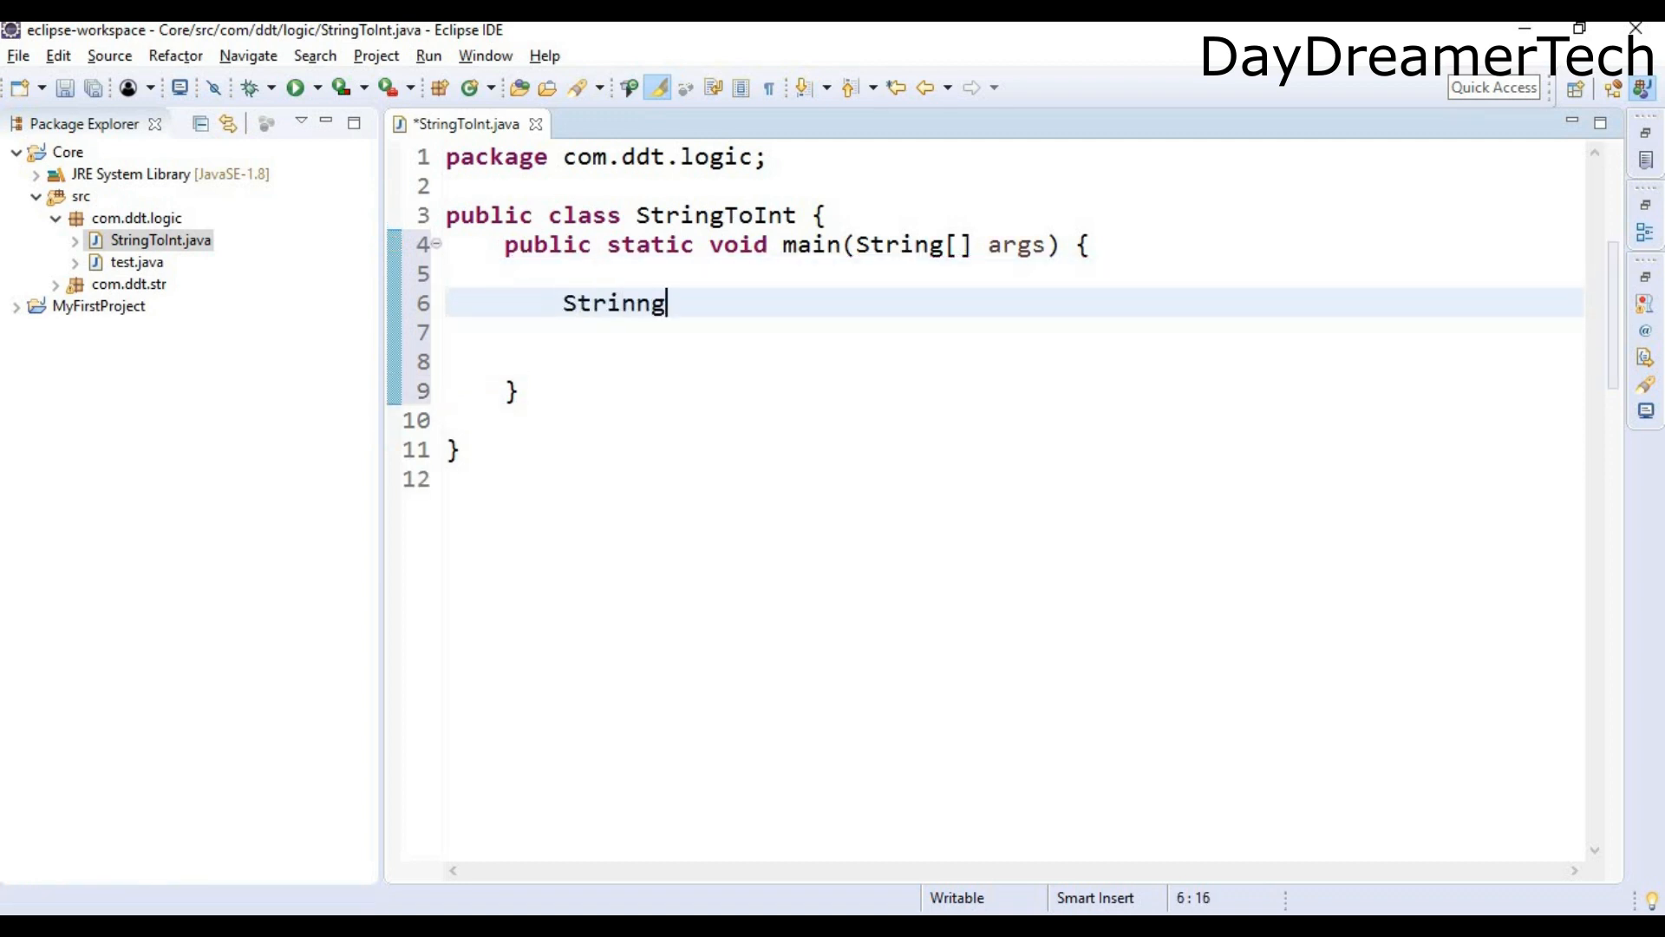
{"action": "key", "text": "BackSpace"}
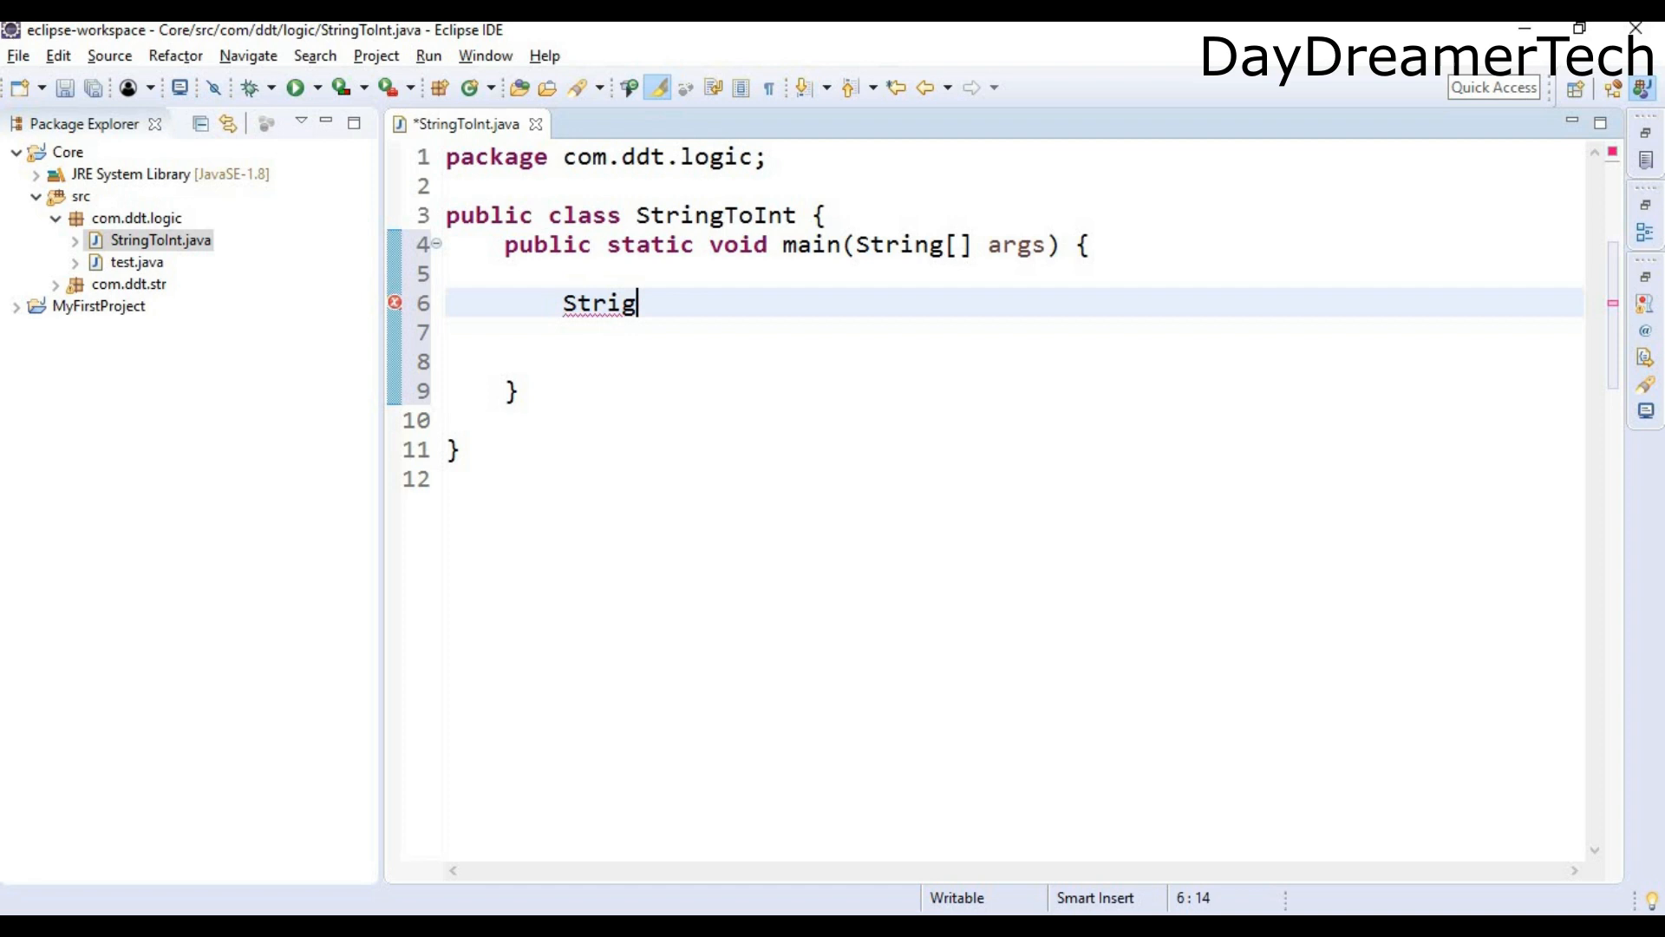
{"action": "type", "text": "n"}
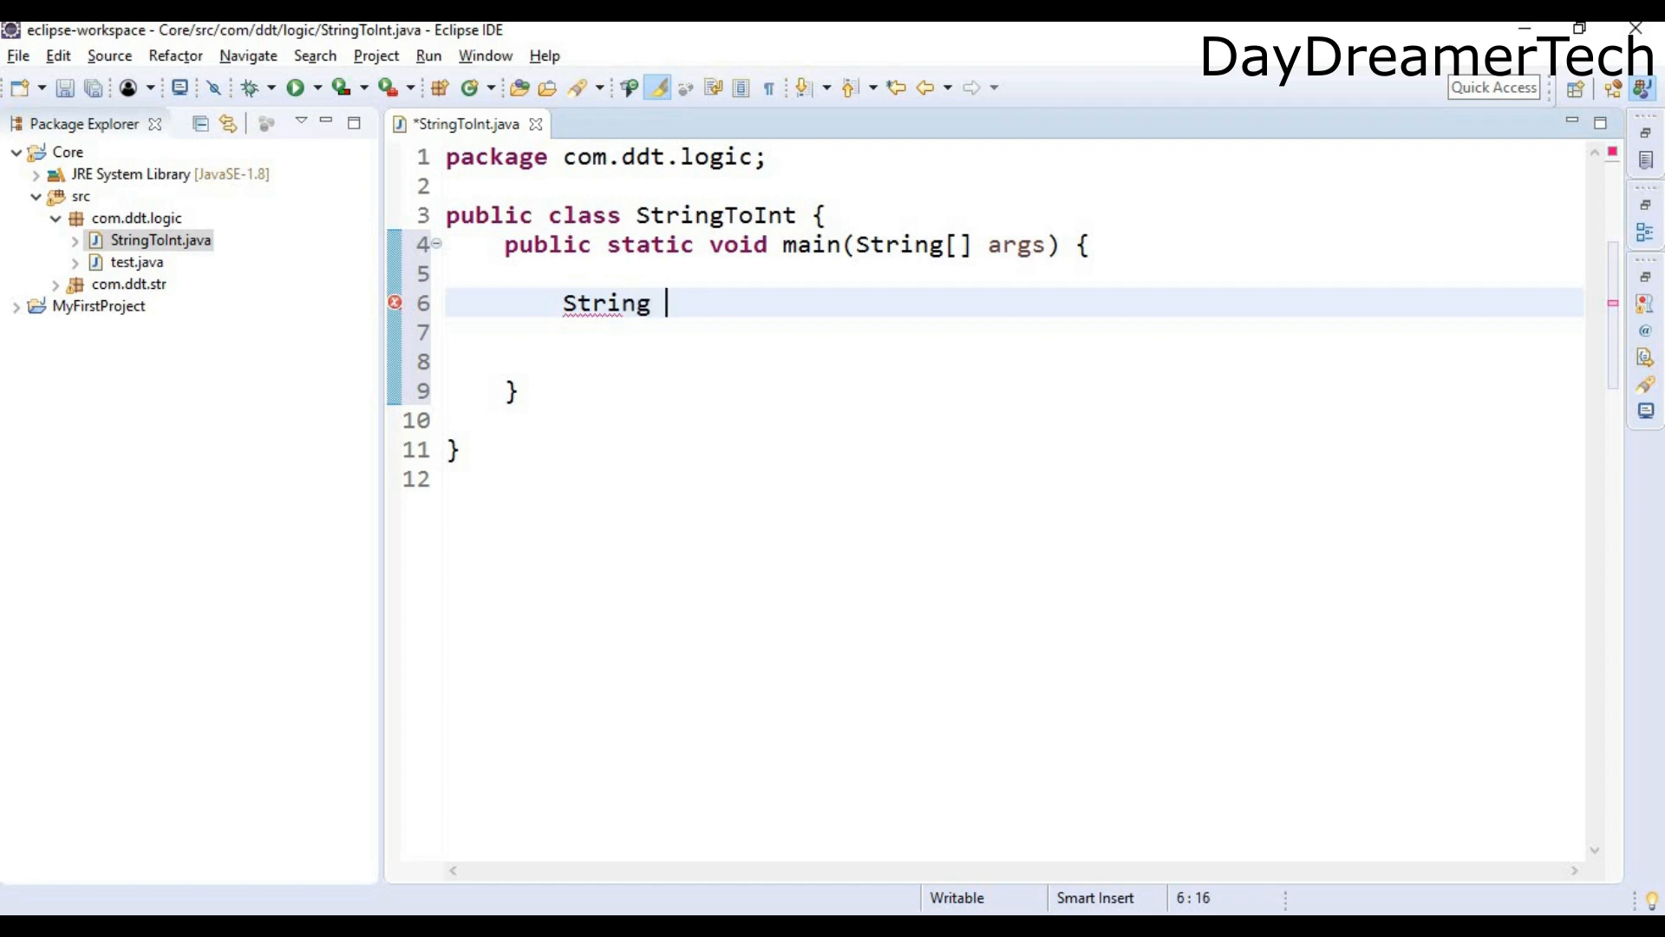
{"action": "type", "text": "s="}
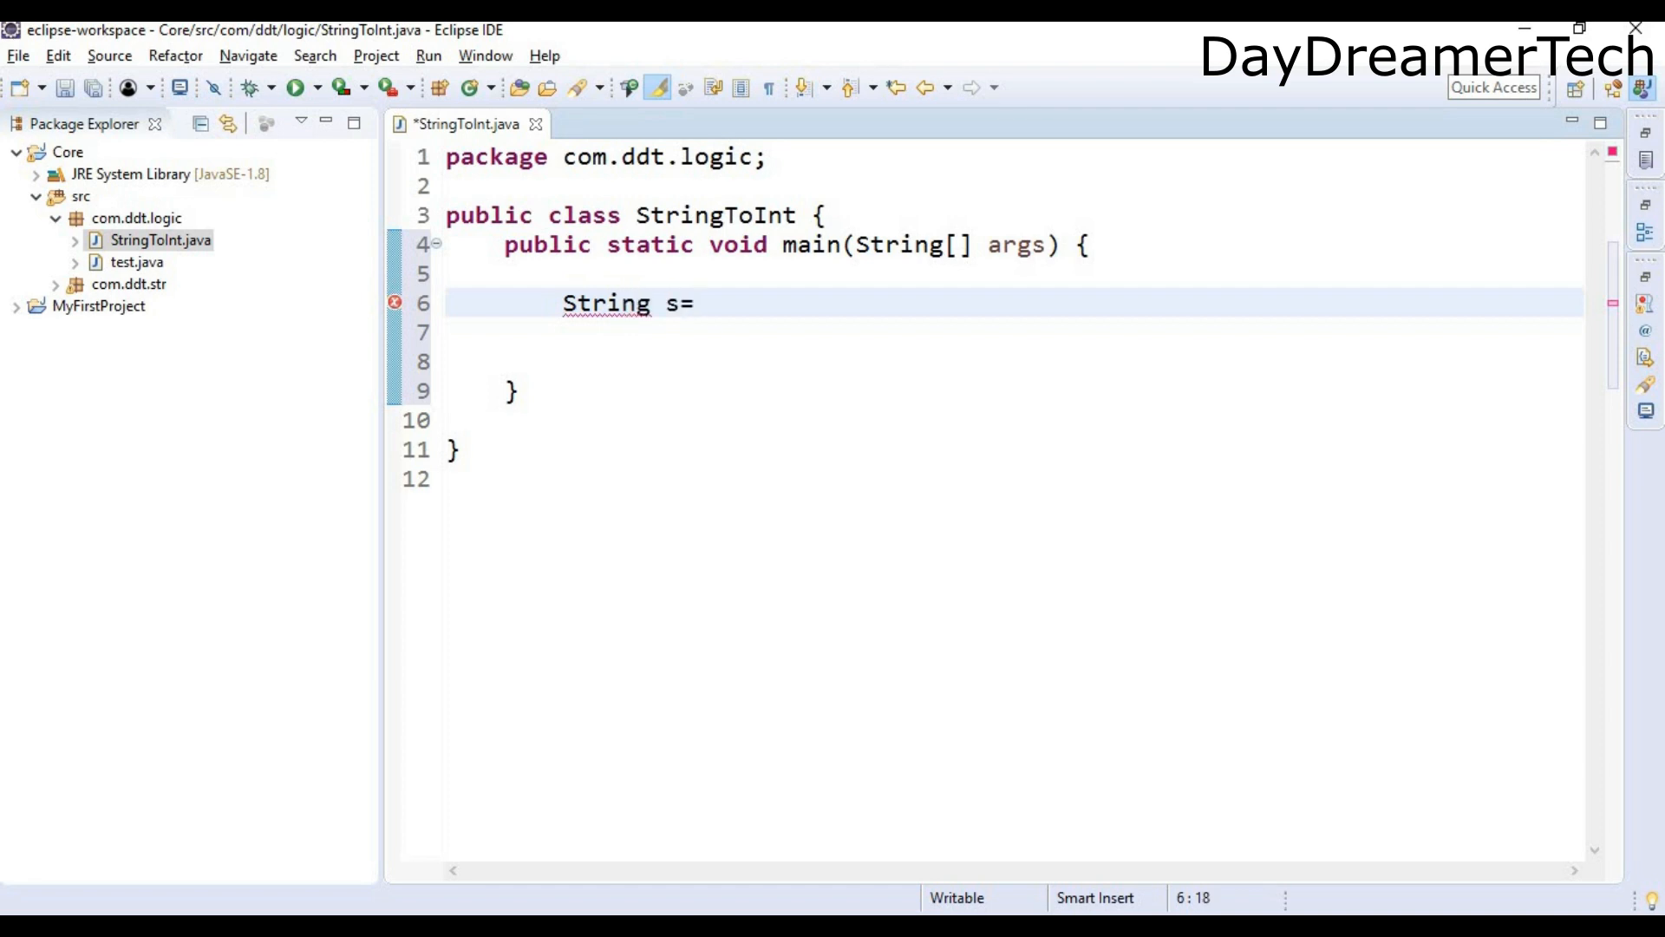
{"action": "type", "text": "\"5\""}
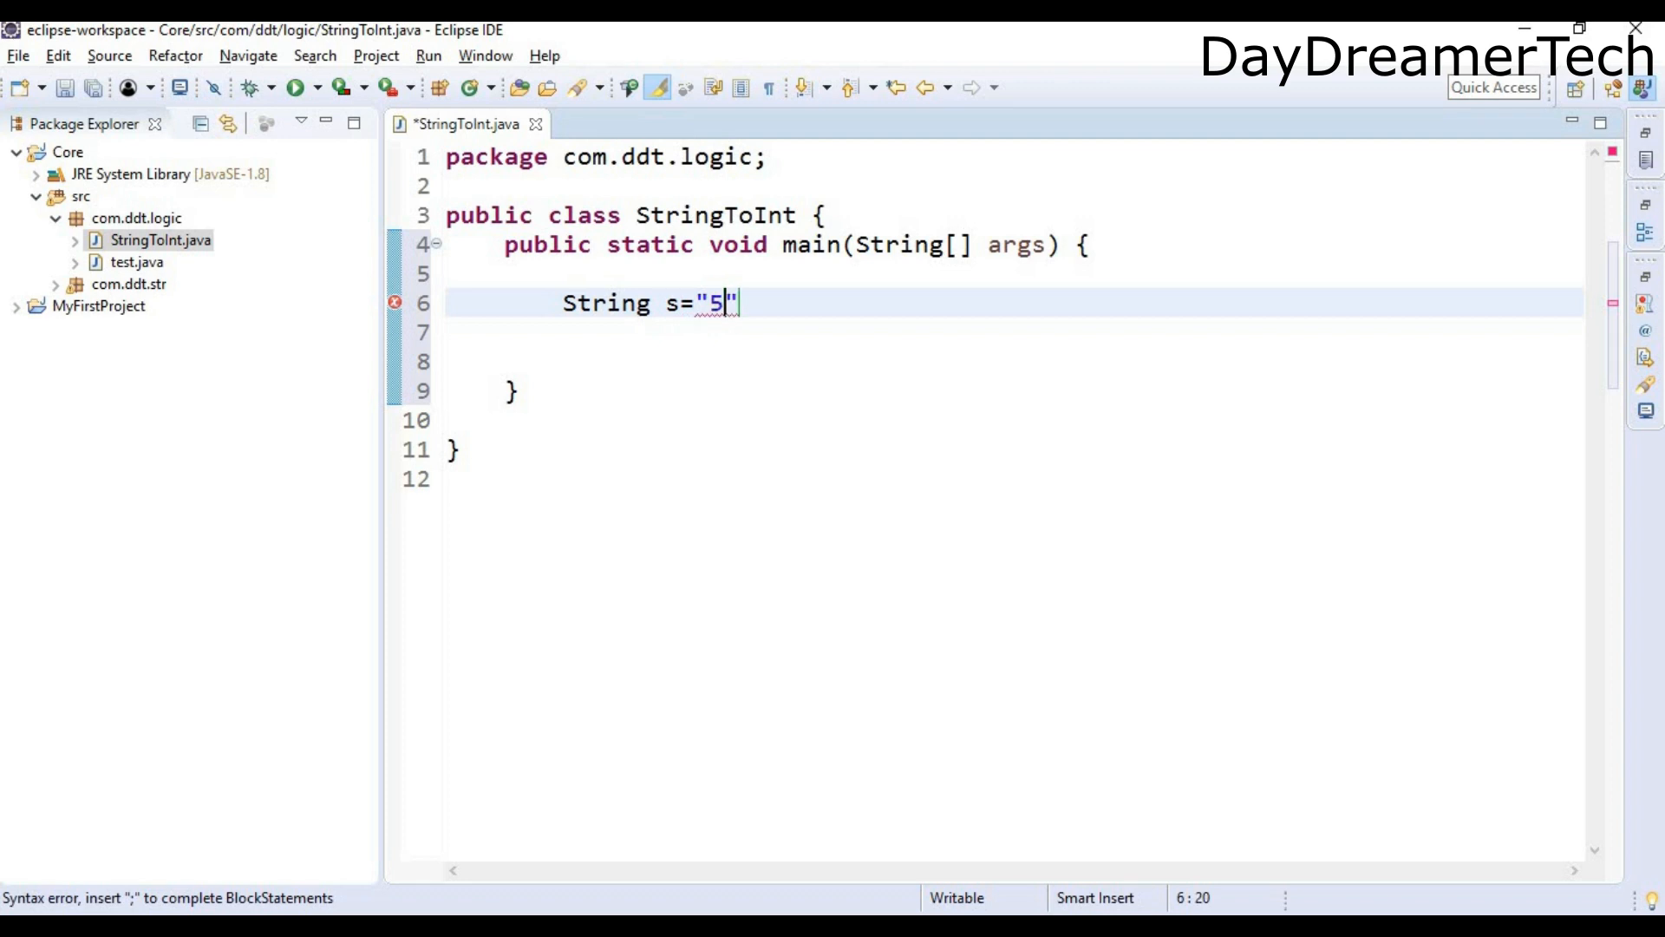
{"action": "type", "text": "3"}
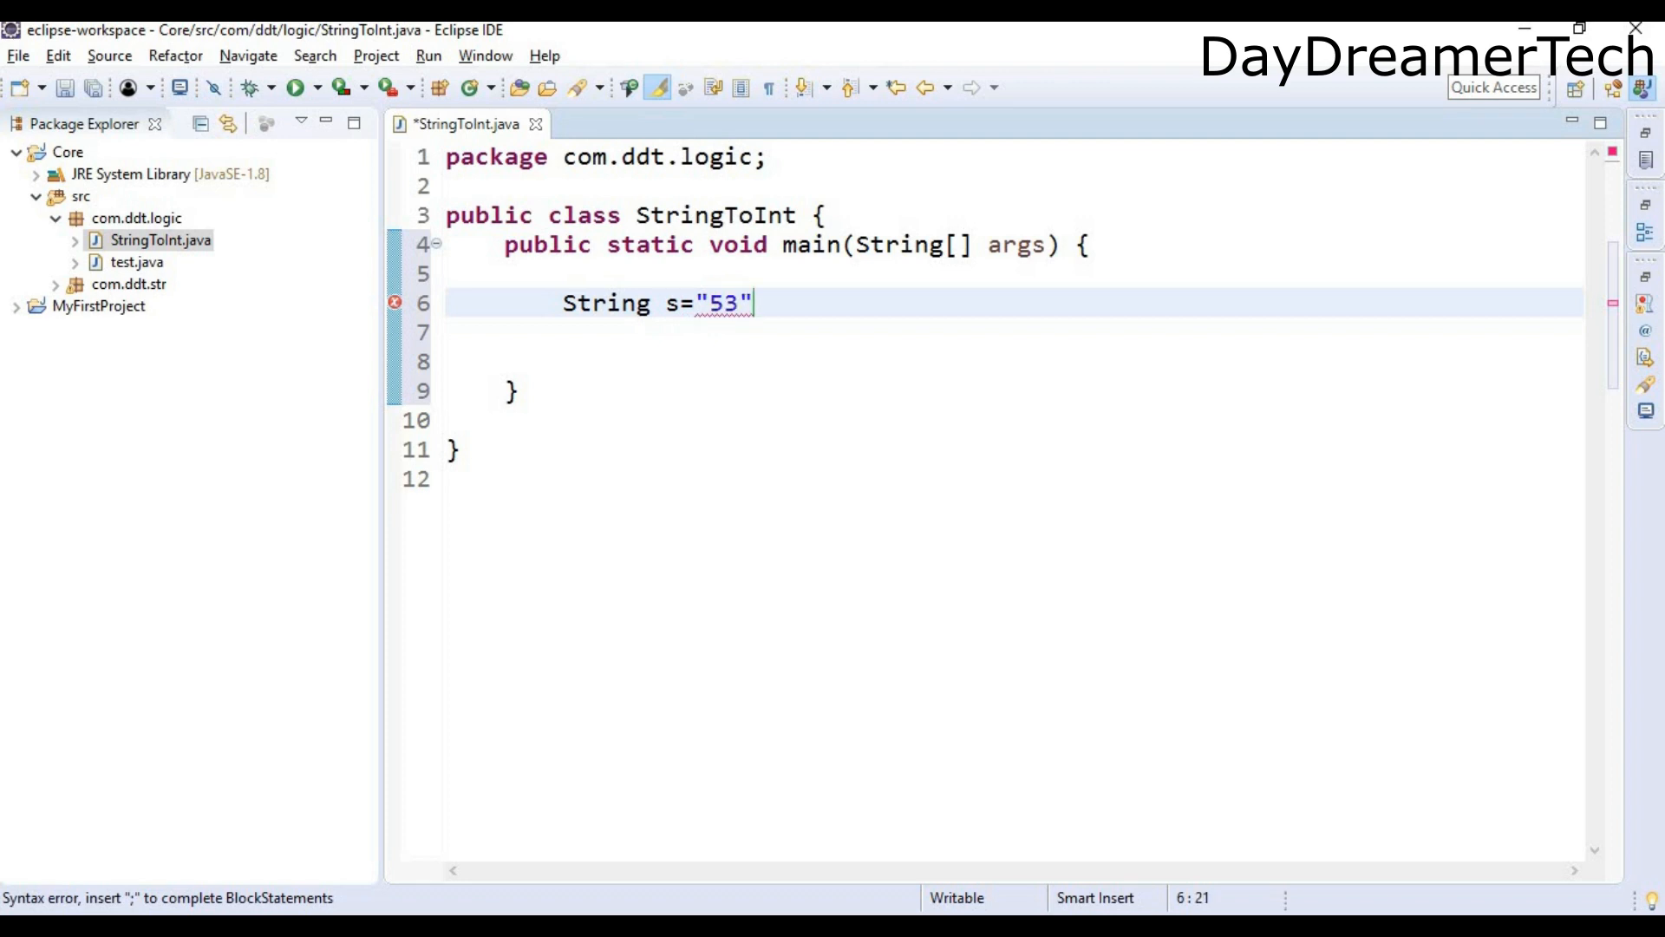
{"action": "type", "text": "5678"}
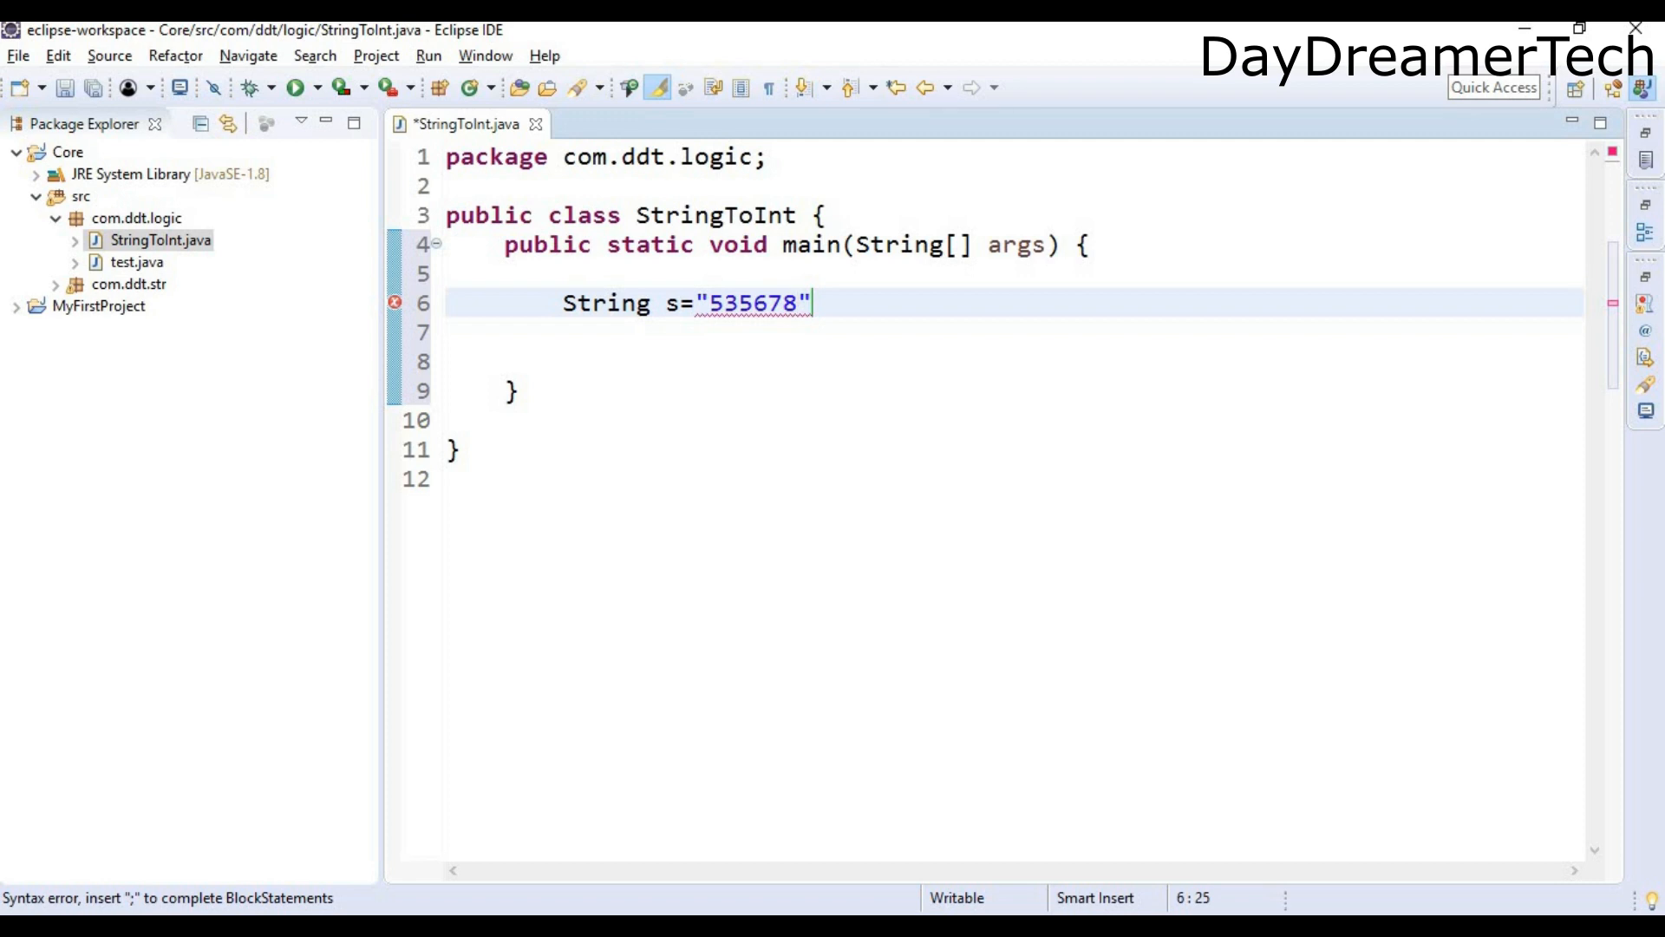
{"action": "type", "text": ";"}
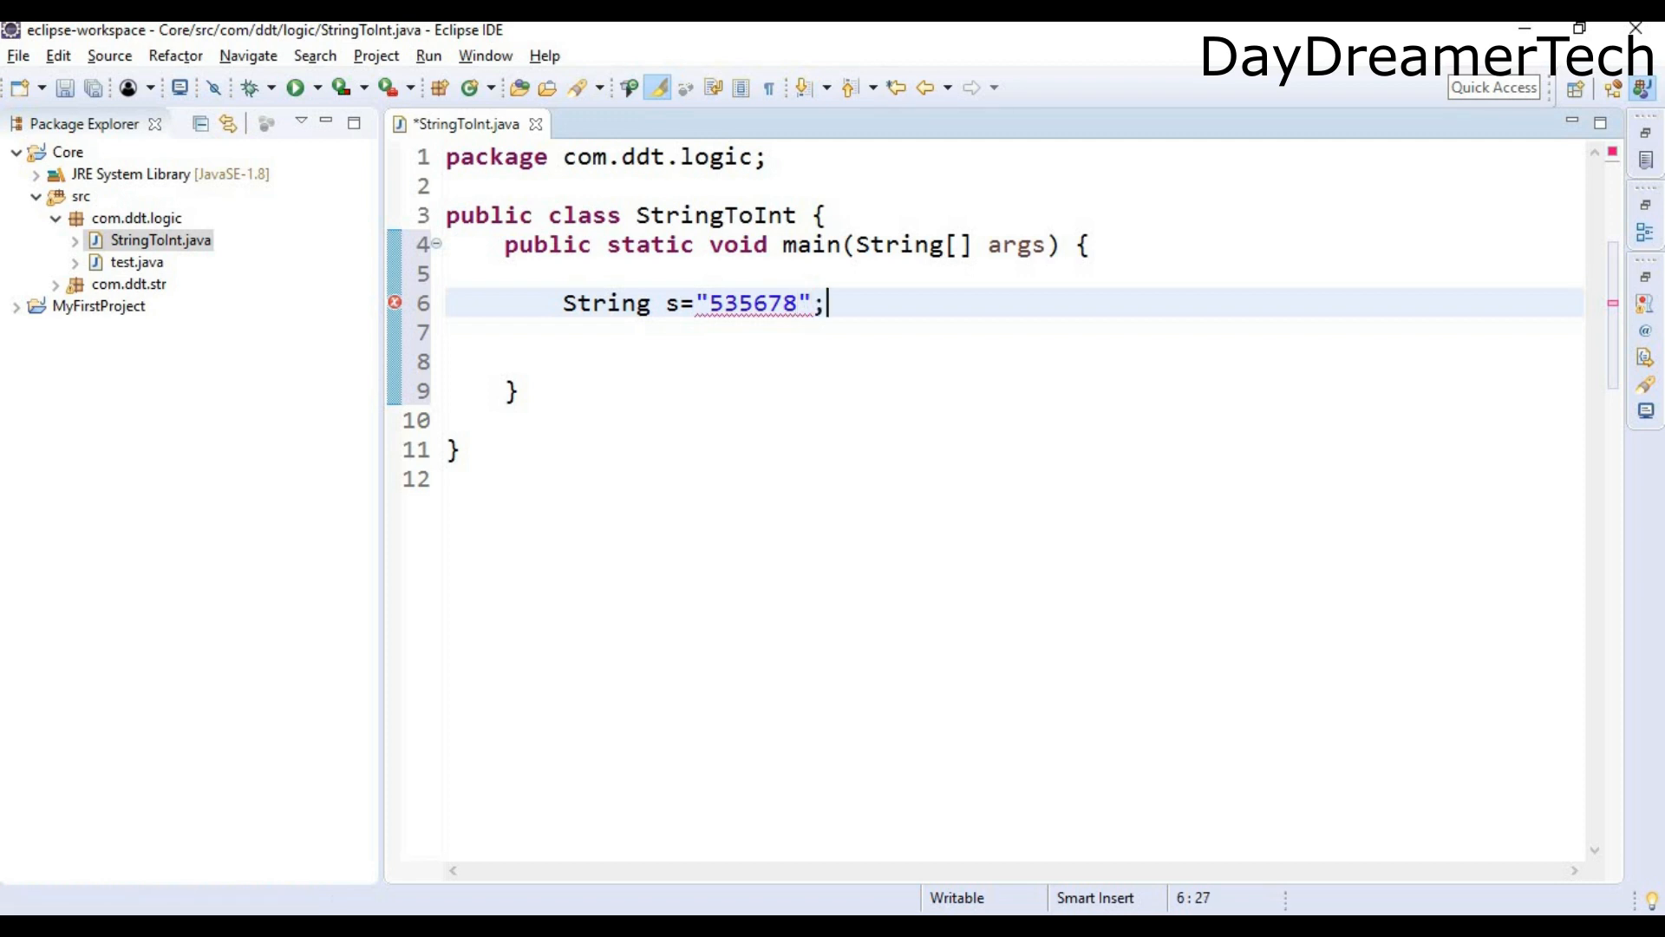
{"action": "key", "text": "Enter"}
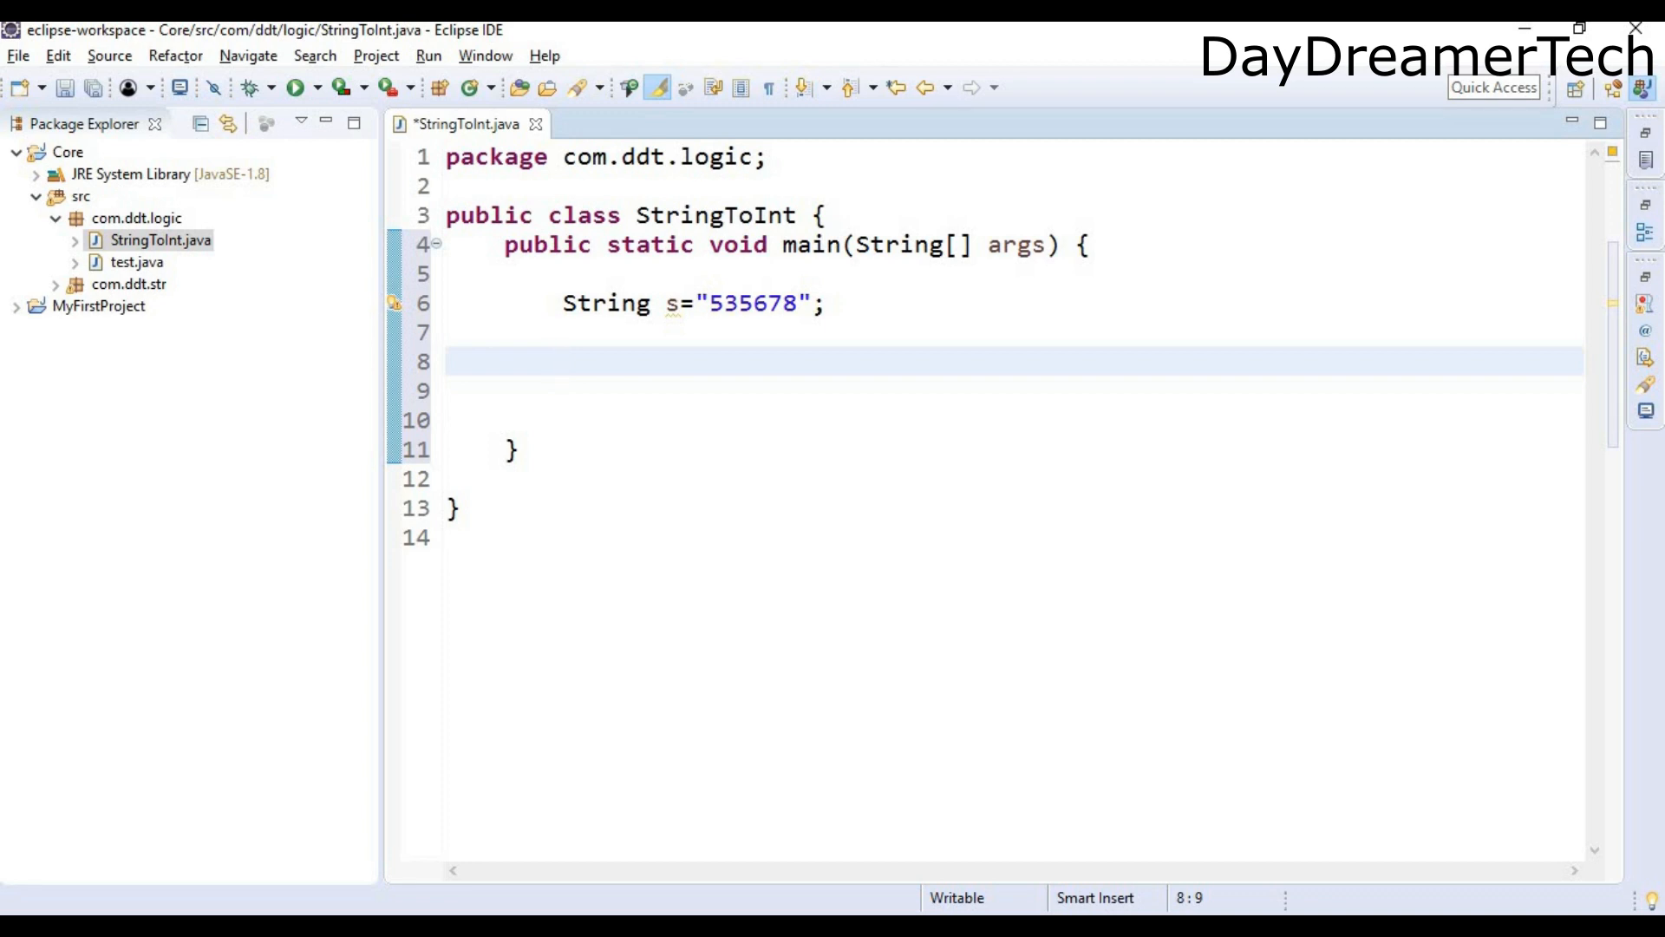
{"action": "left_click", "coordinate": [563, 361]}
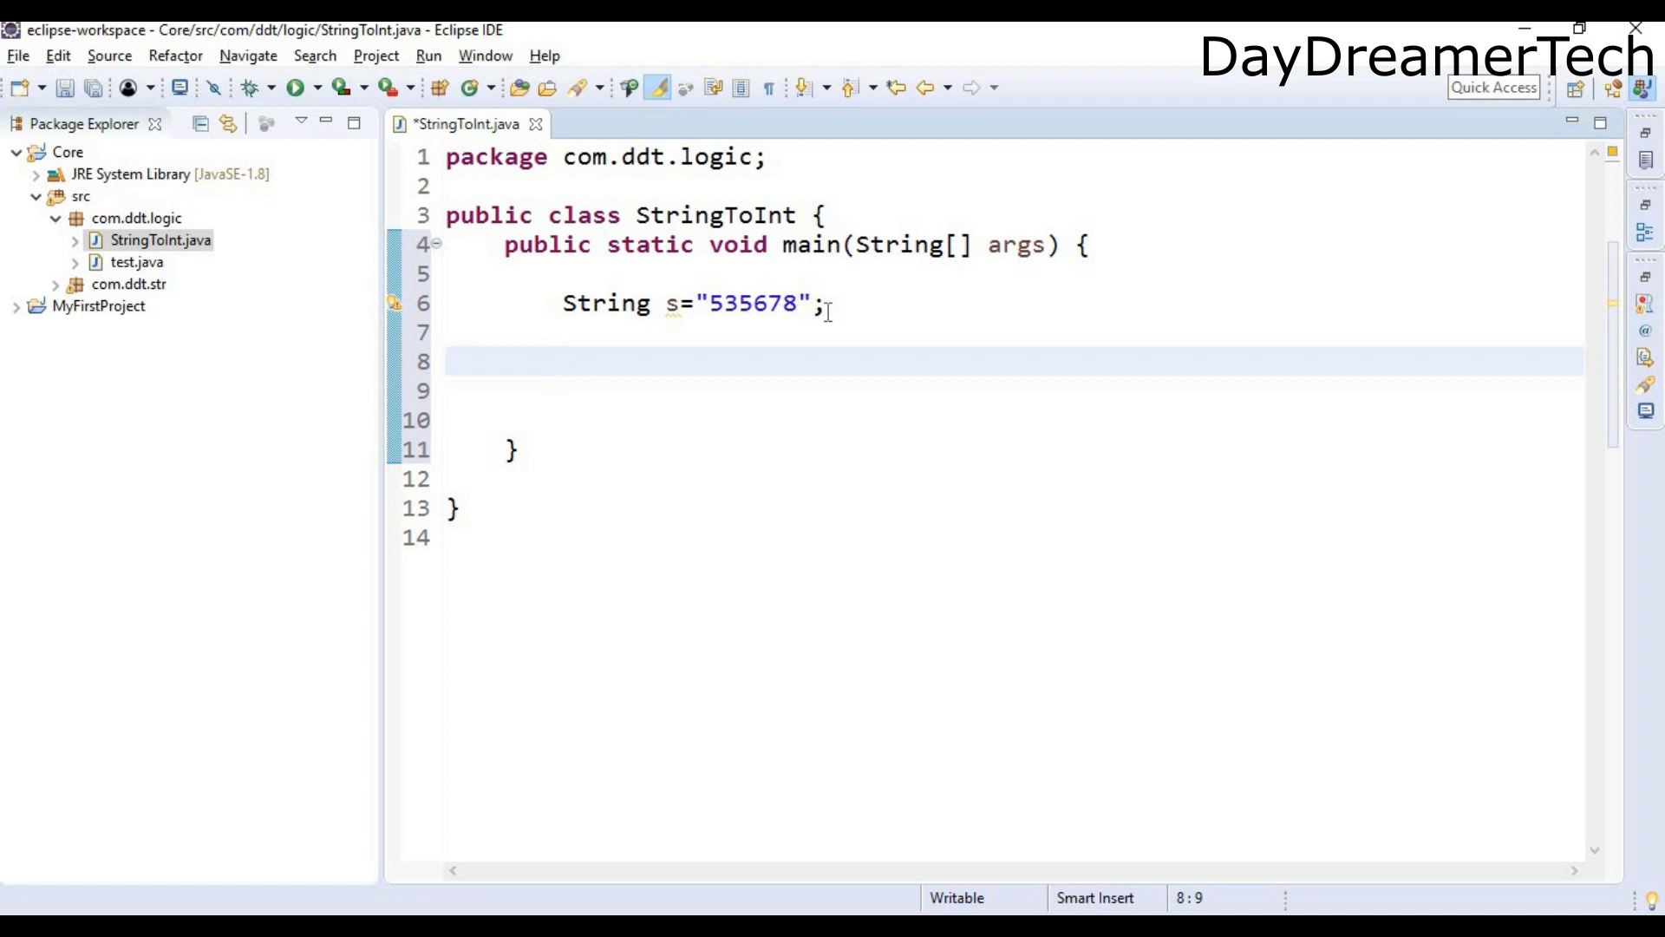
{"action": "mouse_move", "coordinate": [839, 311]}
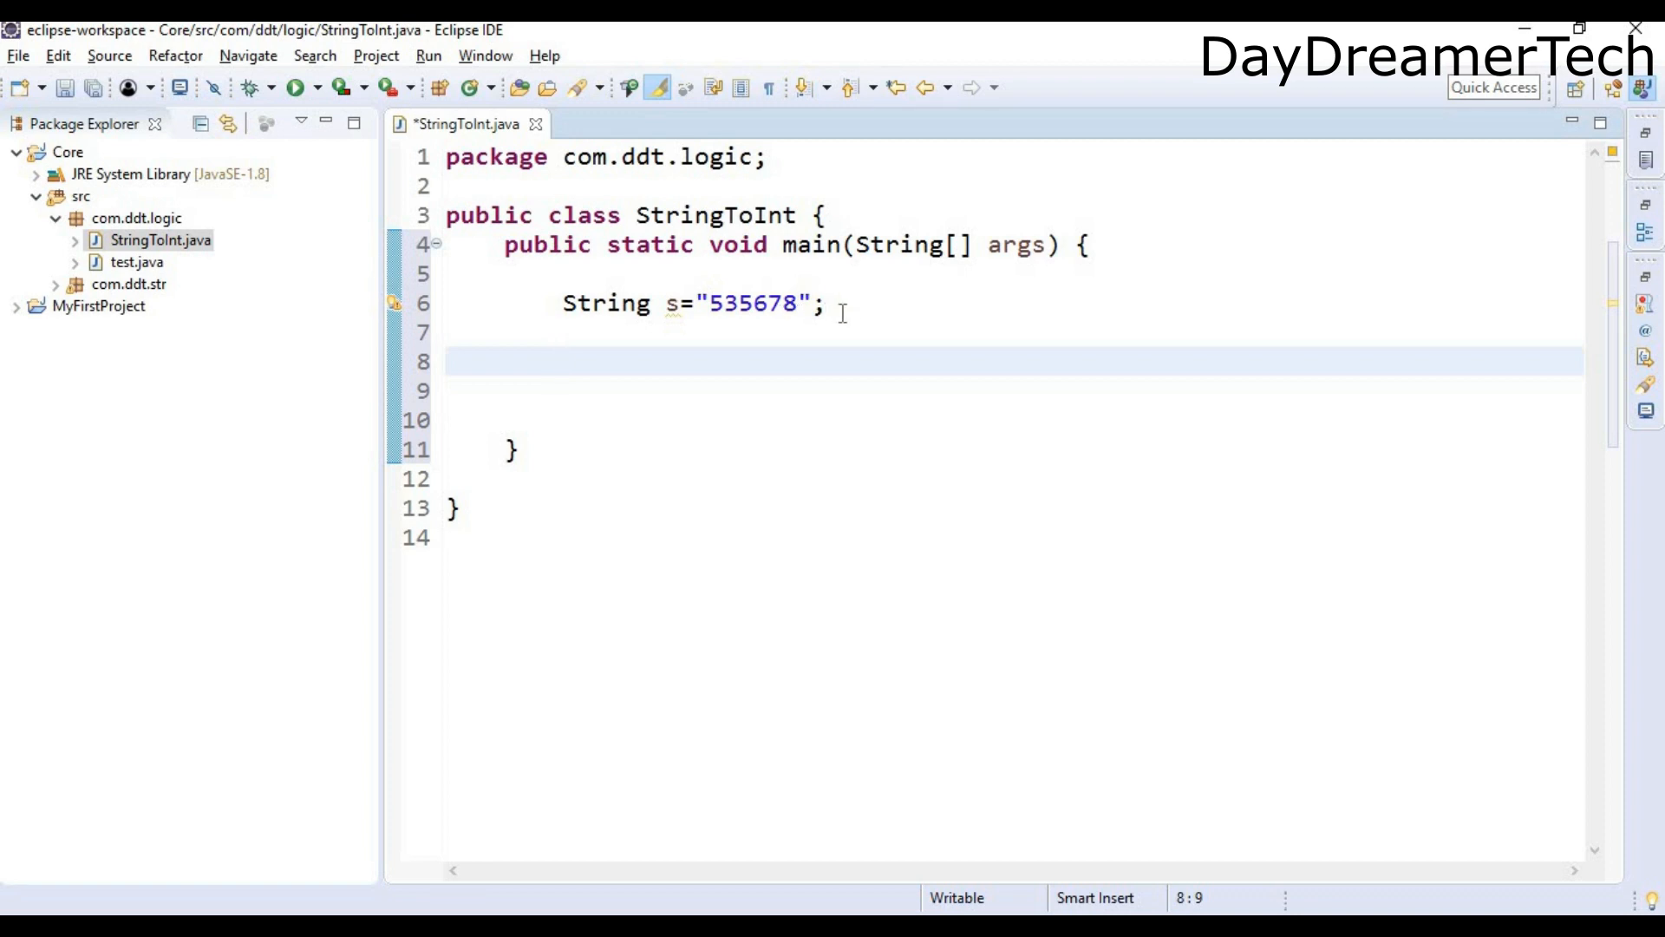
{"action": "left_click", "coordinate": [565, 360]}
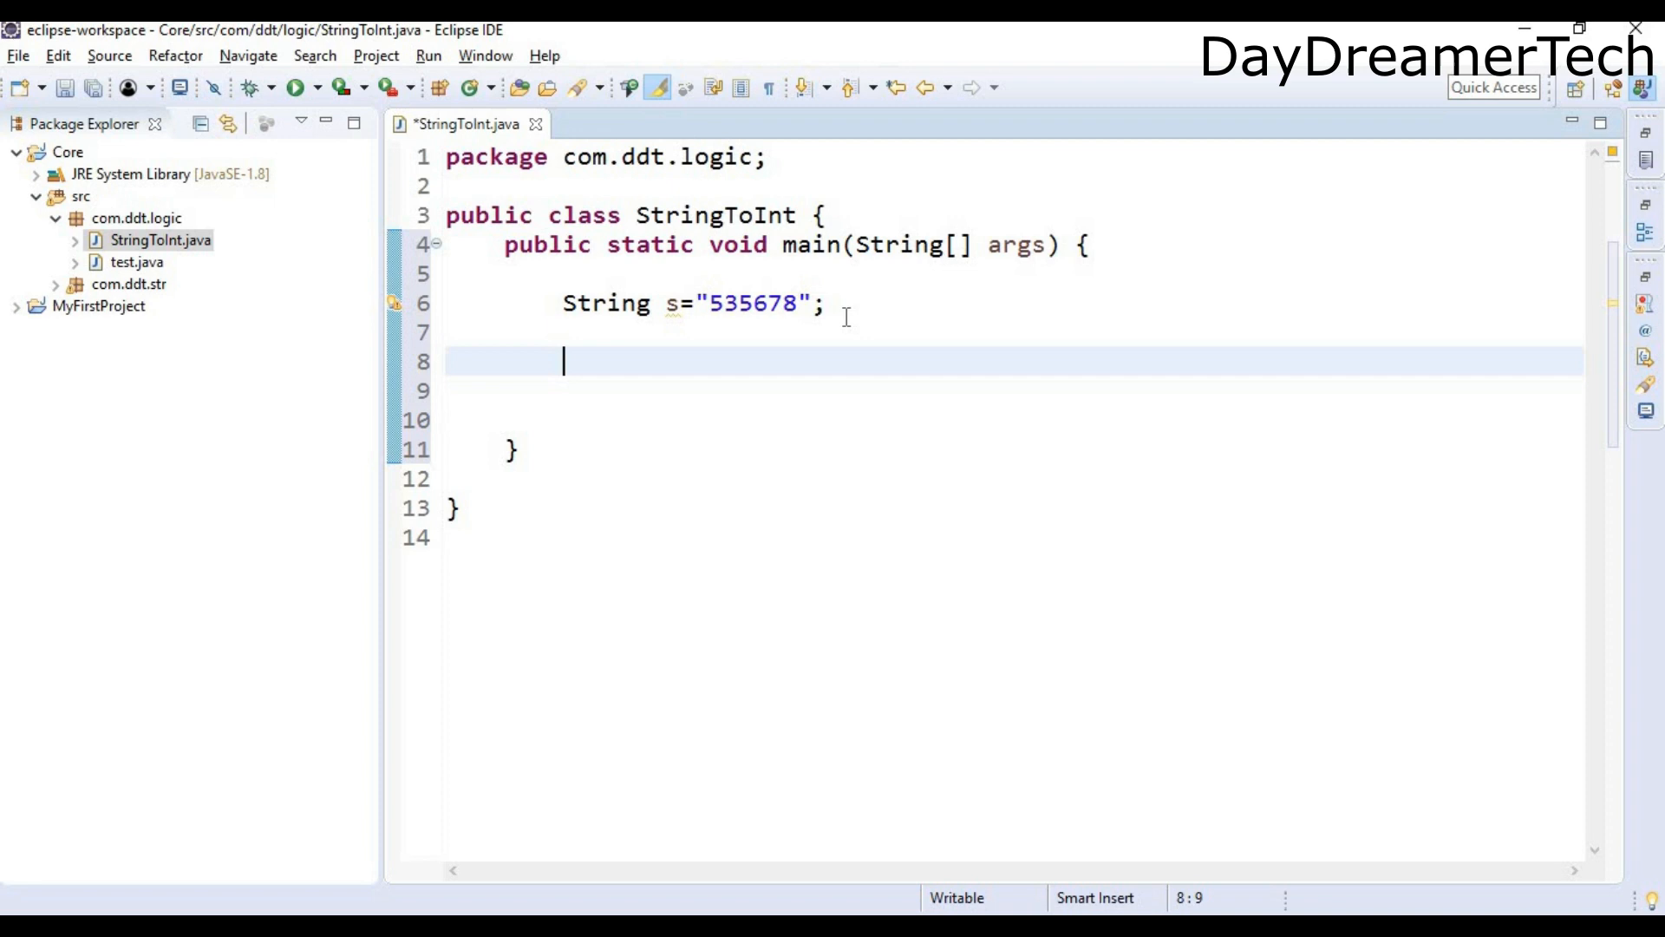
{"action": "left_click", "coordinate": [722, 303]}
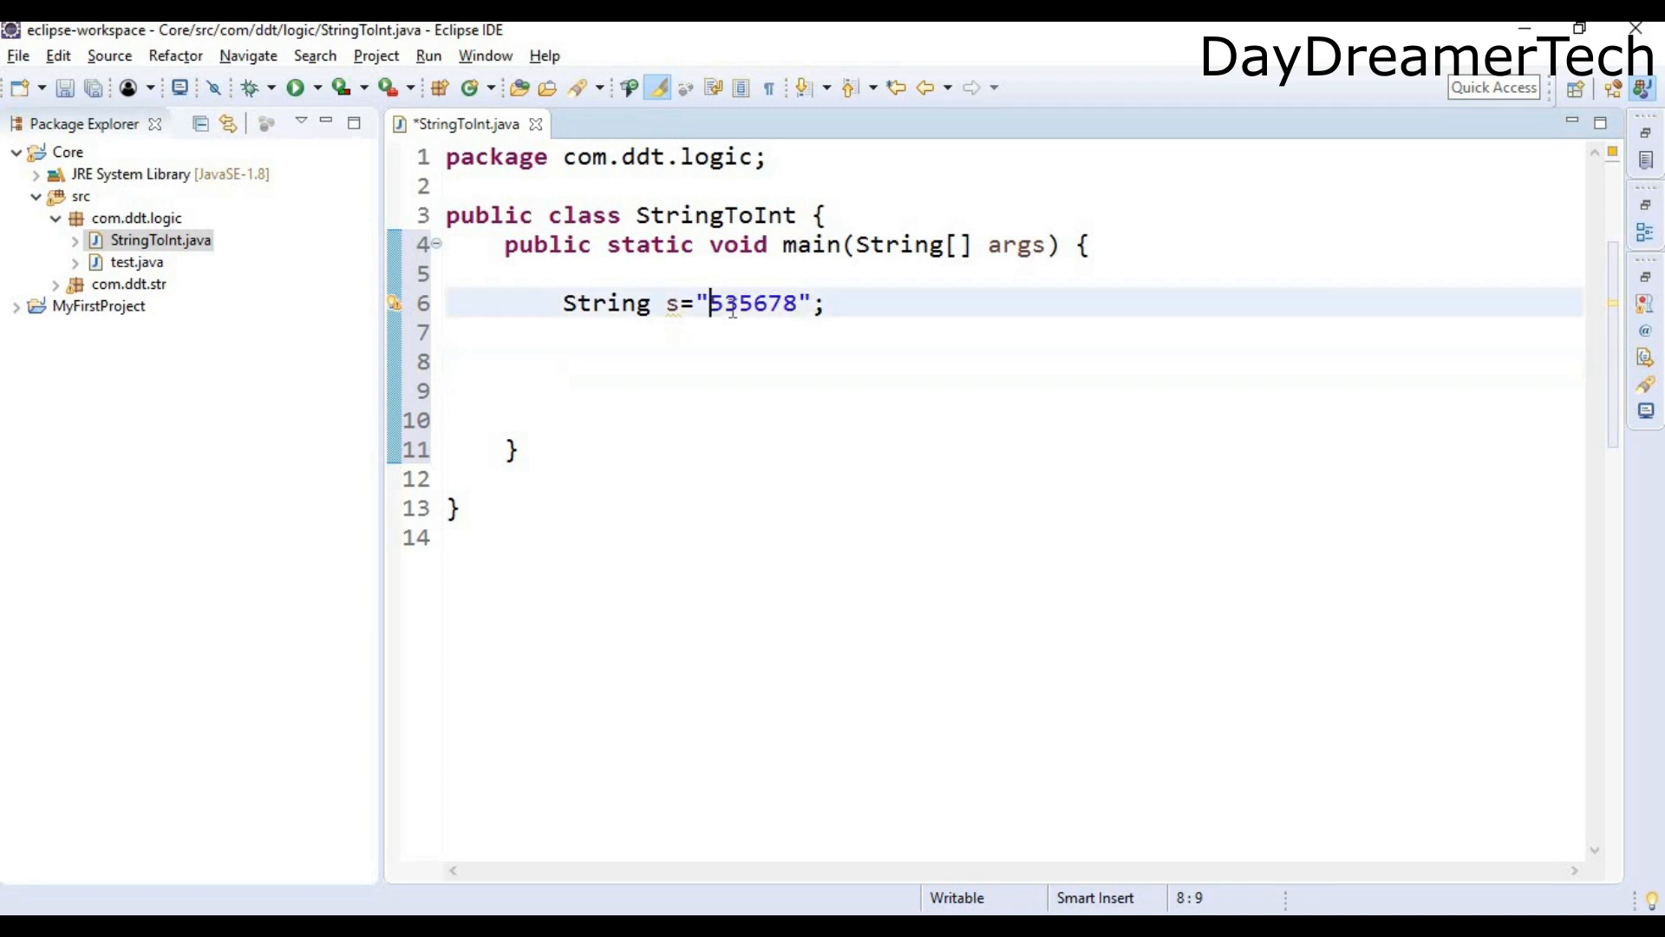
{"action": "double_click", "coordinate": [719, 303]}
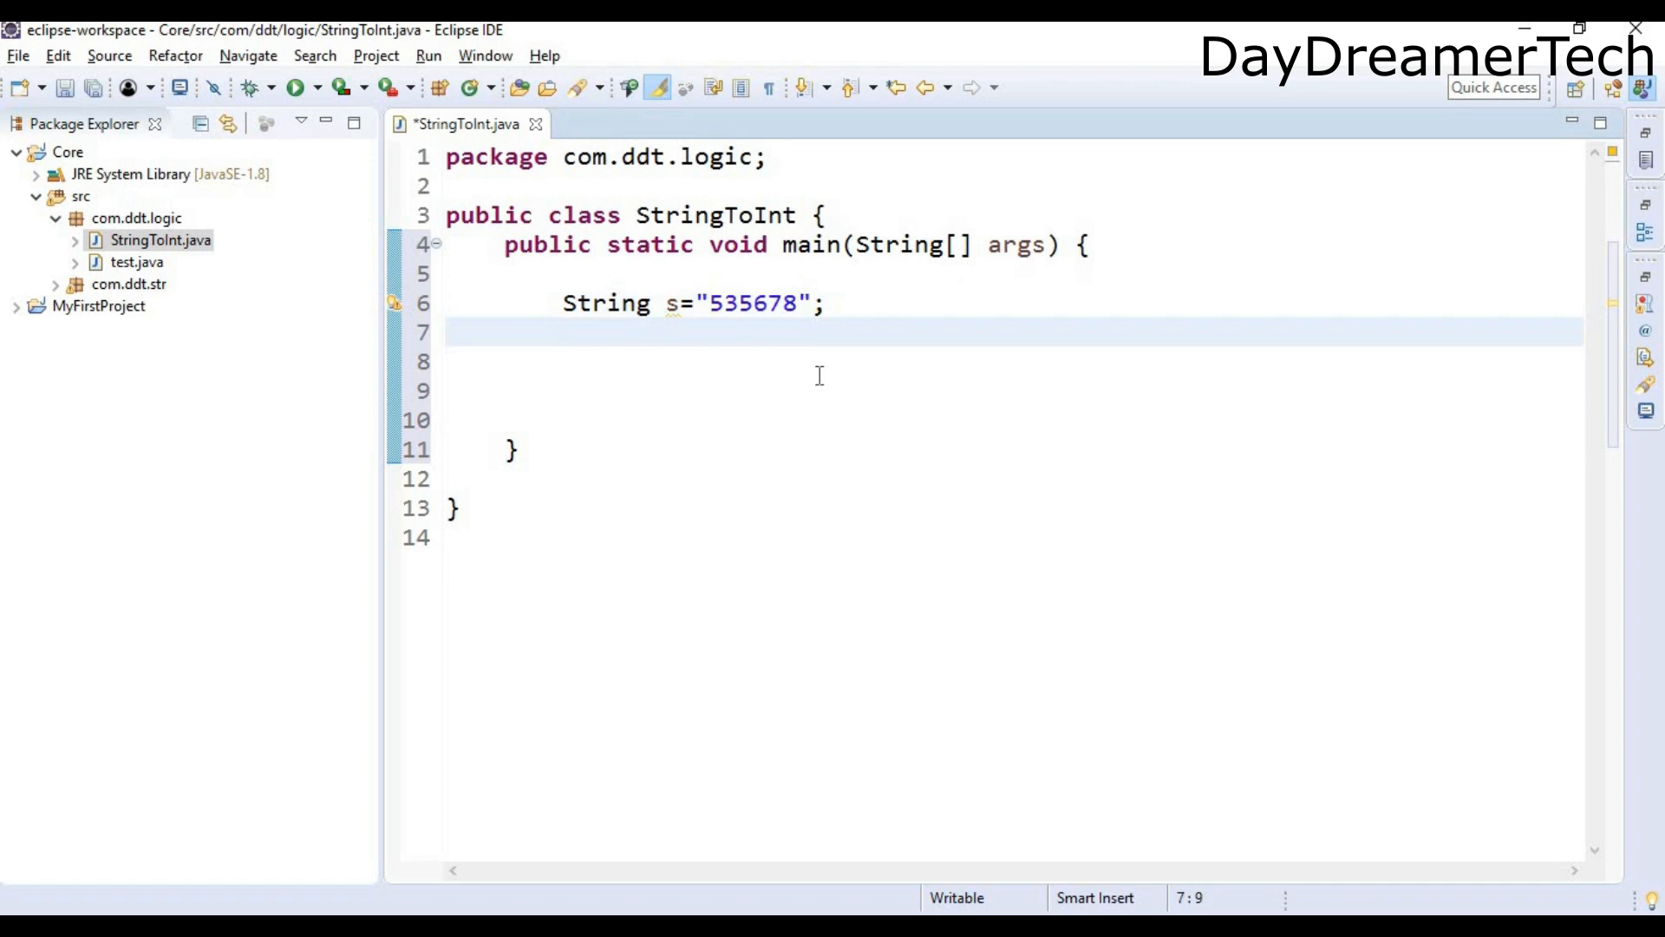
Step: Add System.out.println((int)'0'); and run the class to see the code of '0'
{"action": "type", "text": "sy"}
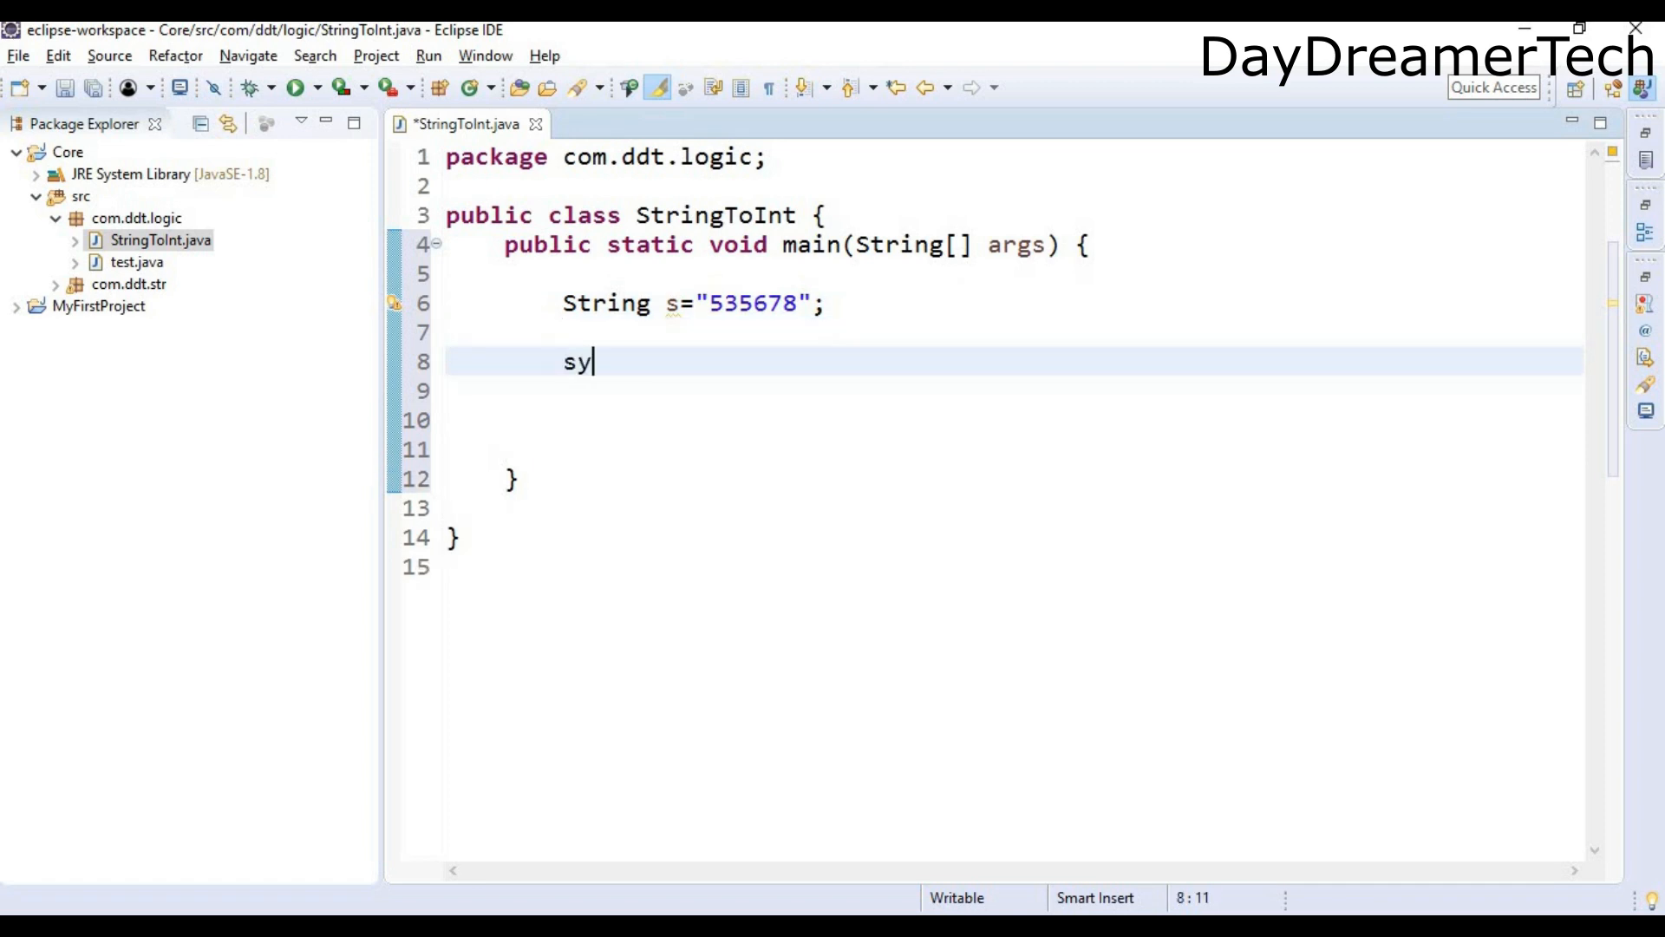
{"action": "type", "text": "out.println();"}
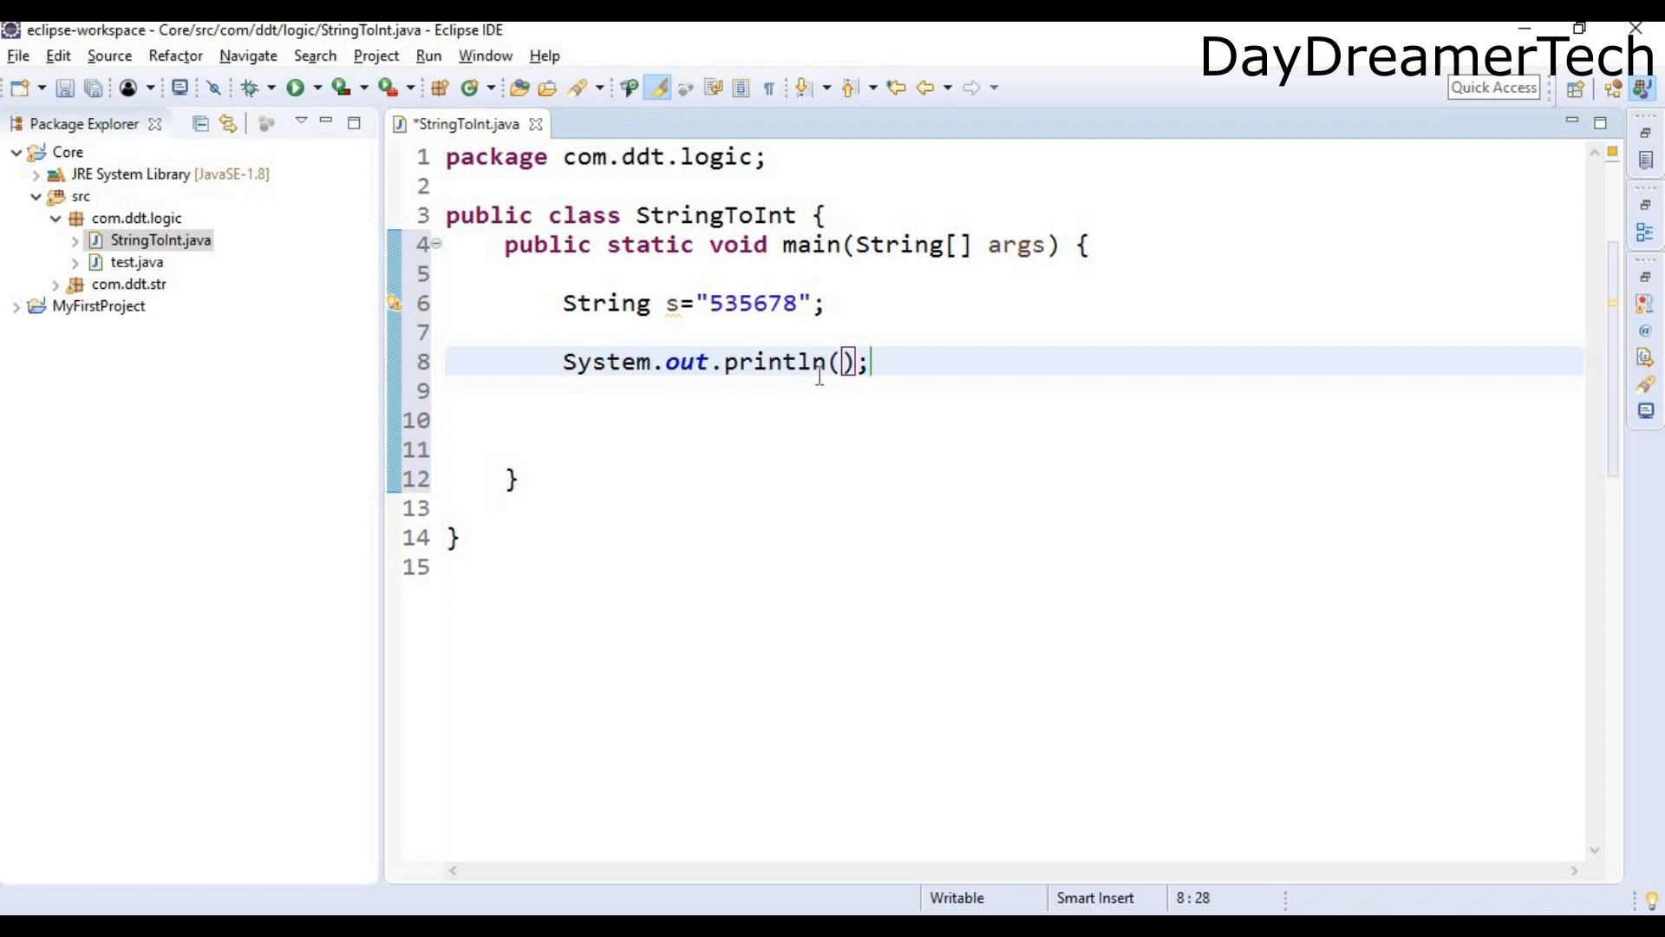
{"action": "type", "text": "i"}
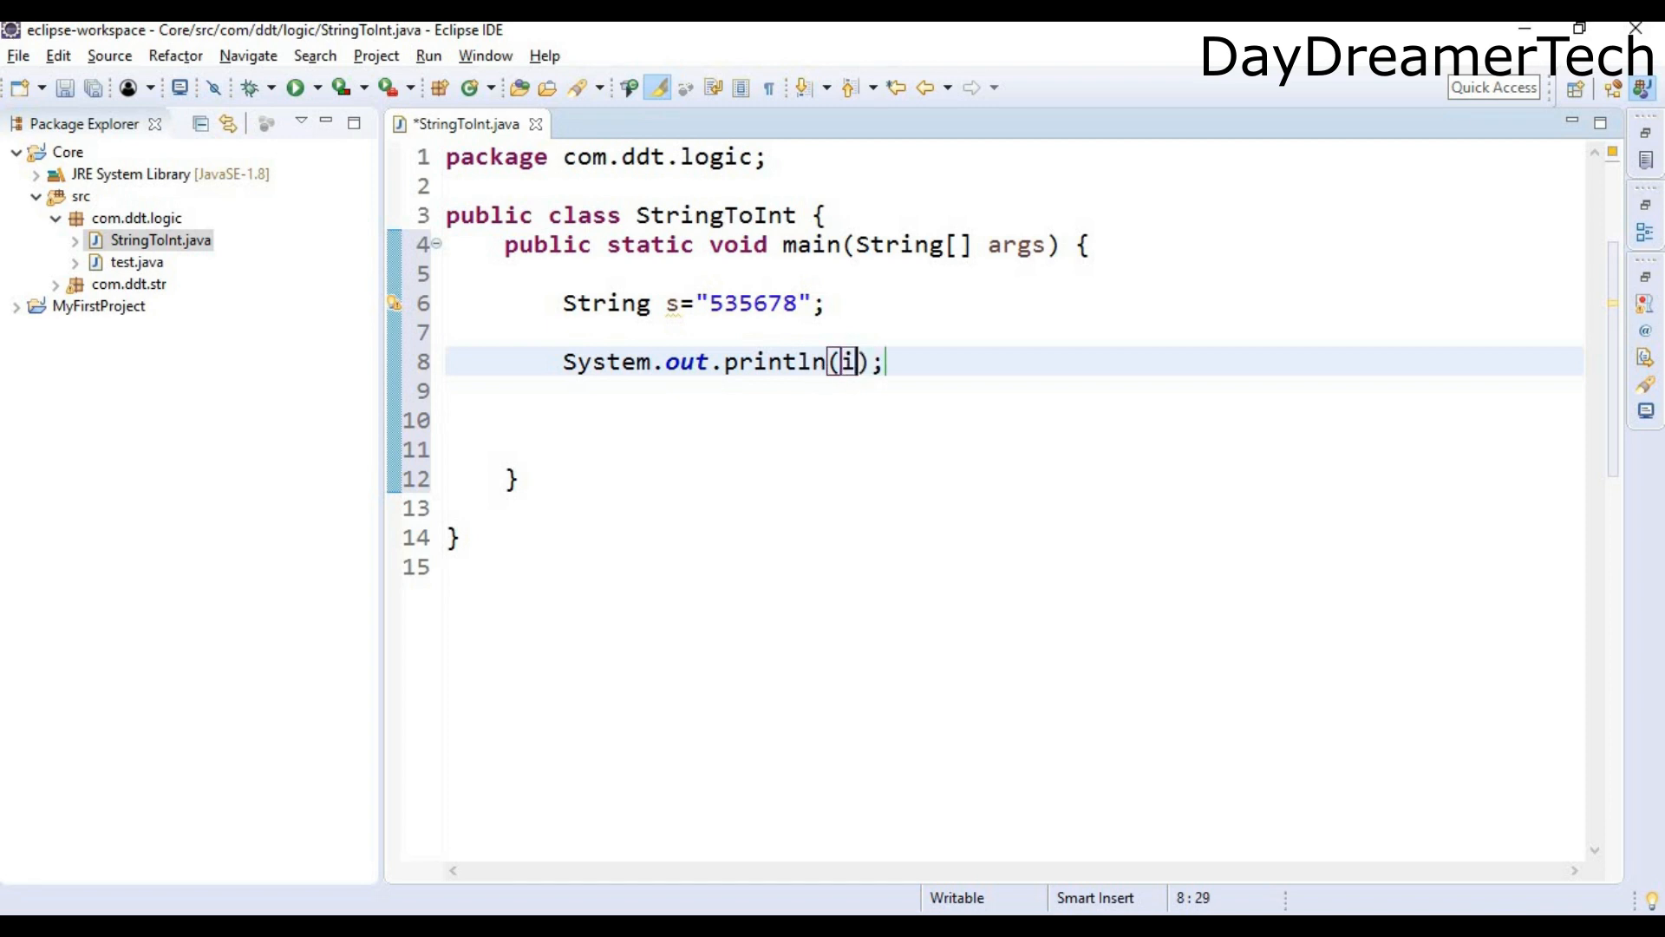
{"action": "type", "text": "(int )"}
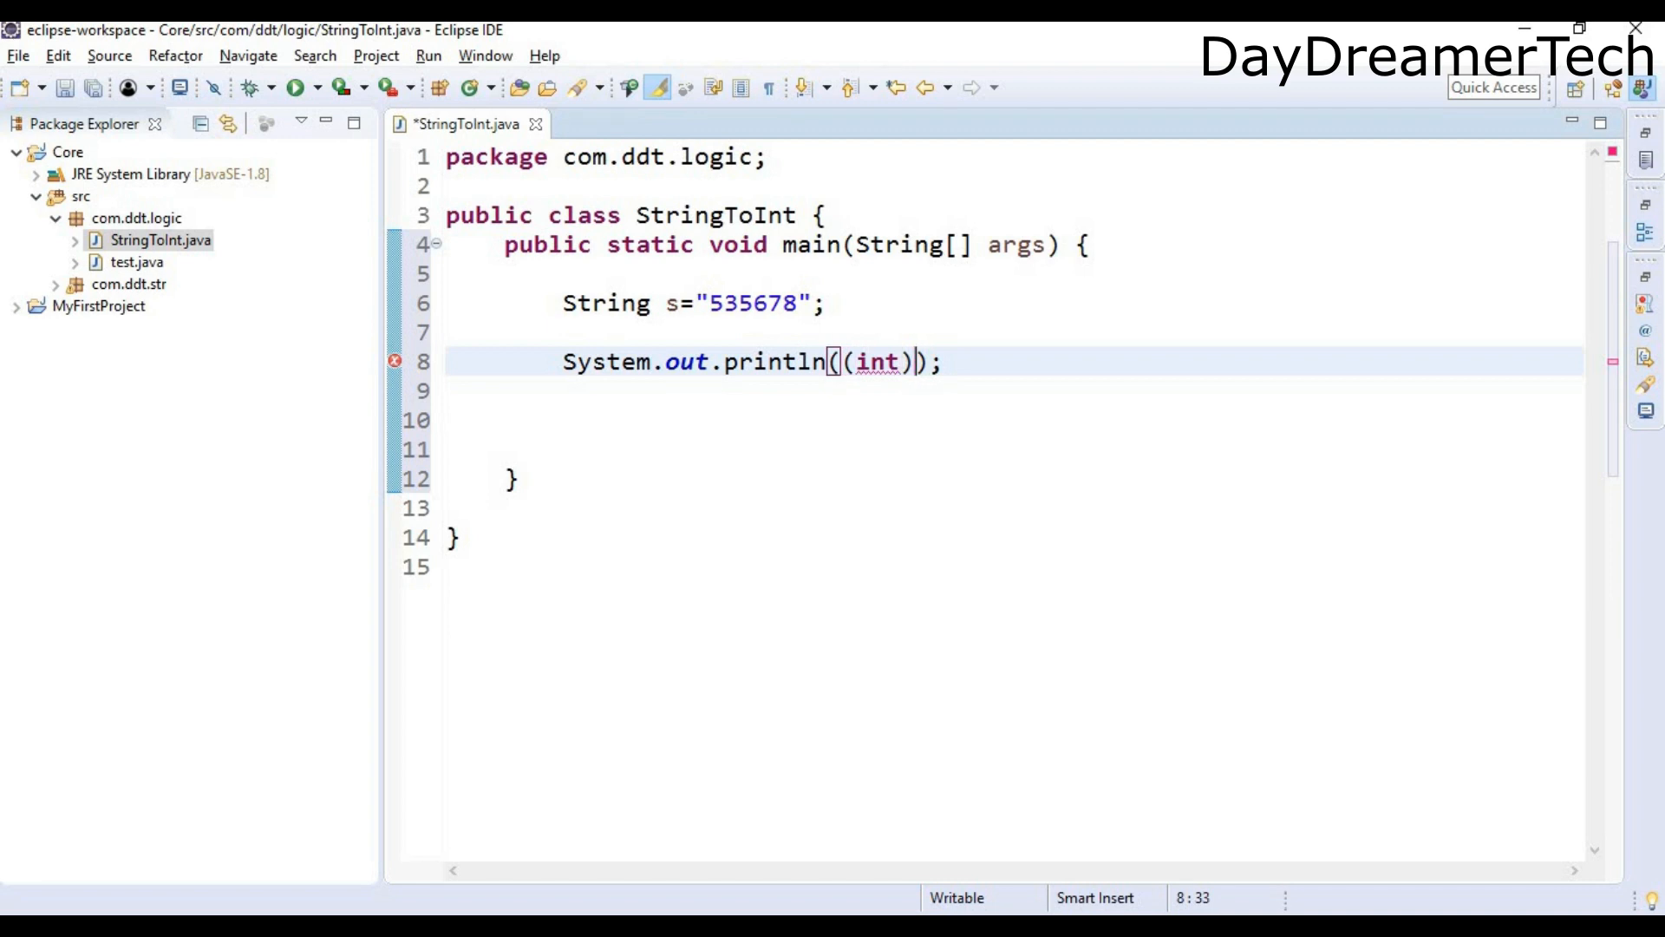
{"action": "type", "text": "'0'"}
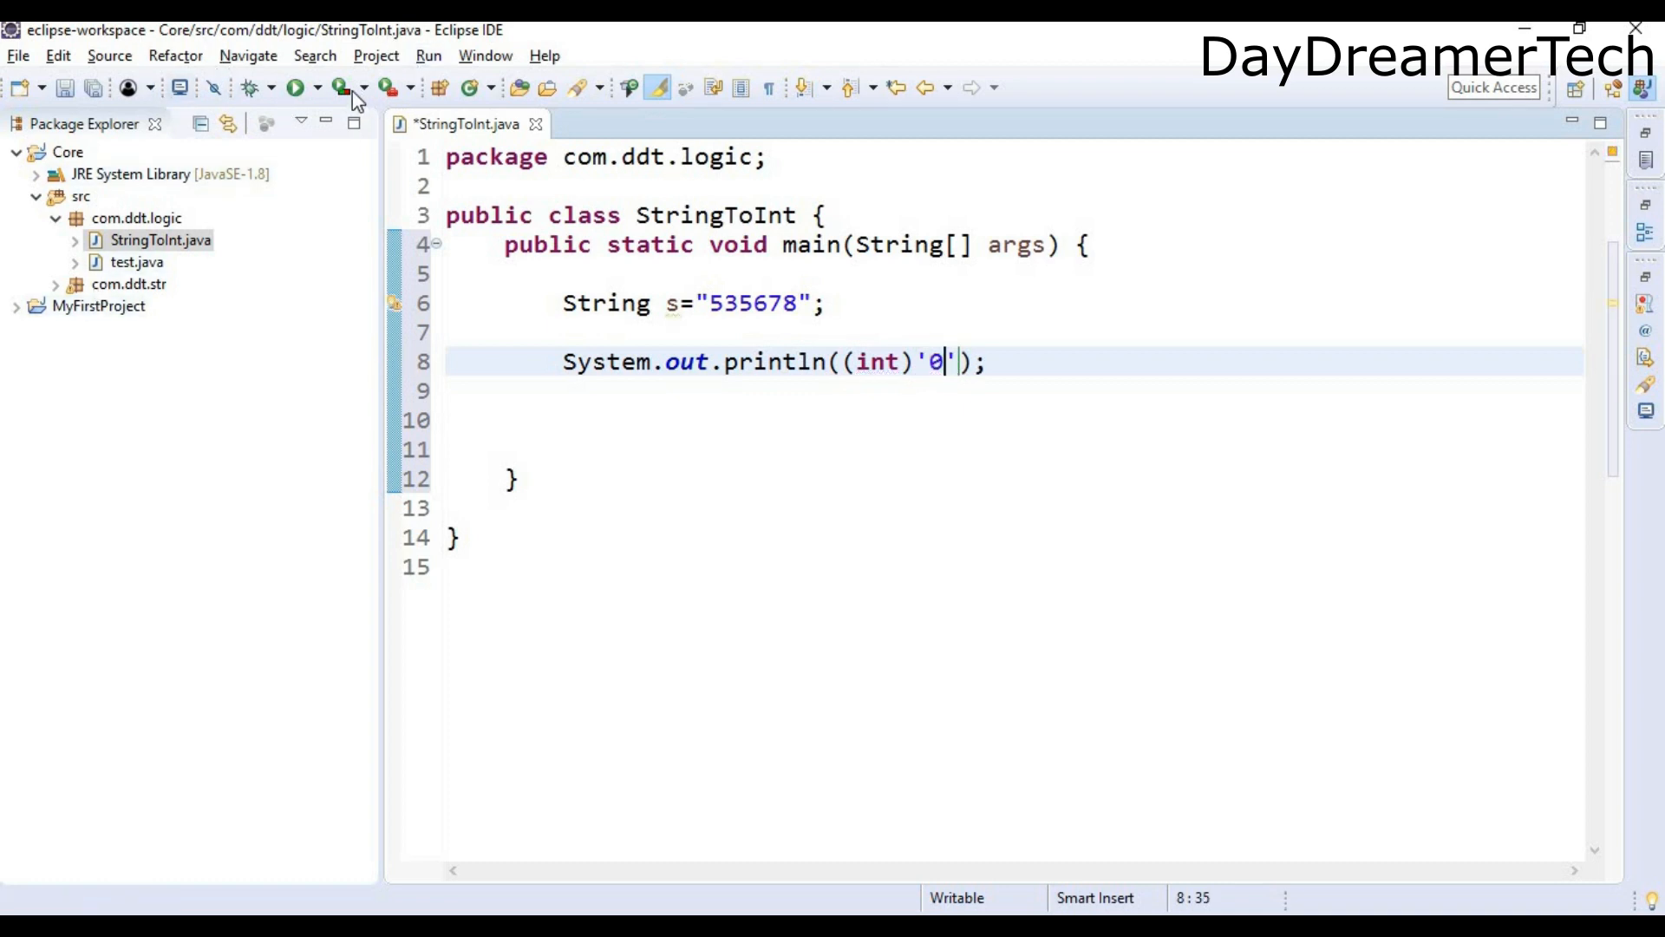
{"action": "left_click", "coordinate": [296, 89]}
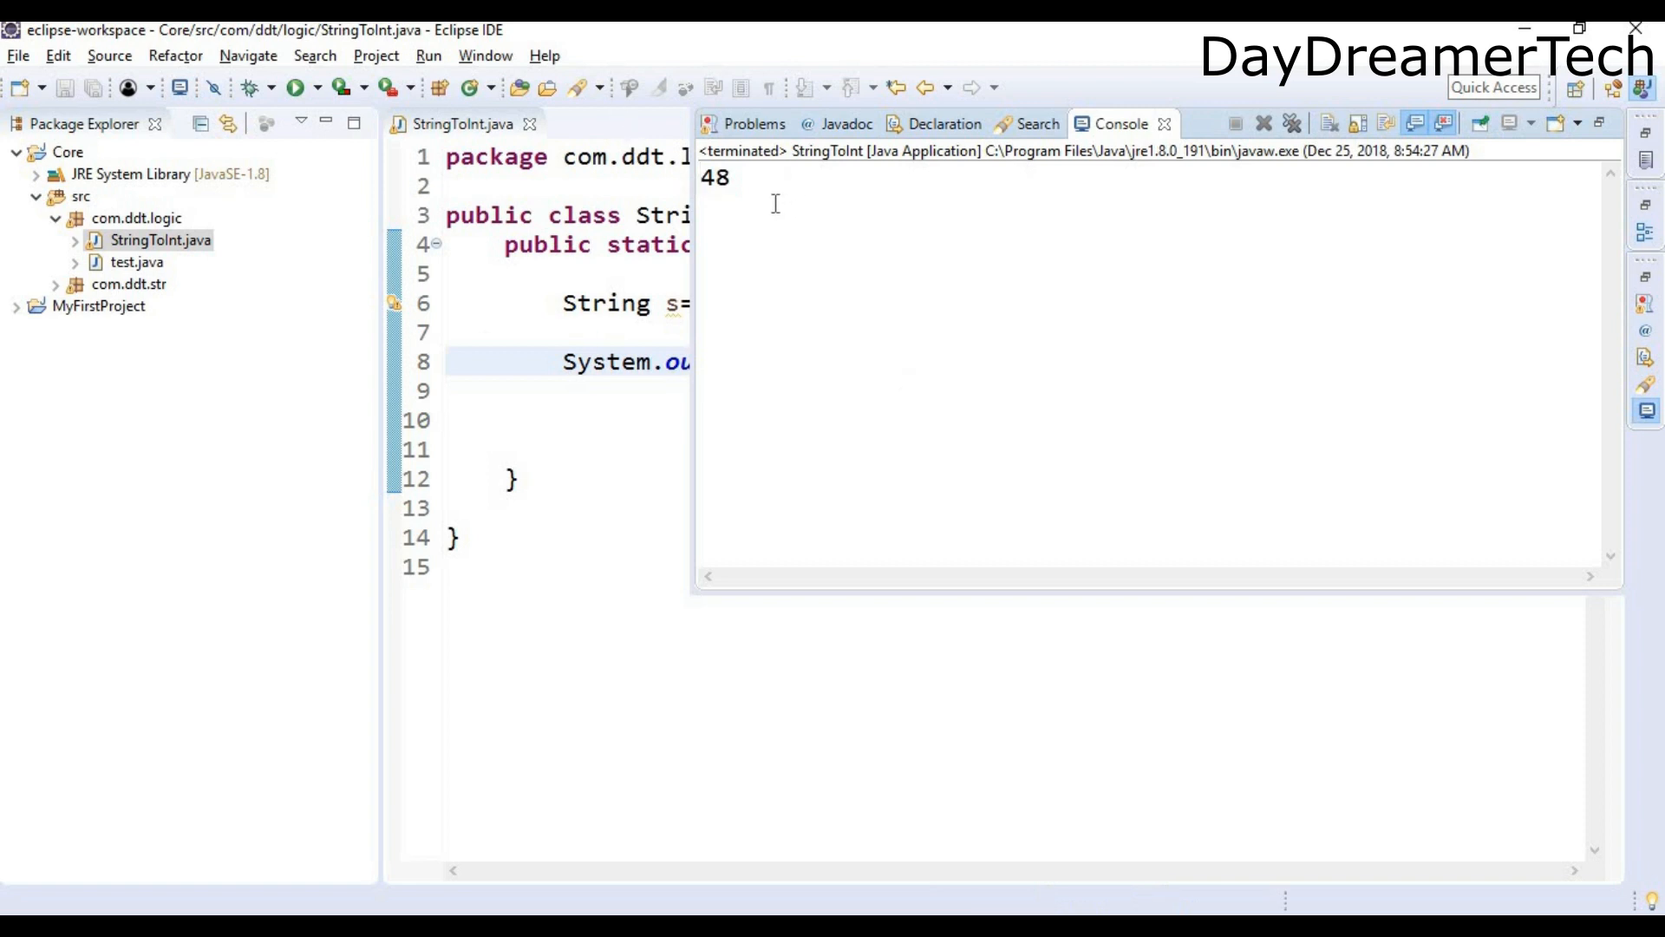
Step: Highlight the console output 48, the numeric code of '0'
{"action": "double_click", "coordinate": [714, 176]}
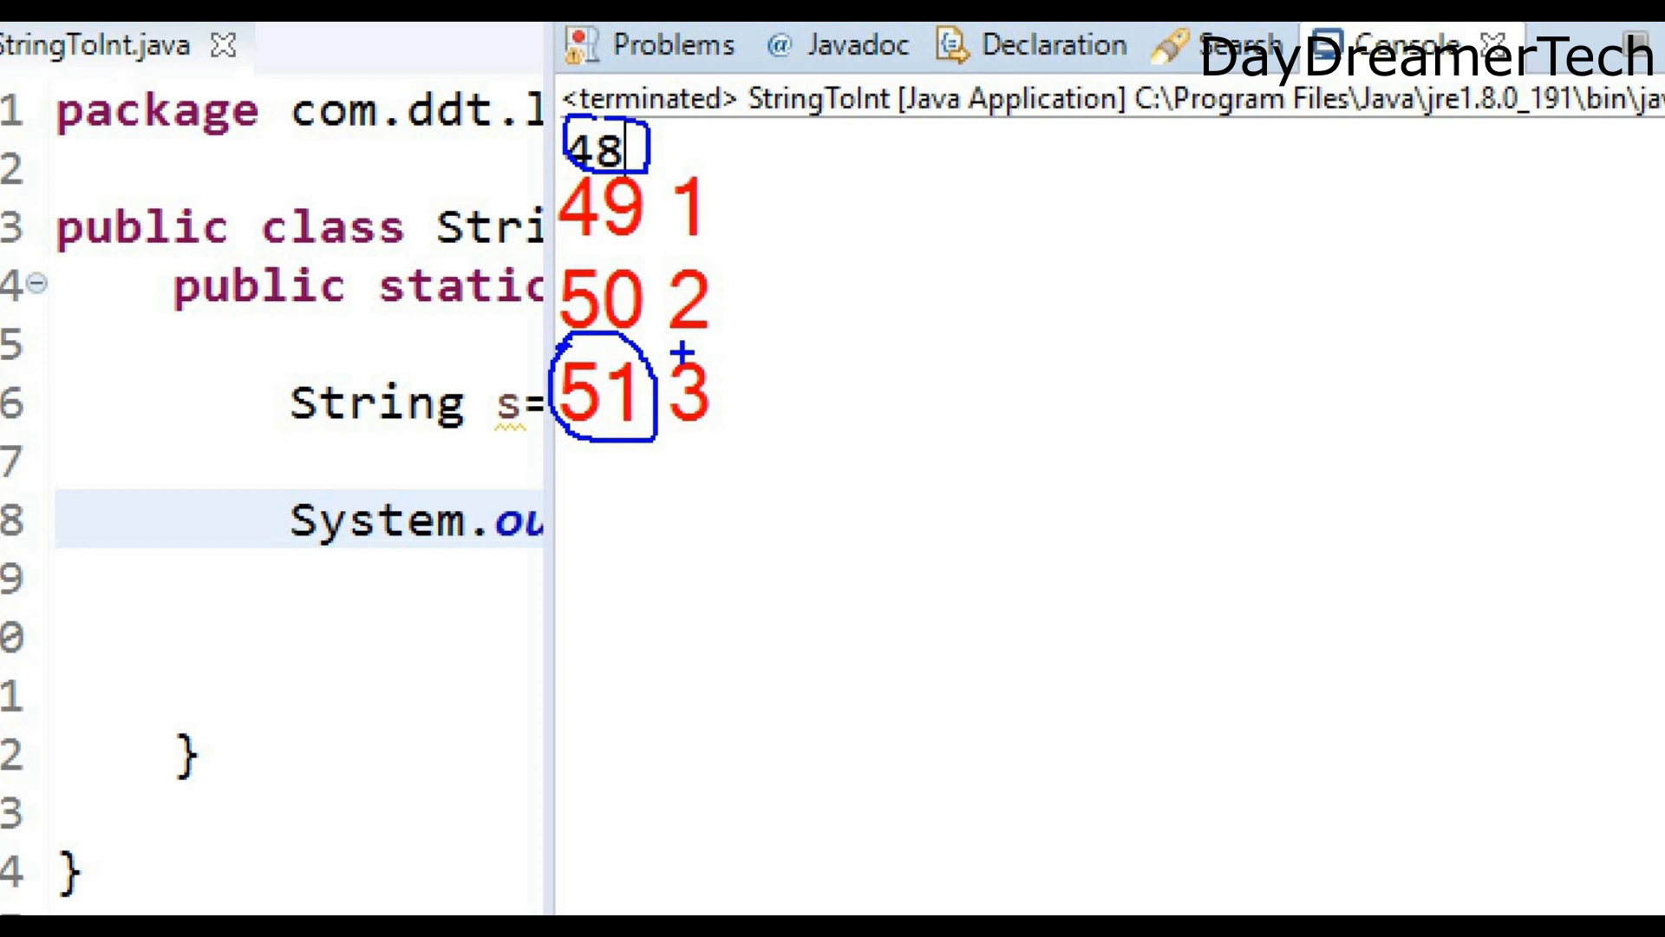
Step: Annotate the console with a 0 beside 48 and arrows spanning the digit column
{"action": "left_click_drag", "start_coordinate": [728, 396], "coordinate": [988, 366]}
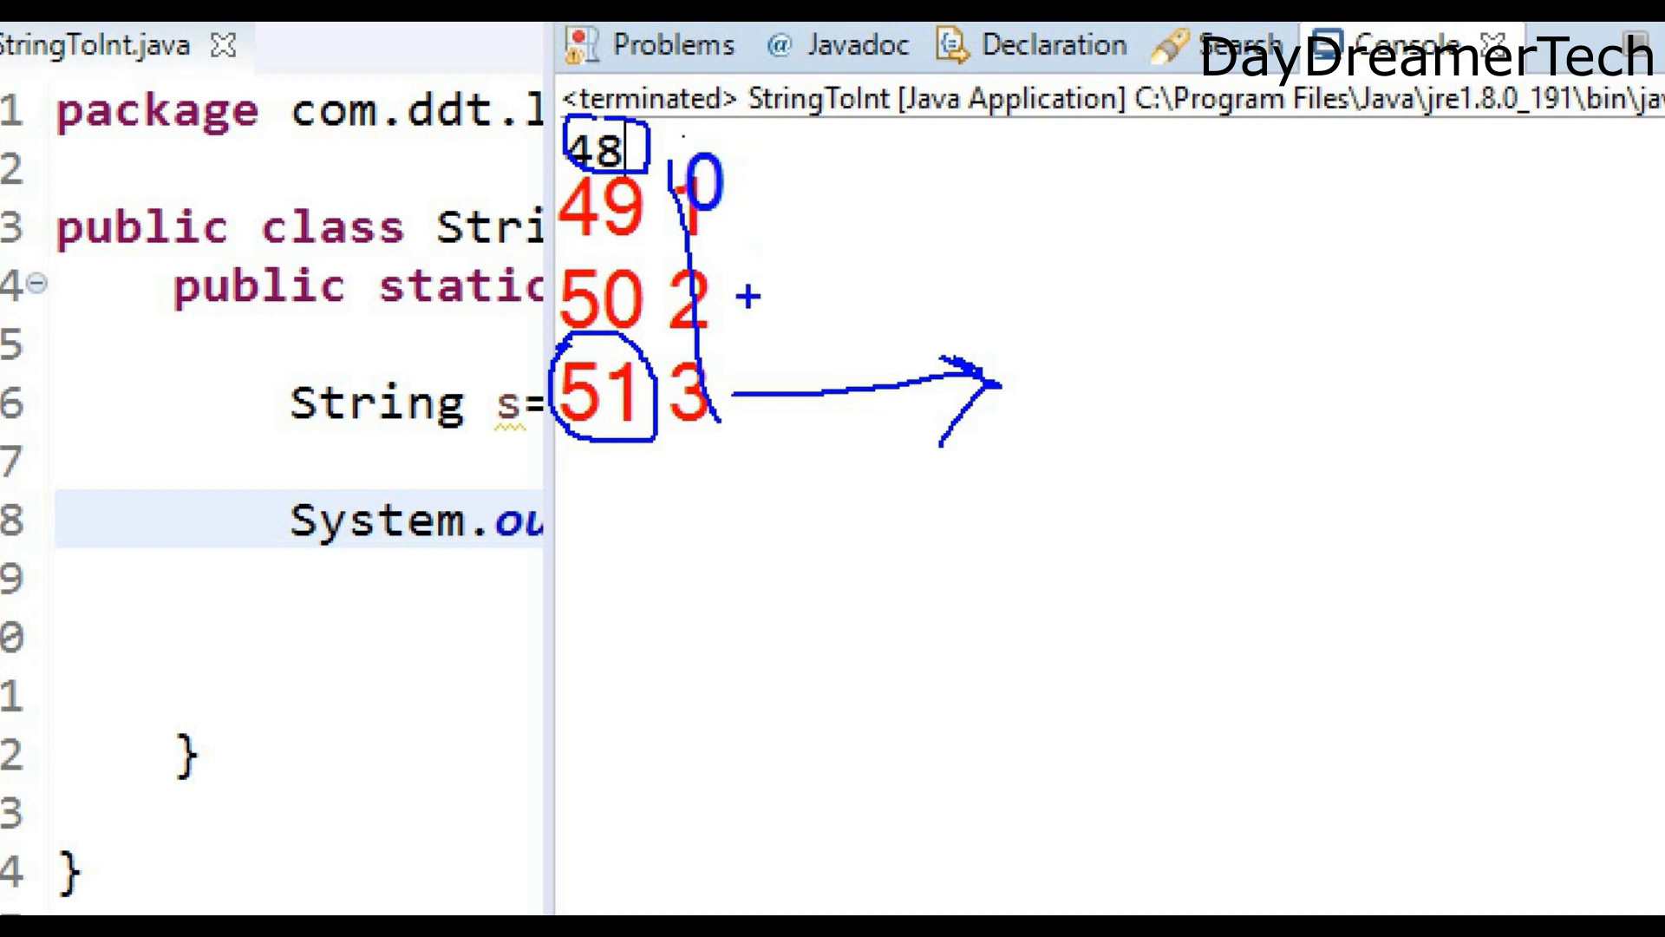
{"action": "left_click_drag", "start_coordinate": [765, 138], "coordinate": [754, 383]}
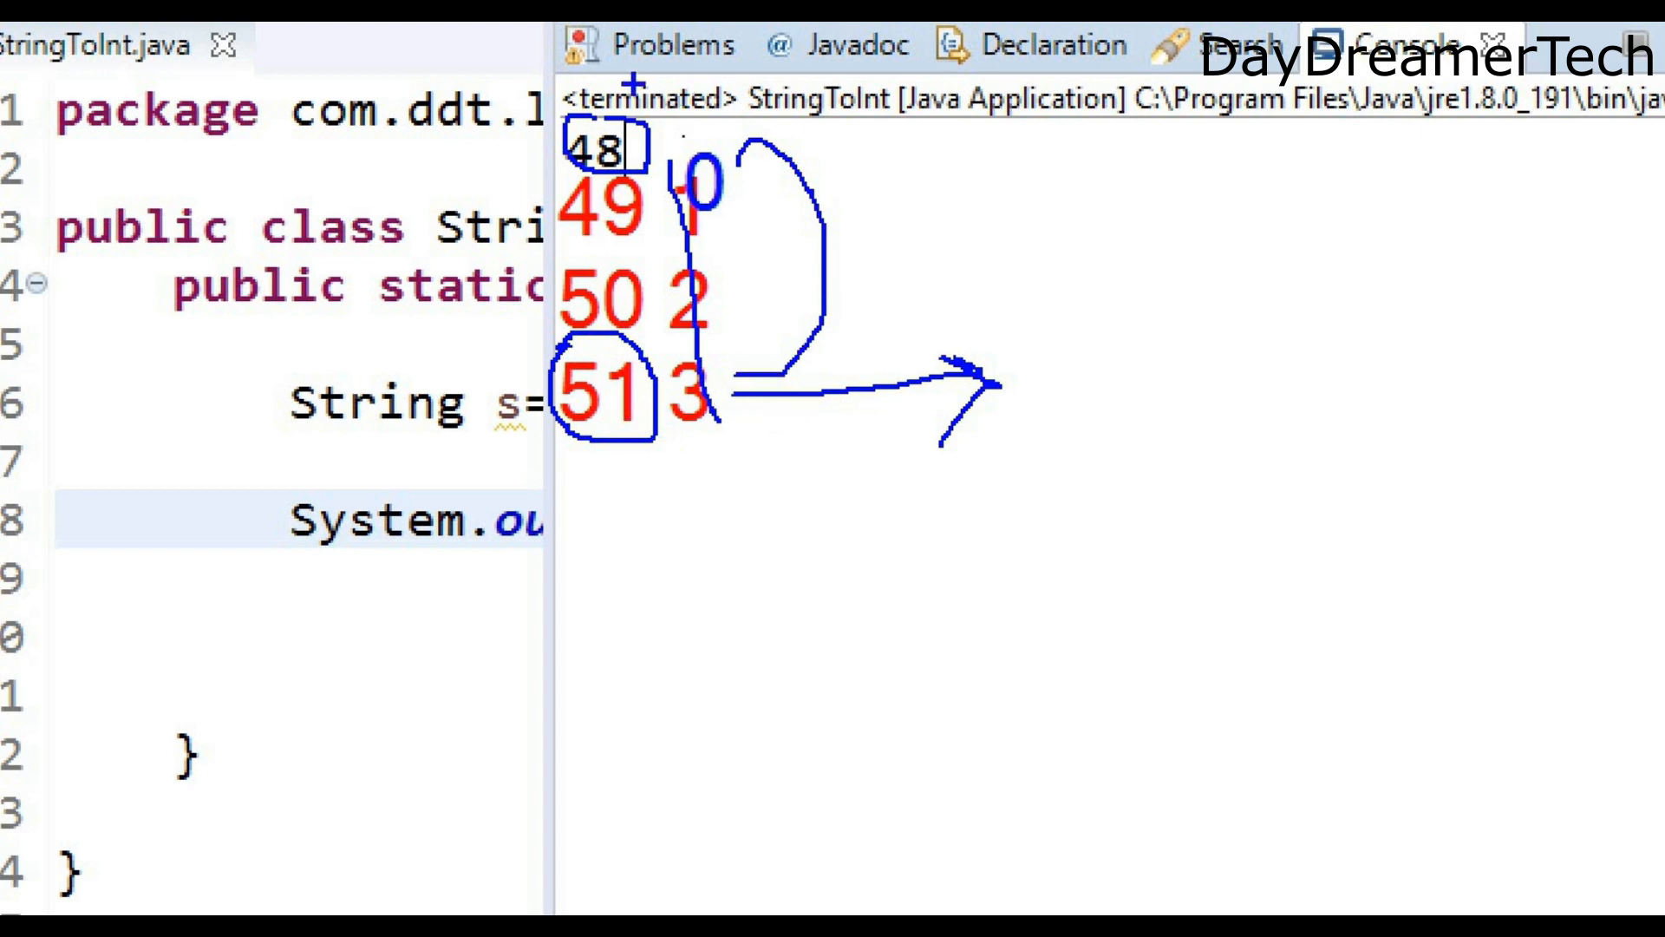
{"action": "mouse_move", "coordinate": [869, 344]}
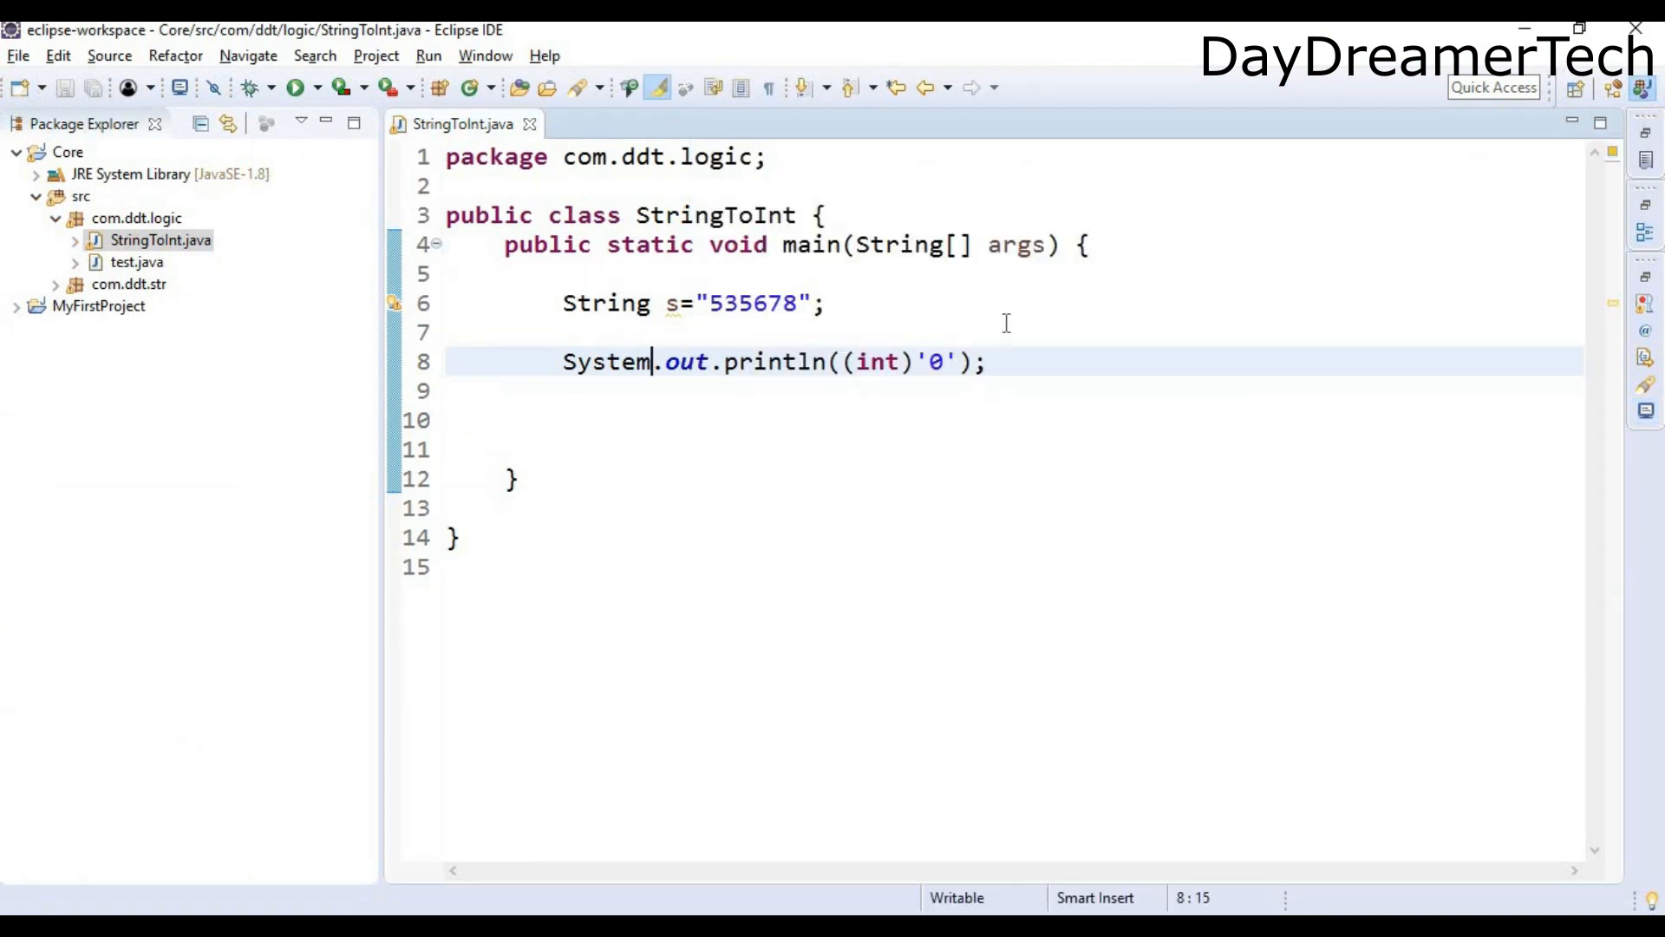
Step: Write an empty loop for(int i=0;i<s.length();i++) { } after the print statement
{"action": "type", "text": "fo"}
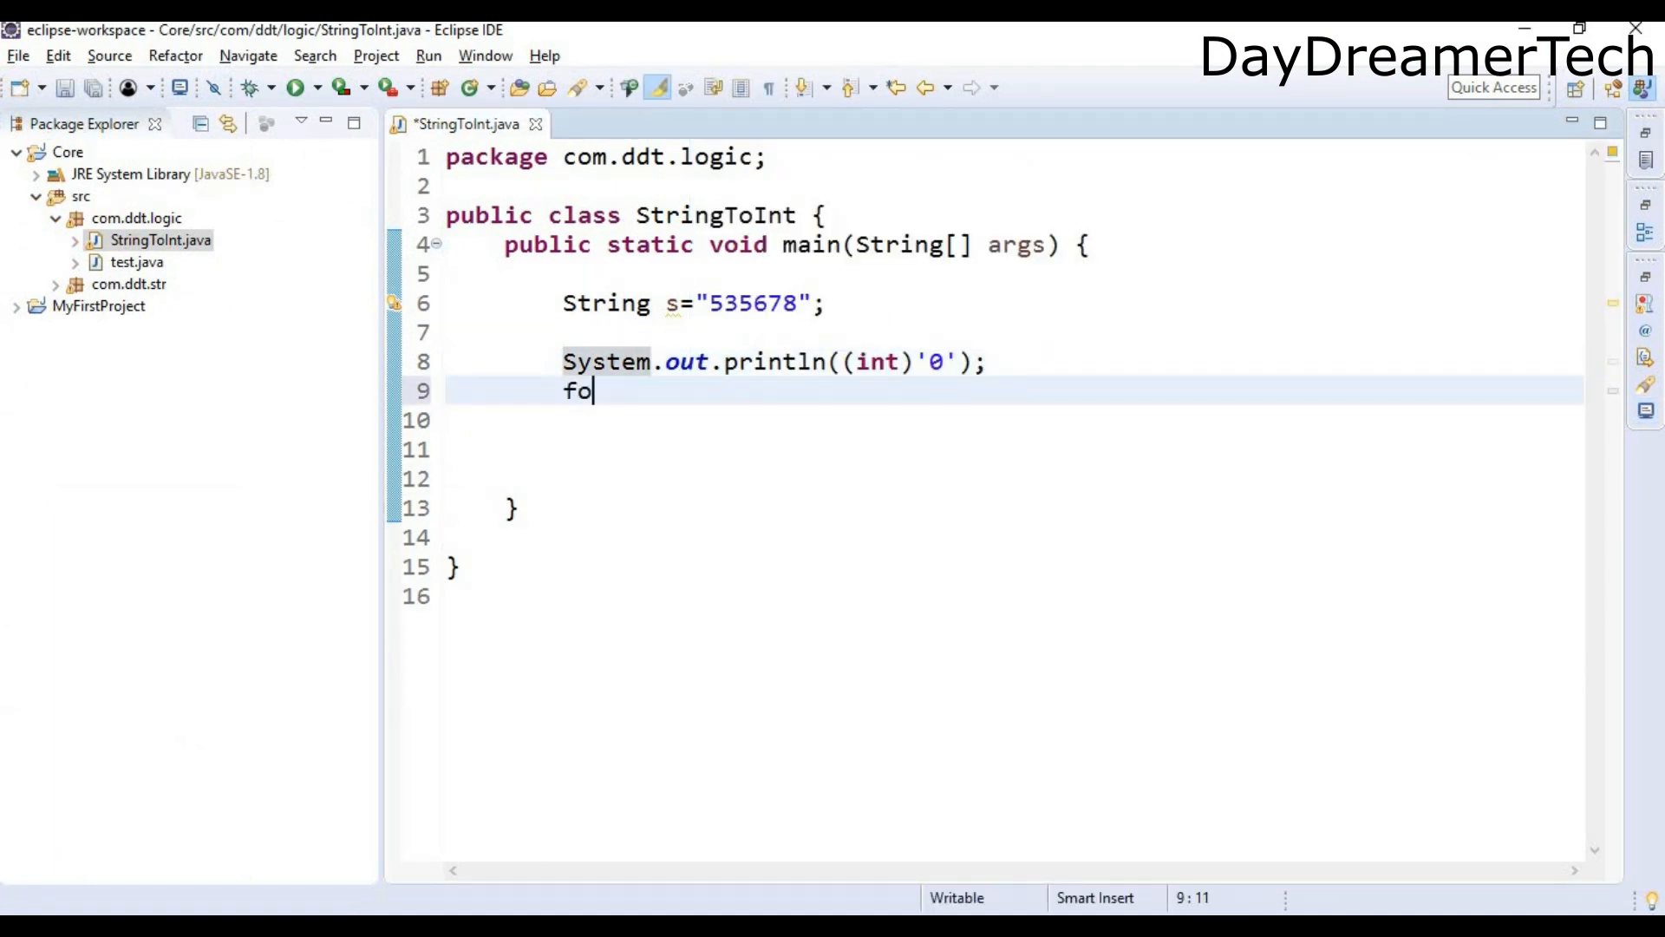
{"action": "type", "text": "r("}
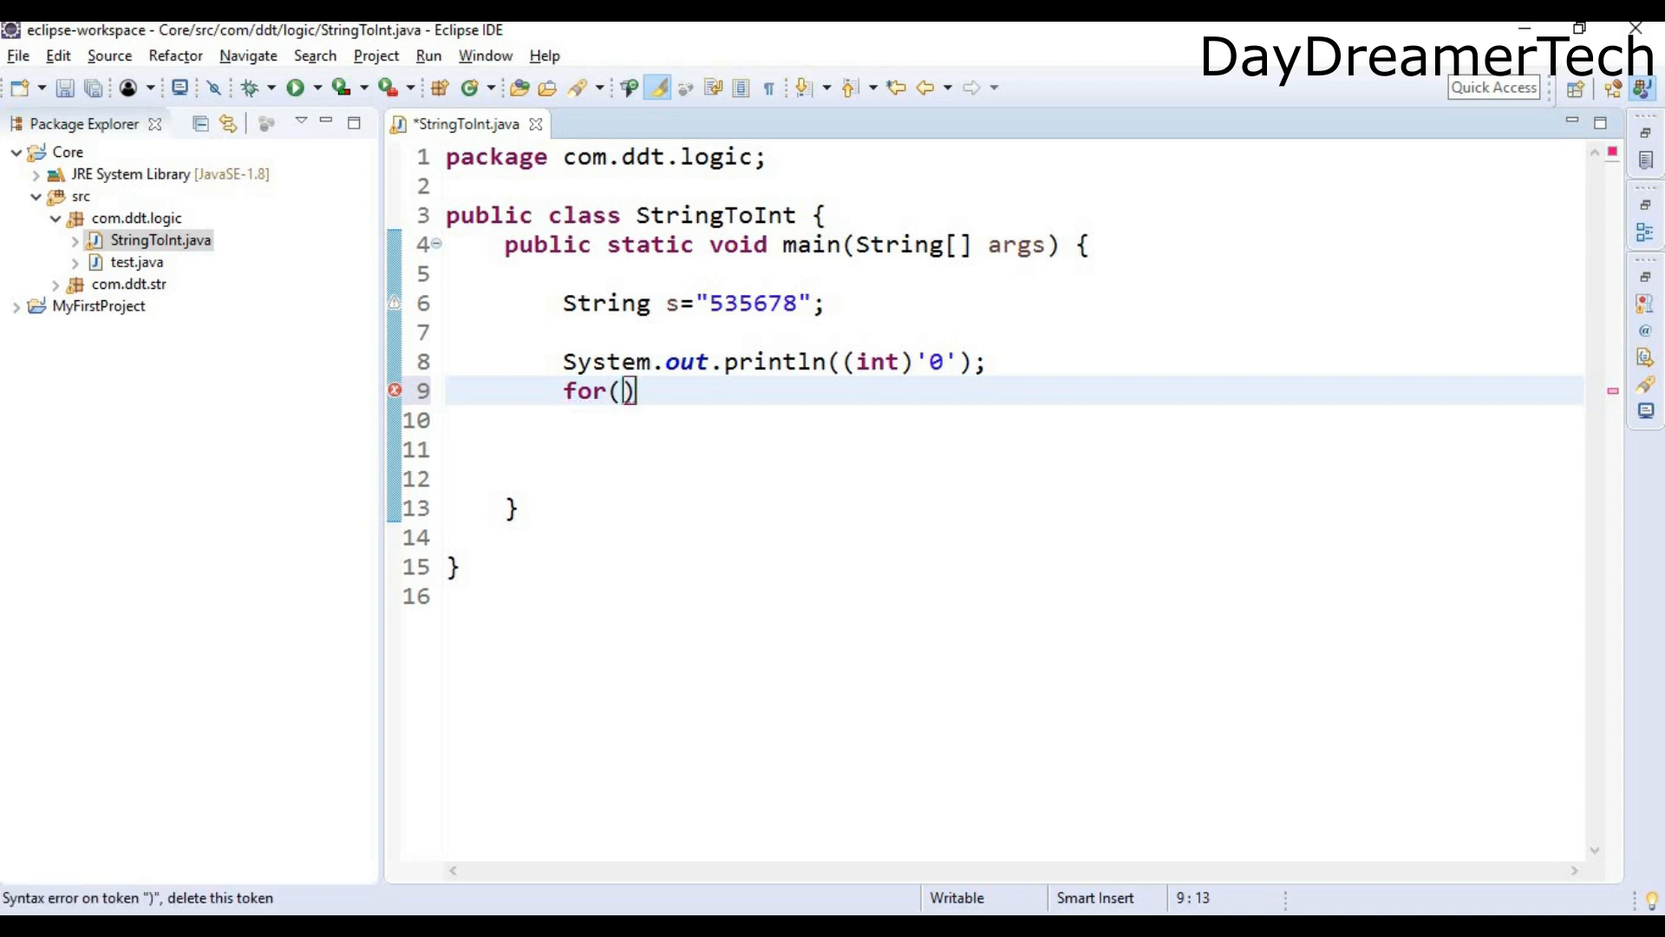
{"action": "type", "text": "int i=0"}
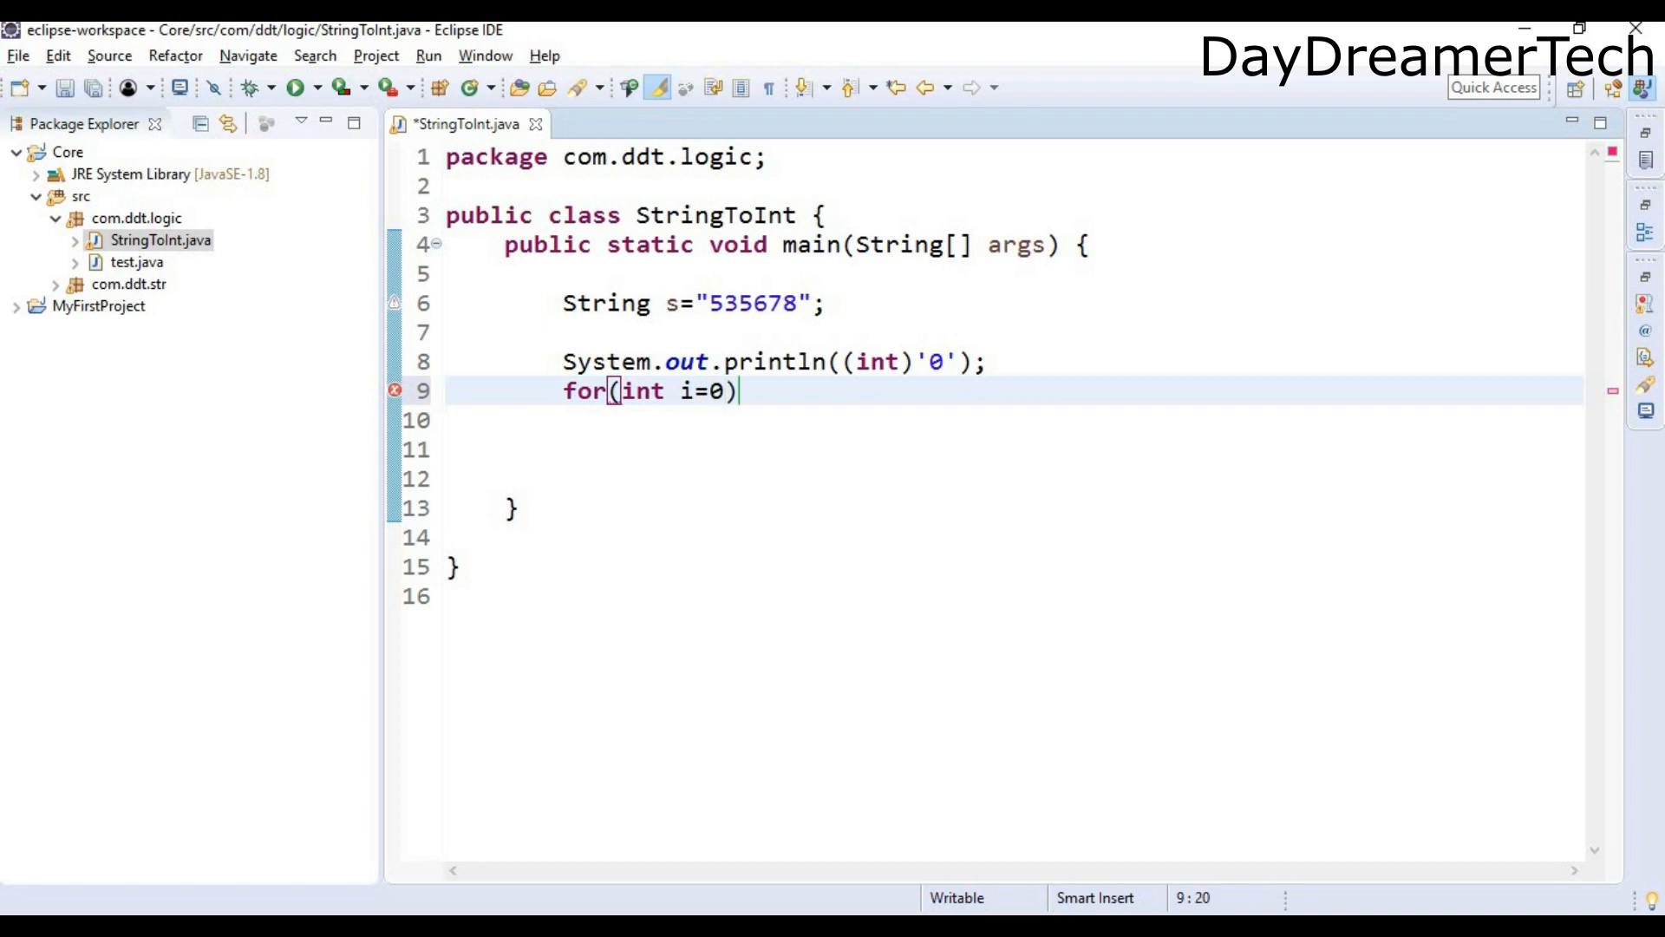
{"action": "type", "text": ";i<"}
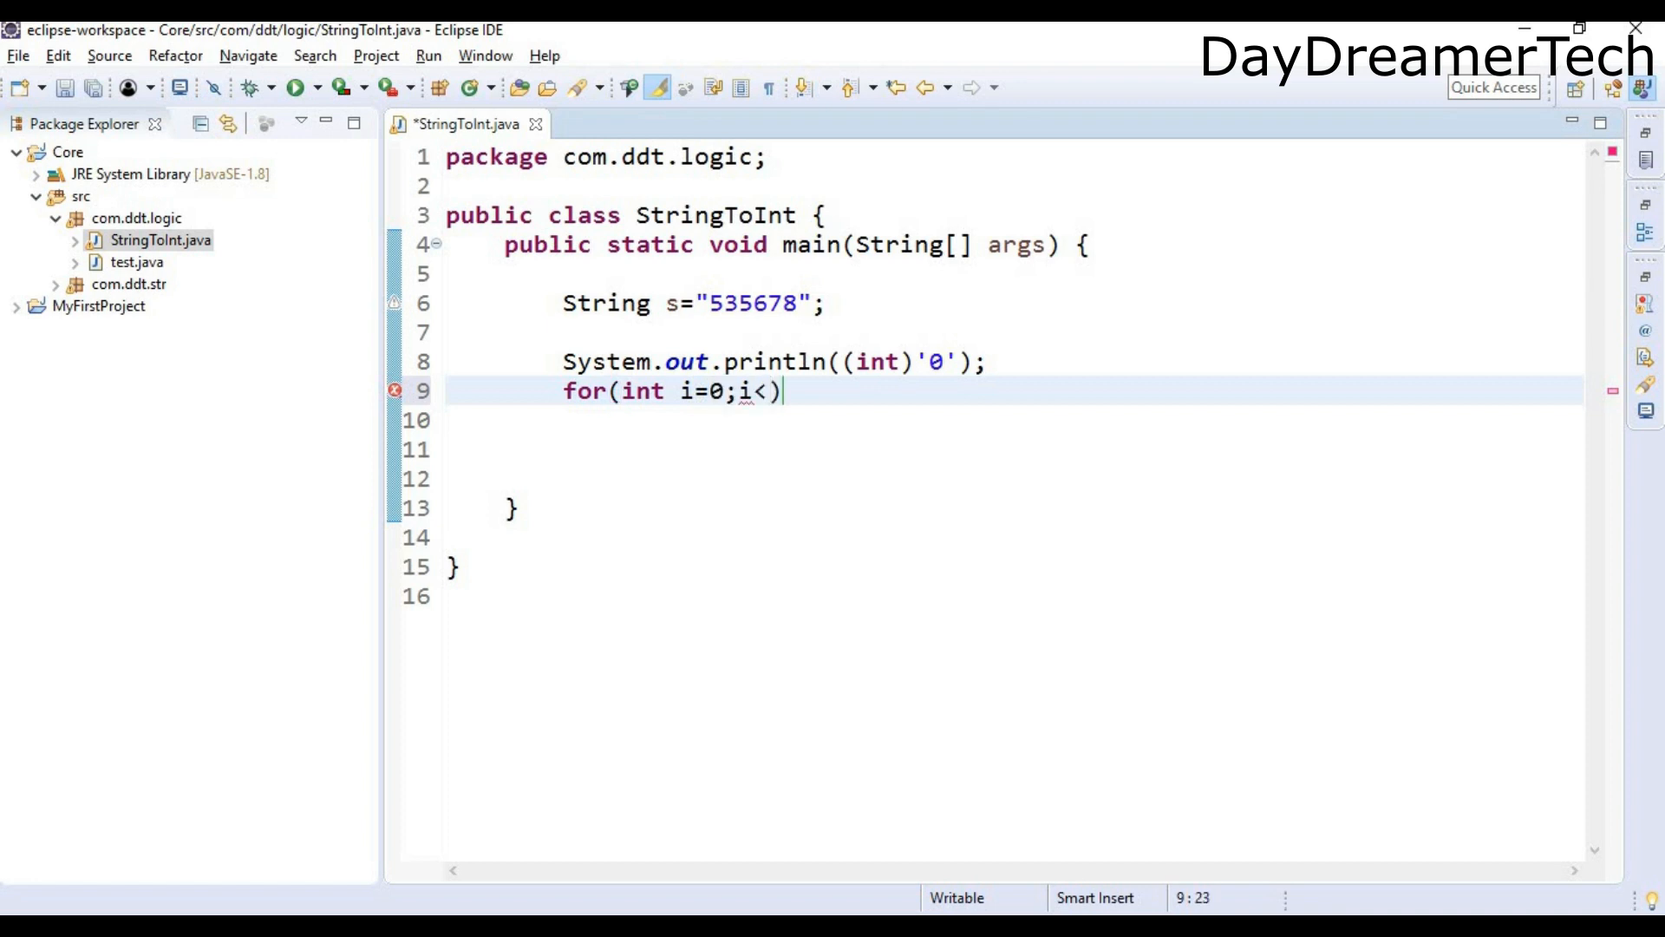
{"action": "type", "text": ".length()"}
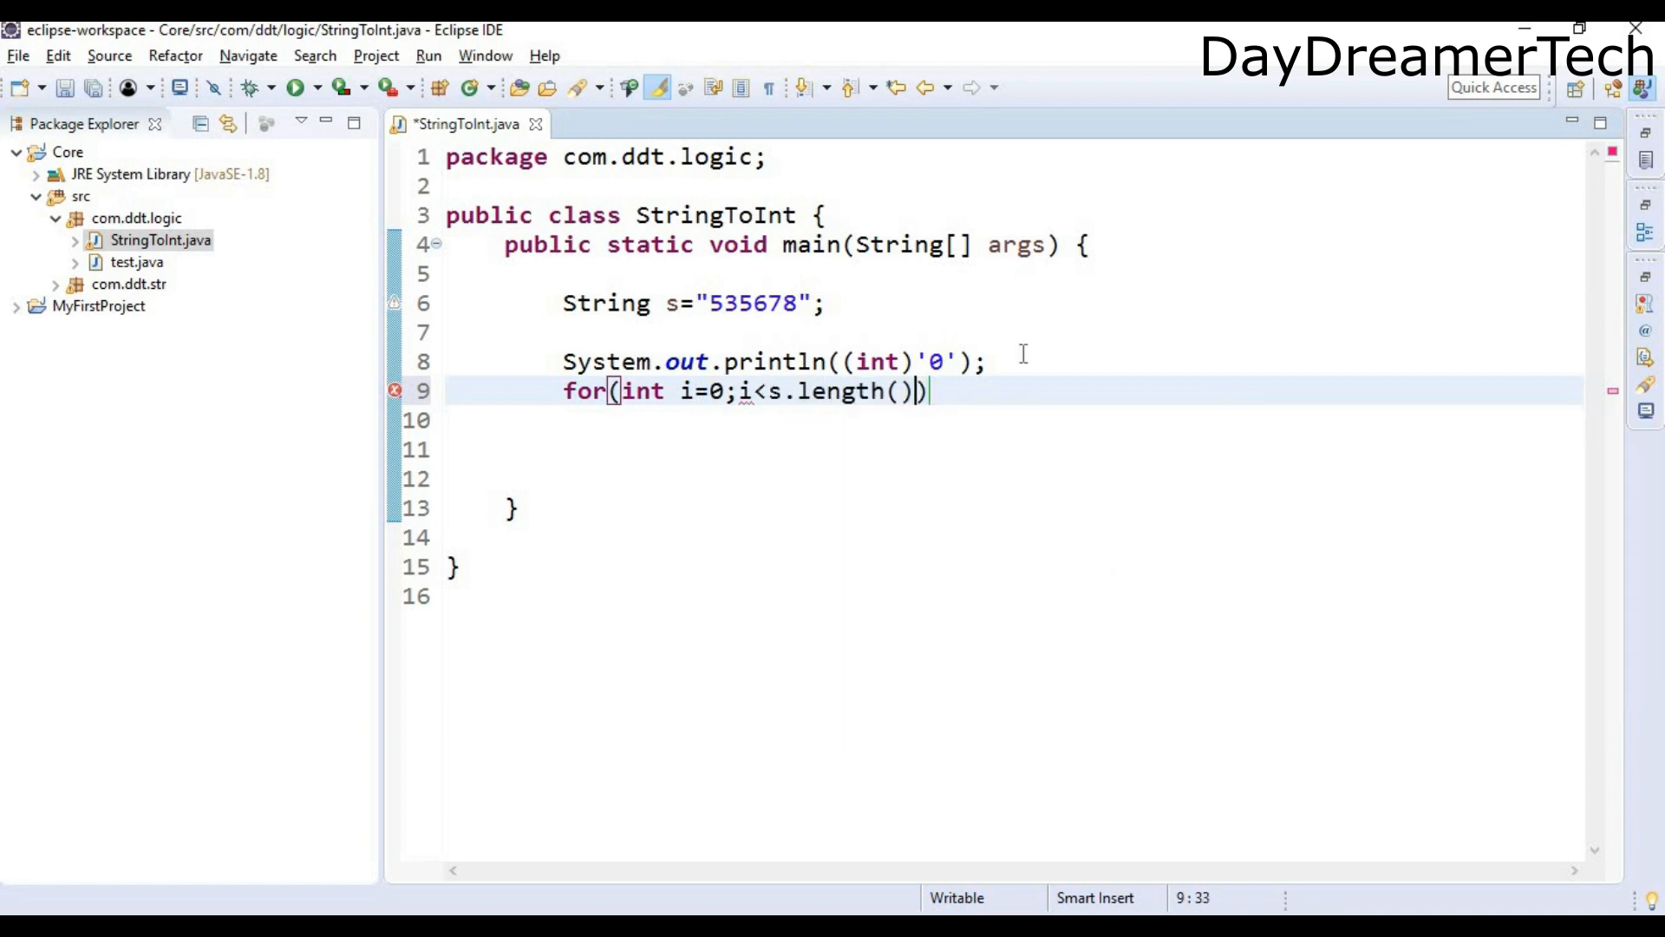
{"action": "type", "text": ";"}
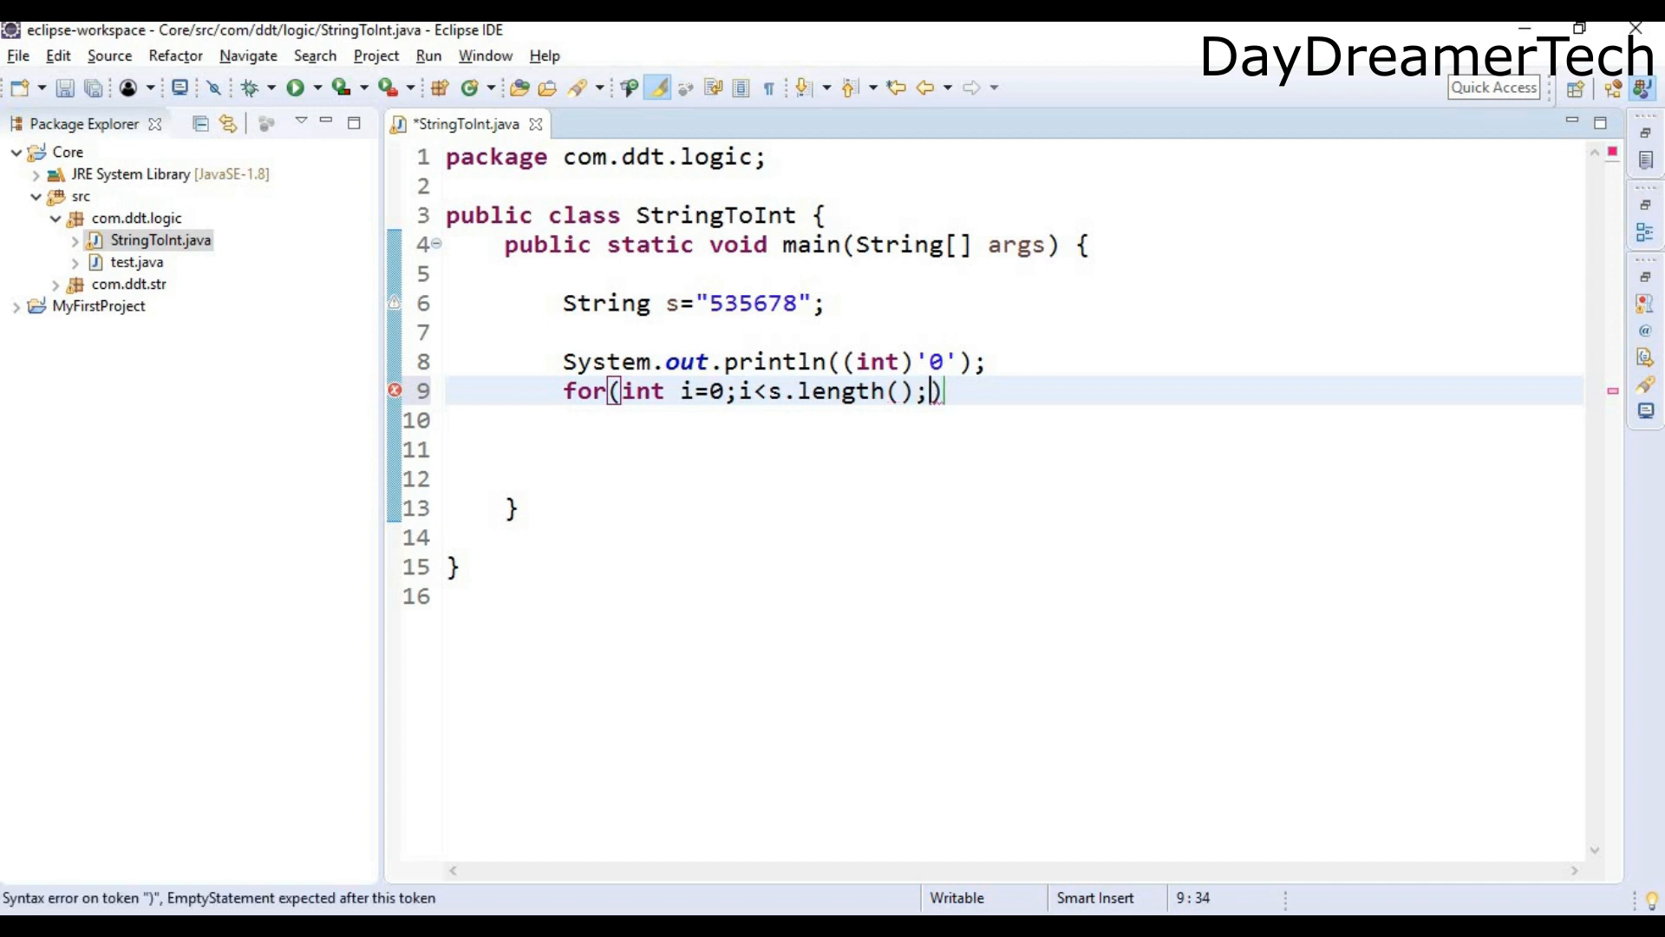
{"action": "type", "text": "i"}
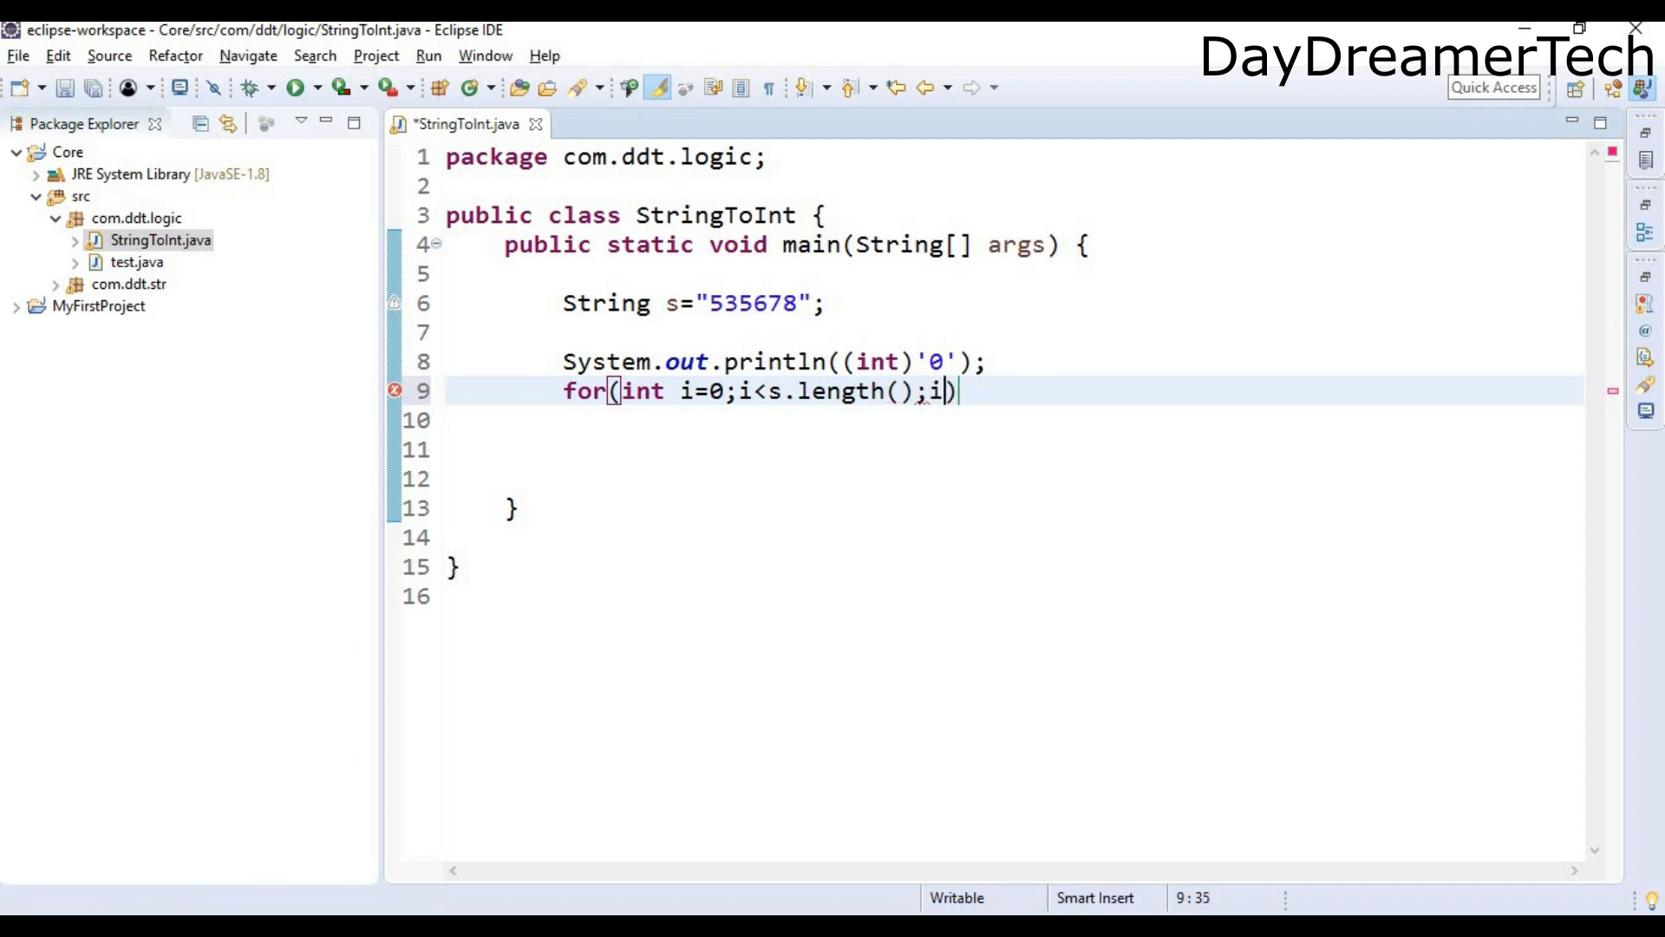
{"action": "type", "text": "++"}
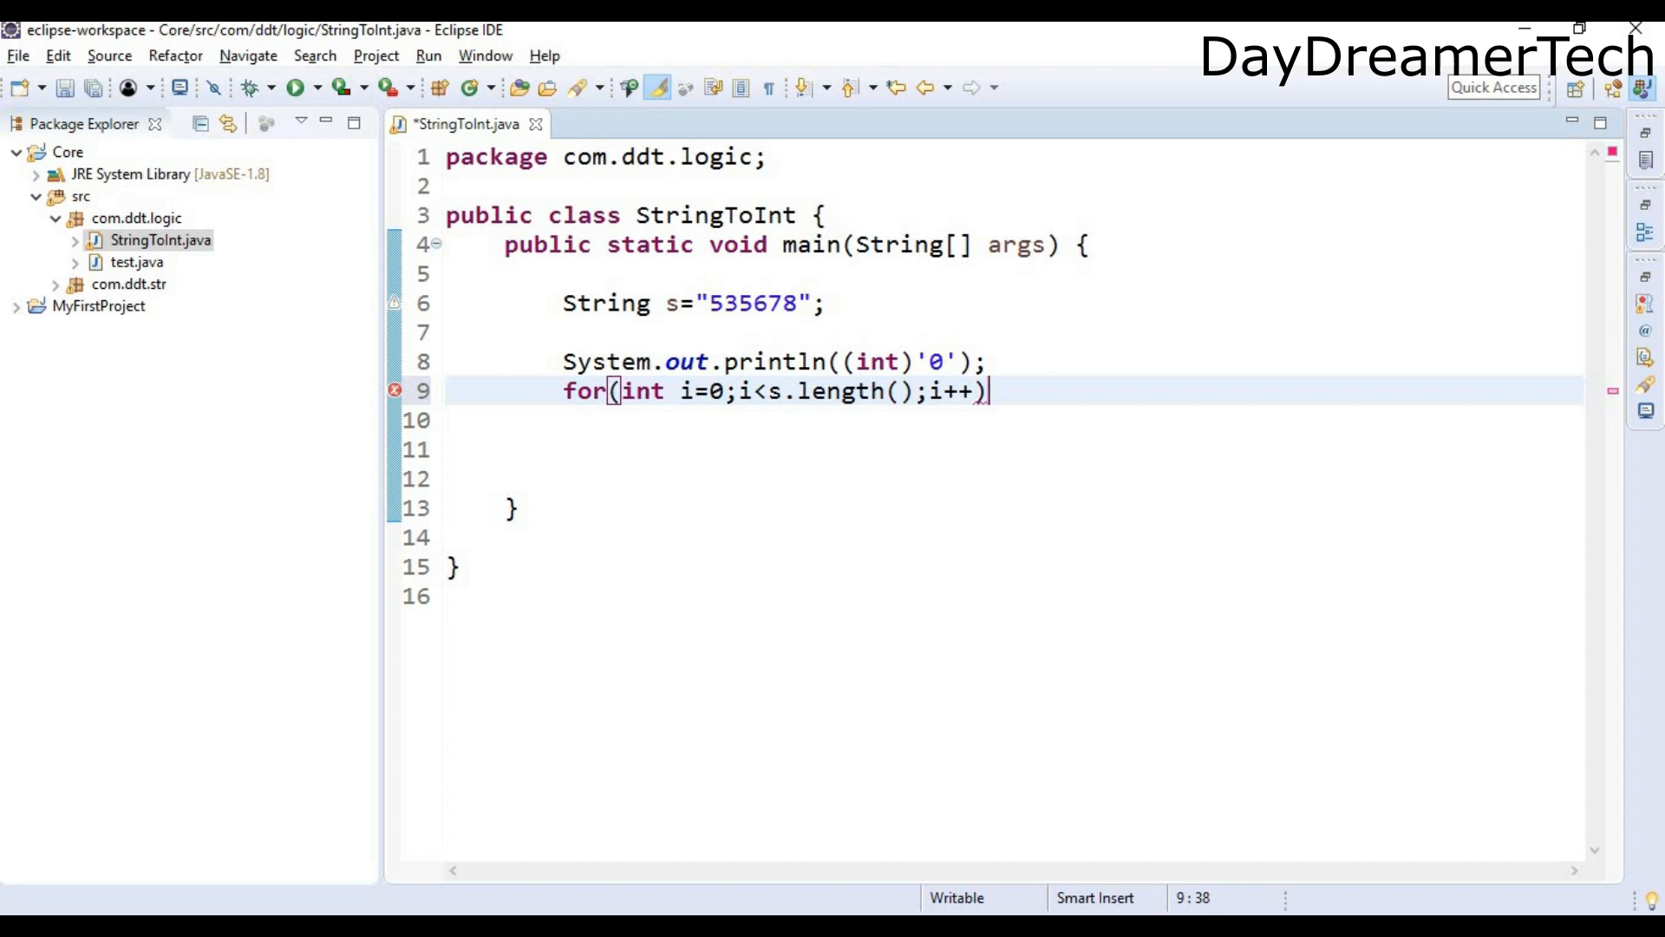
{"action": "type", "text": "{"}
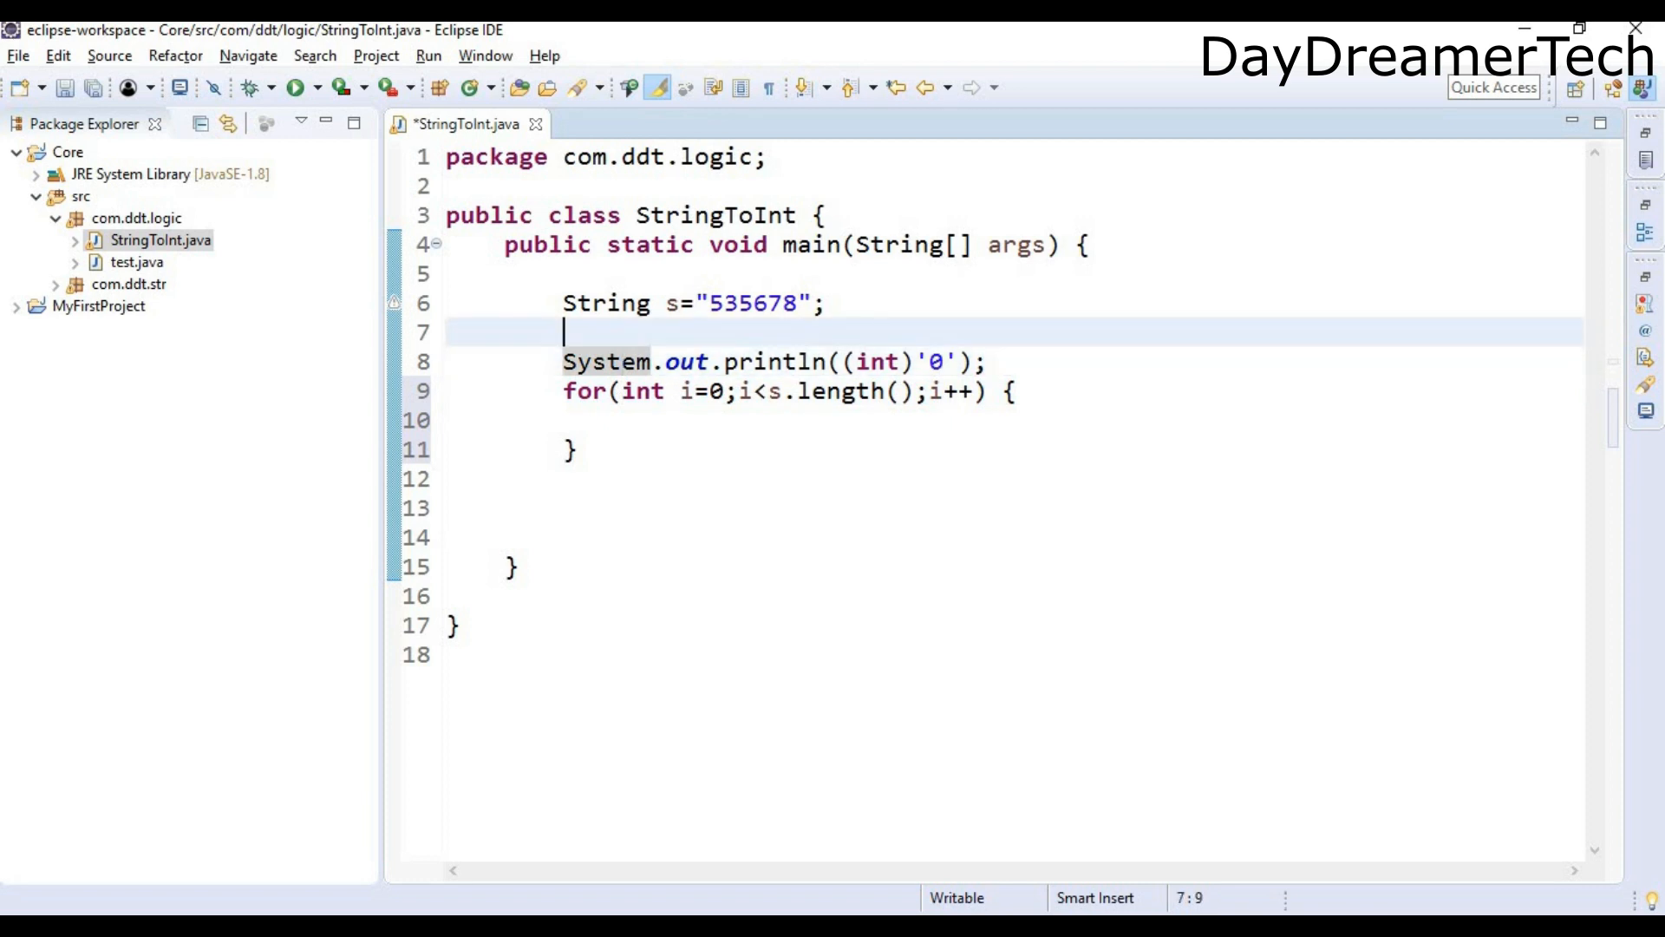
Step: Declare int sum=0; before the for loop
{"action": "type", "text": "int"}
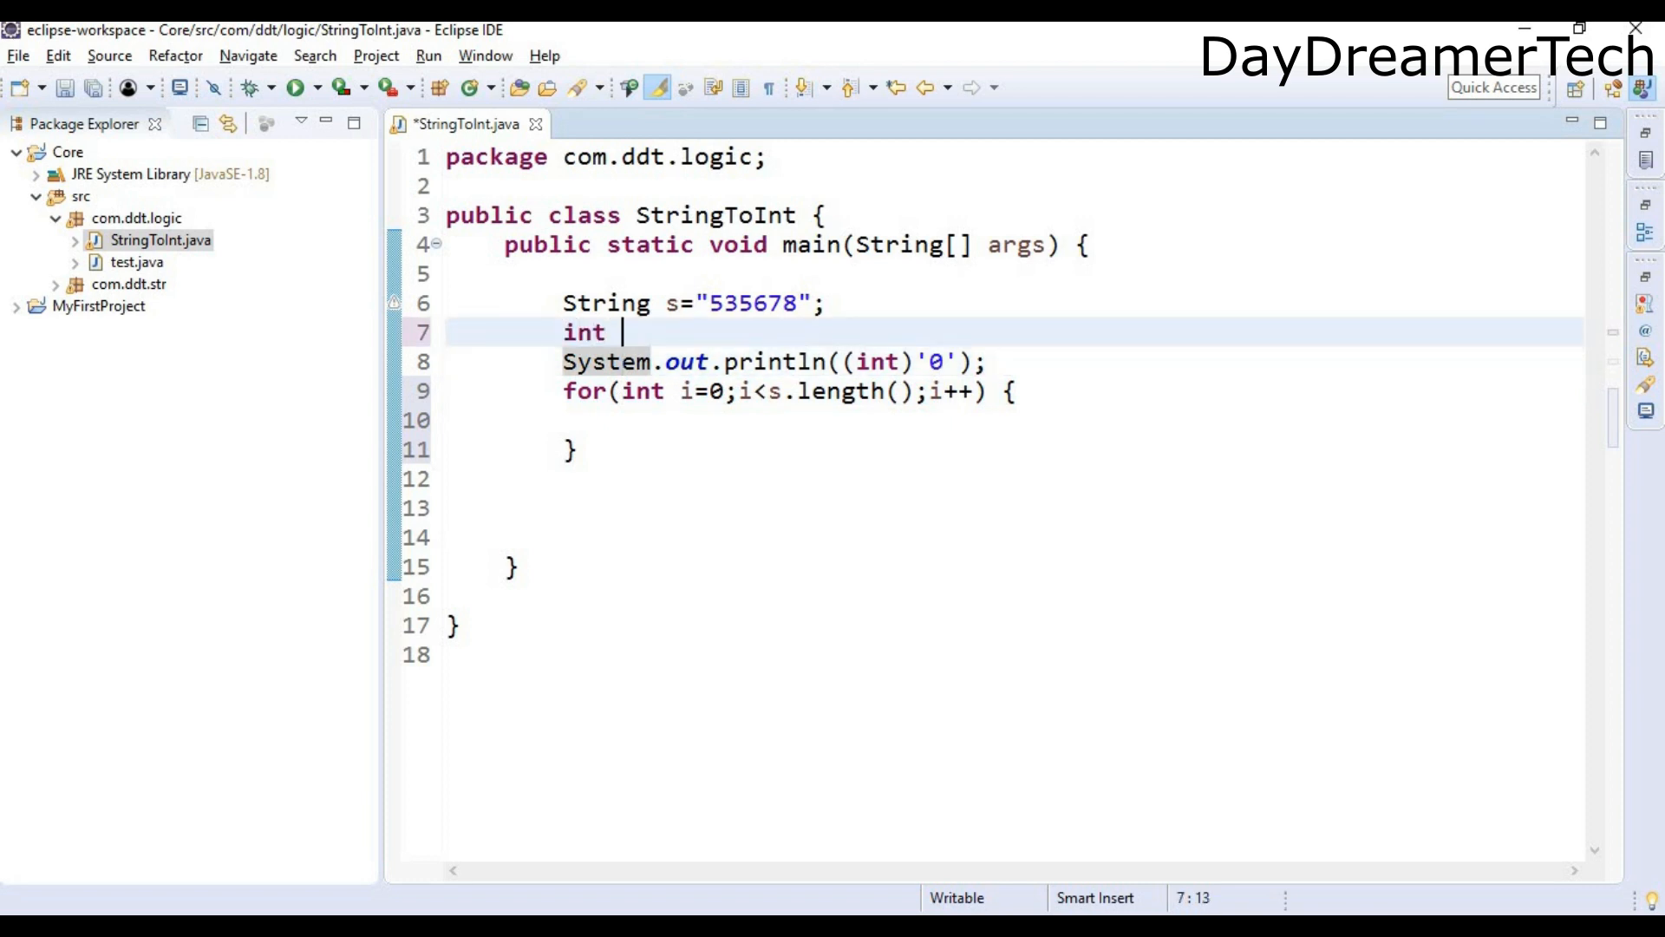
{"action": "type", "text": "sum"}
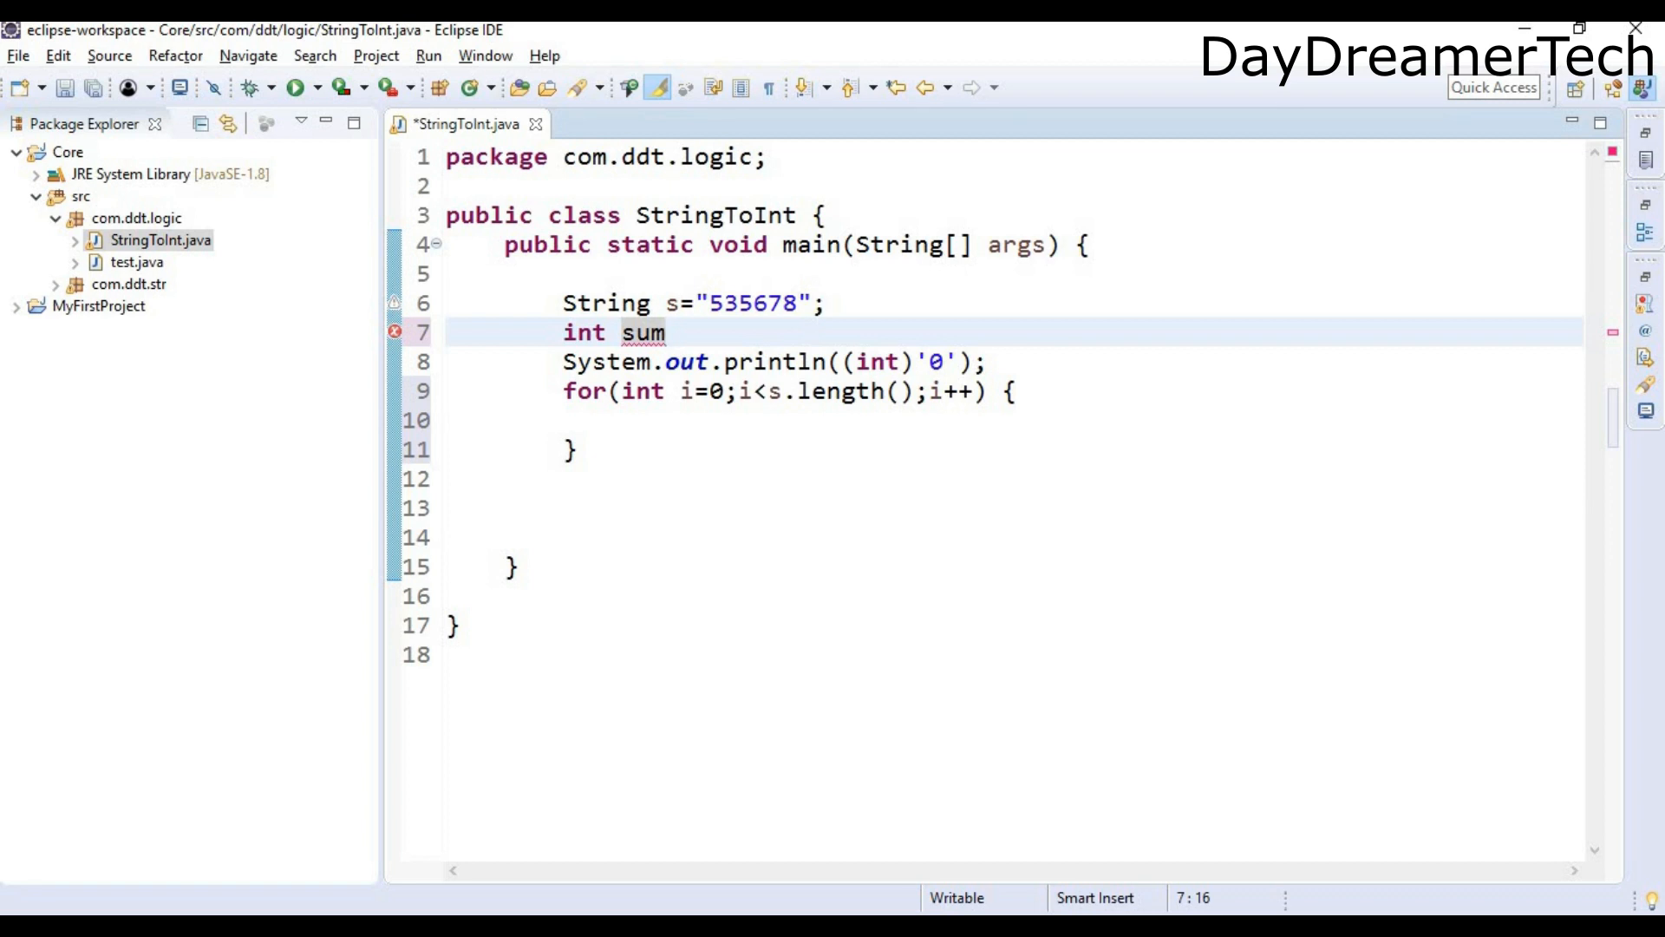
{"action": "type", "text": "=0;"}
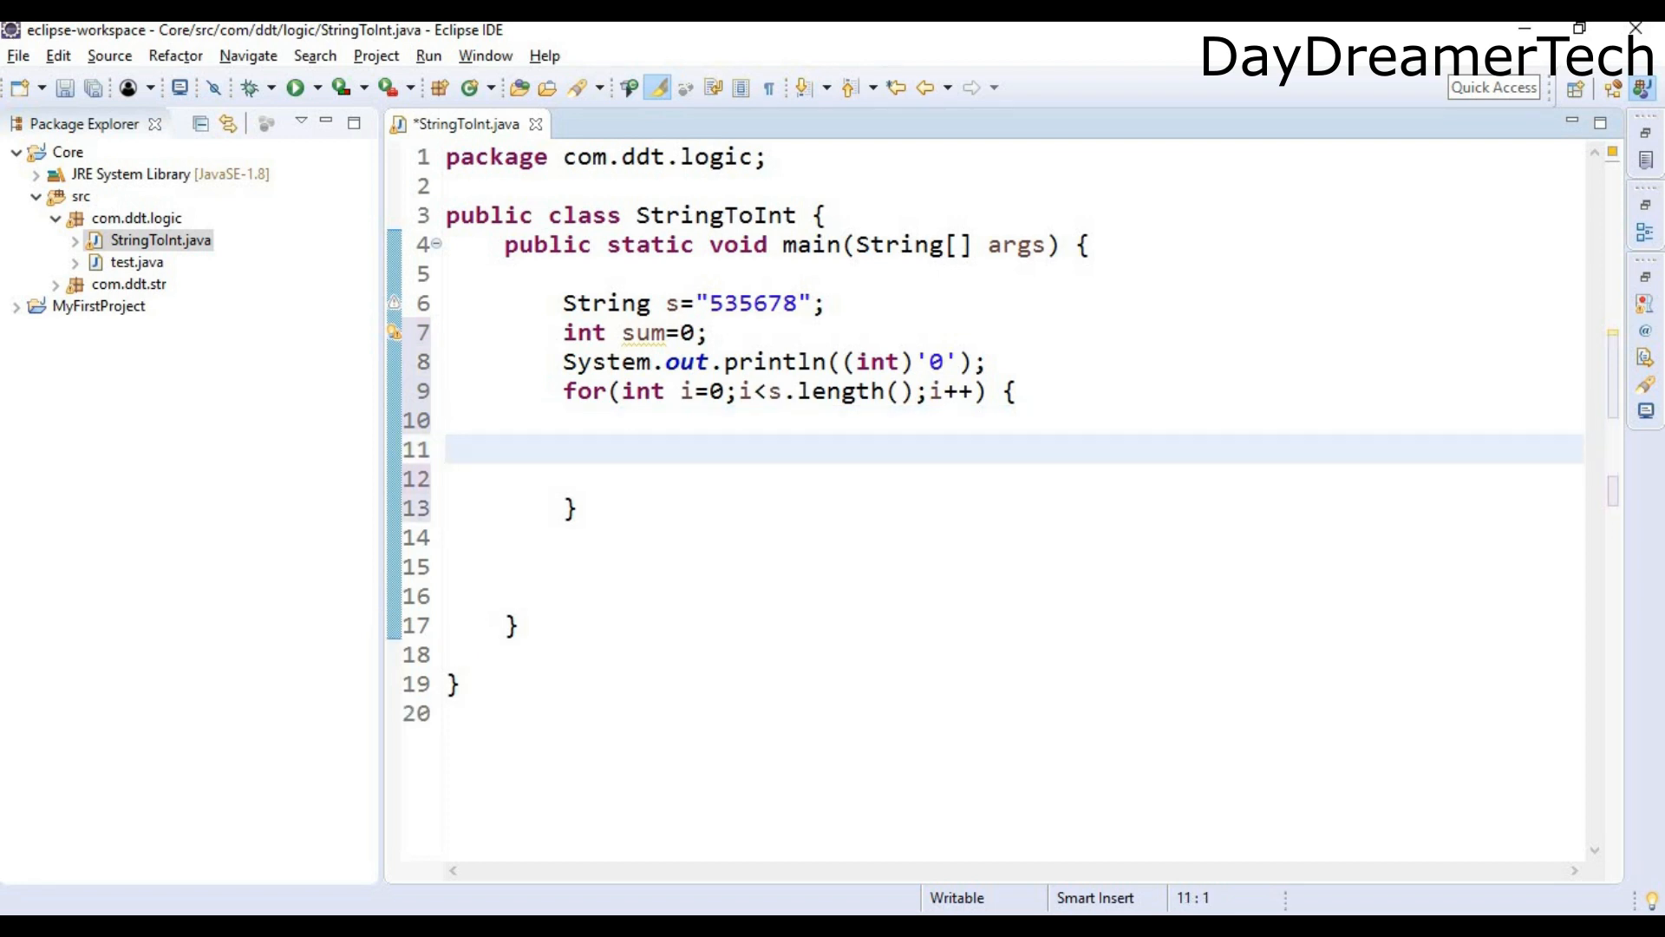
Step: Write the loop body sum=sum+(int)s.charAt(i)-(int)'0'; to accumulate each digit
{"action": "type", "text": "su"}
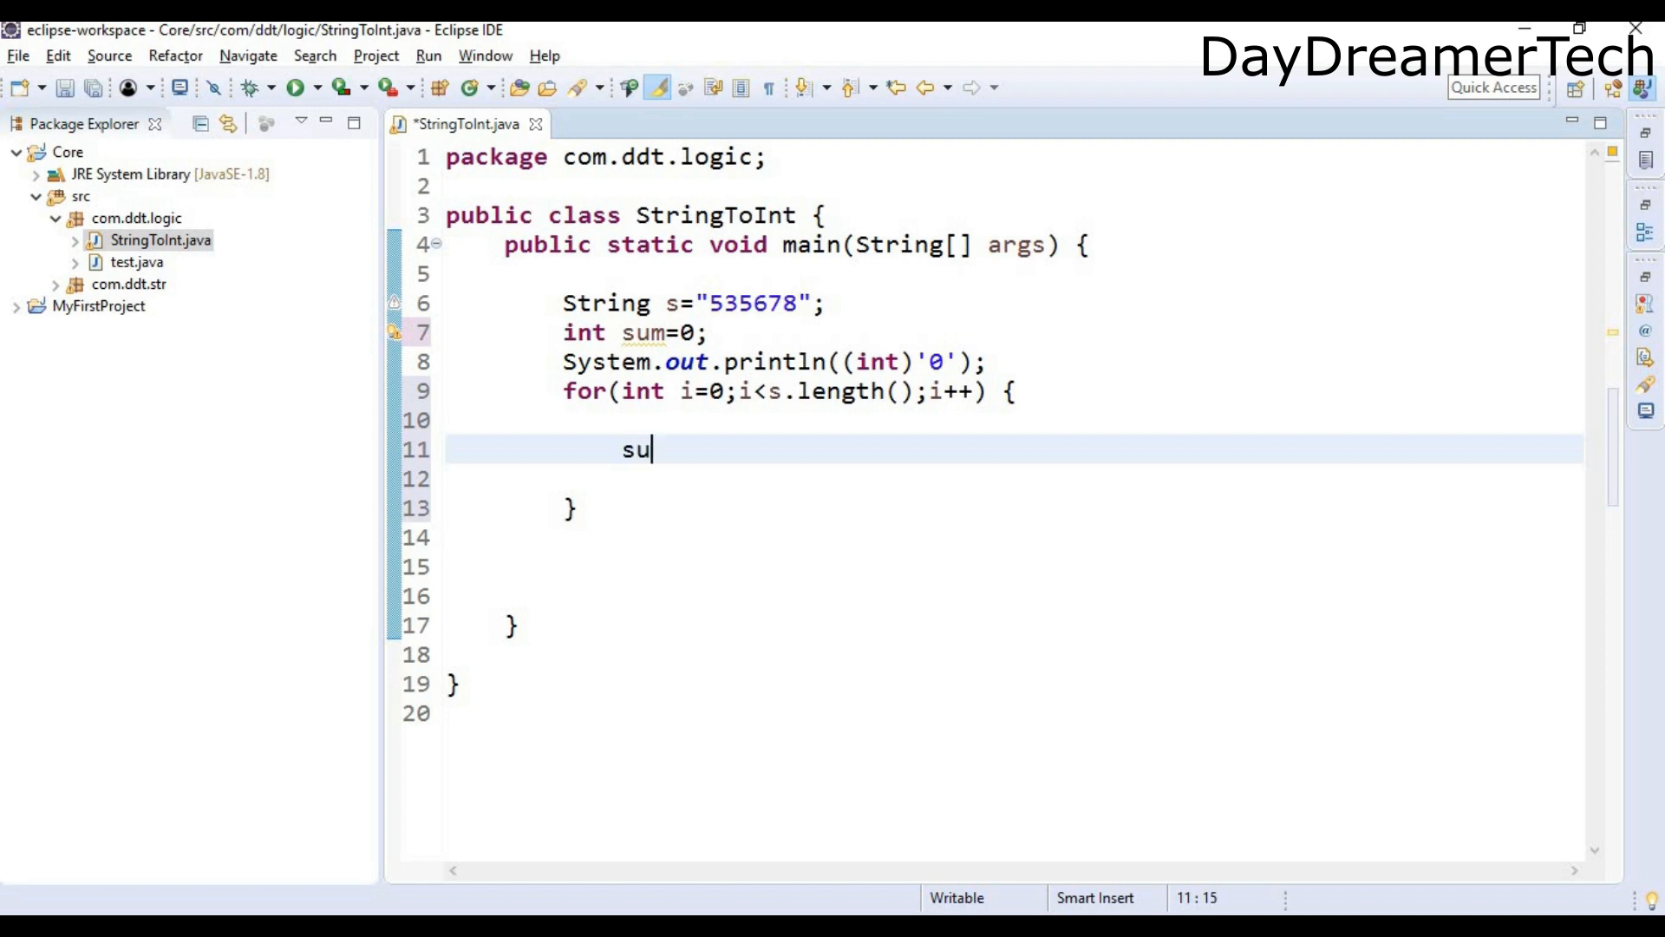
{"action": "type", "text": "m=sum"}
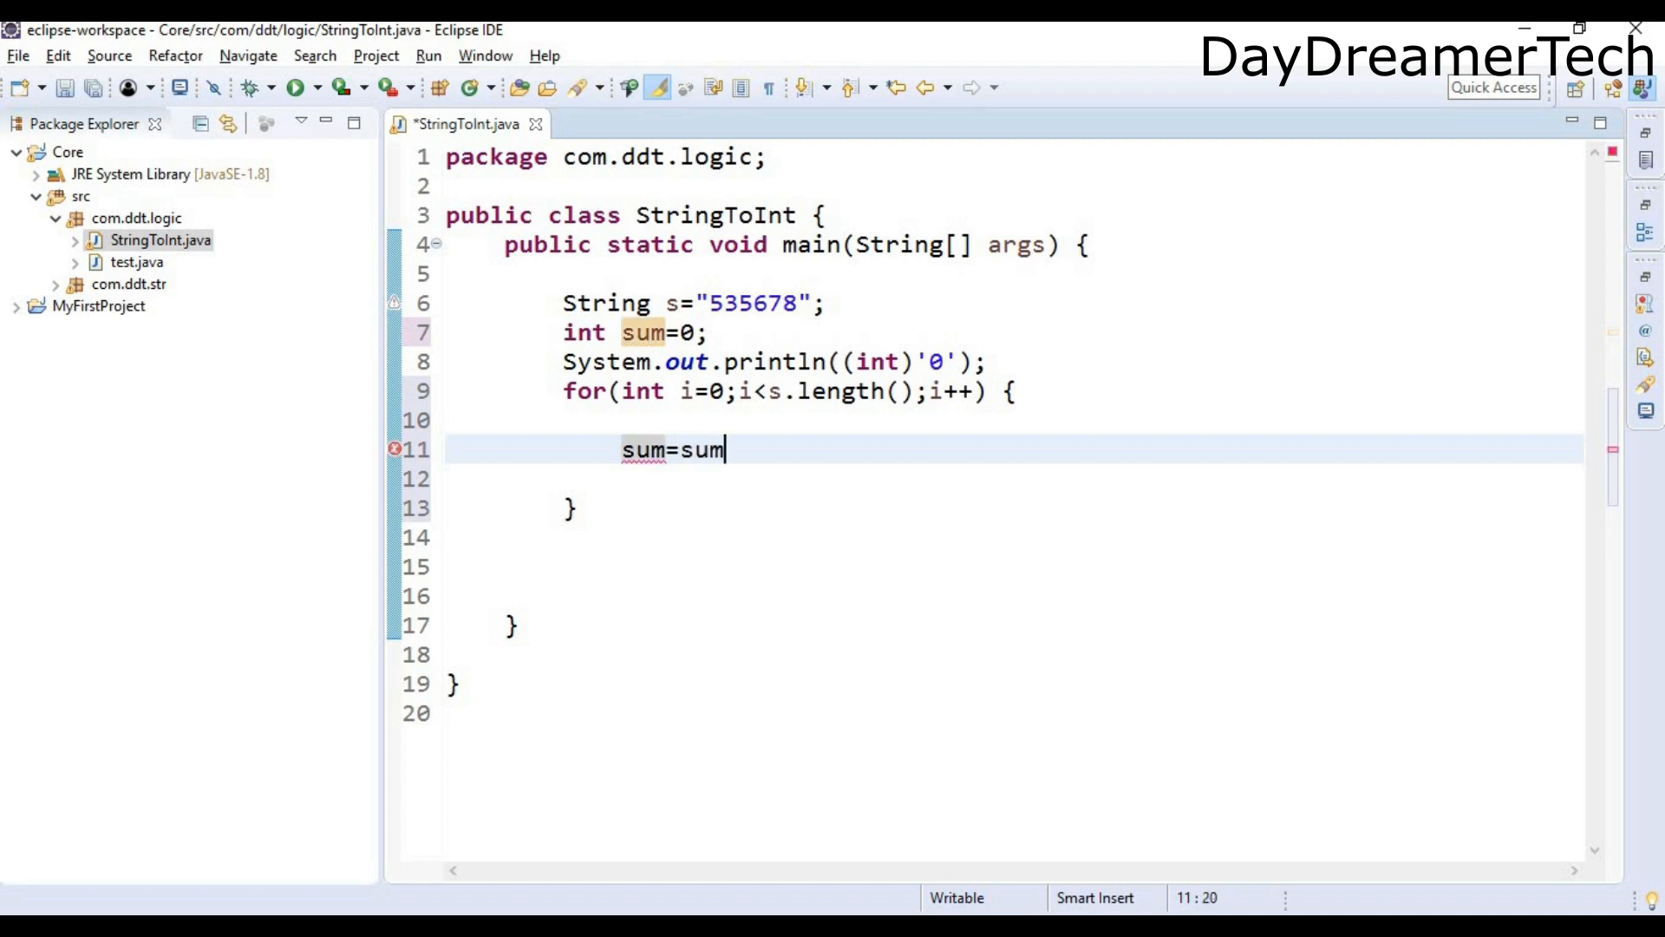
{"action": "type", "text": "+"}
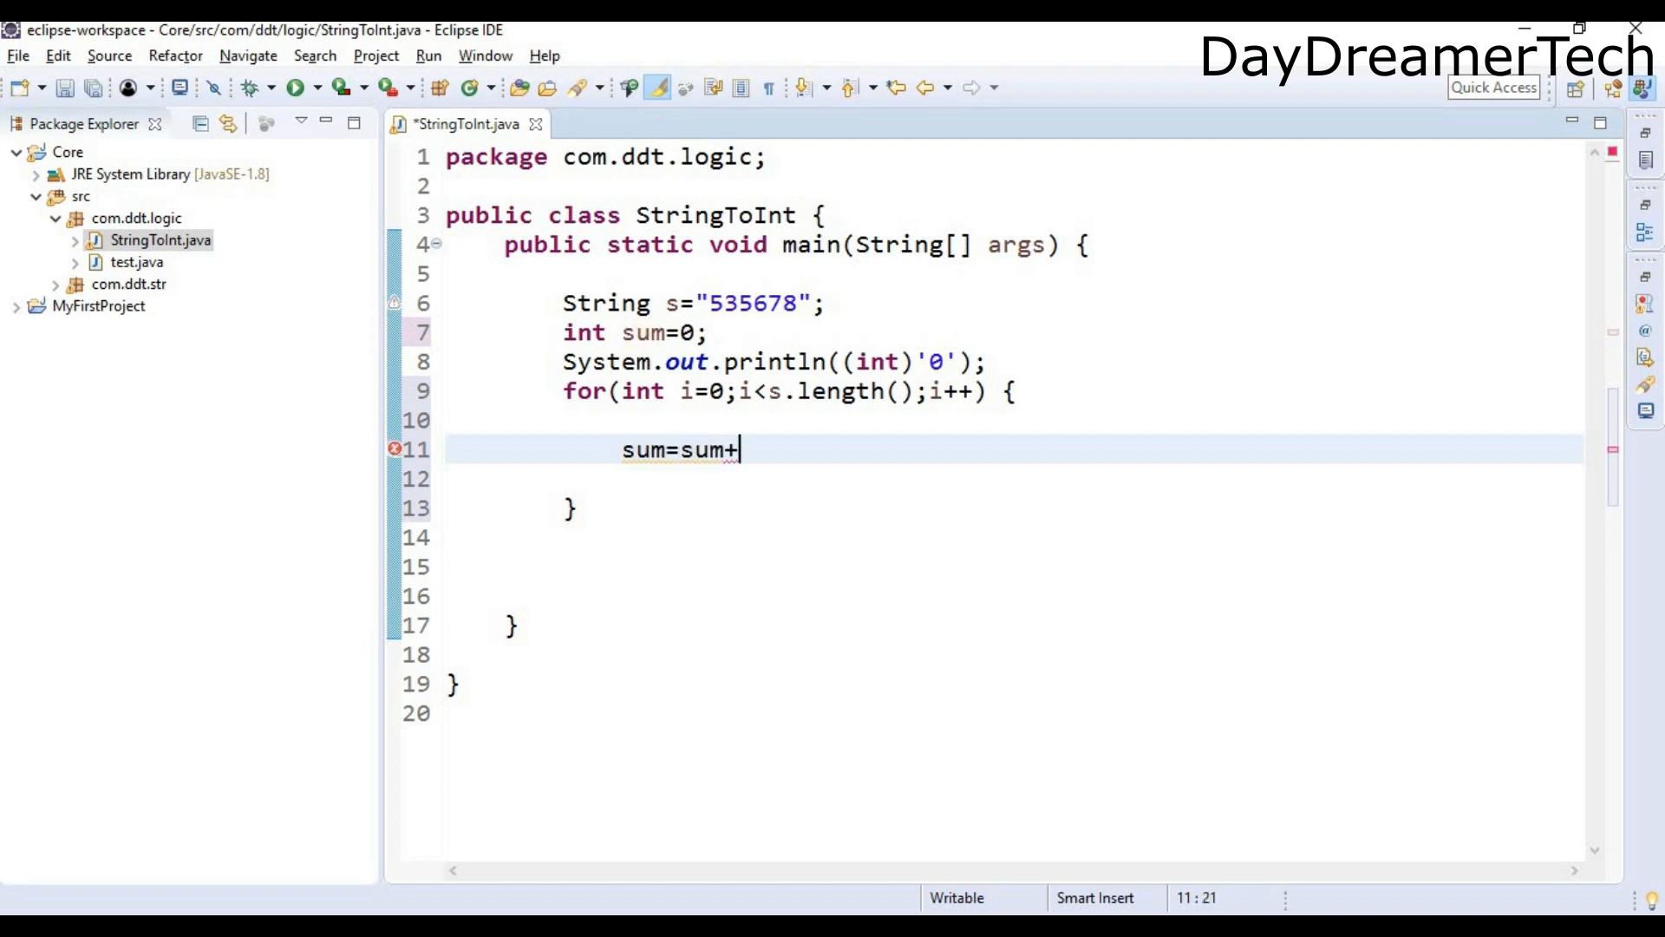
{"action": "type", "text": "i"}
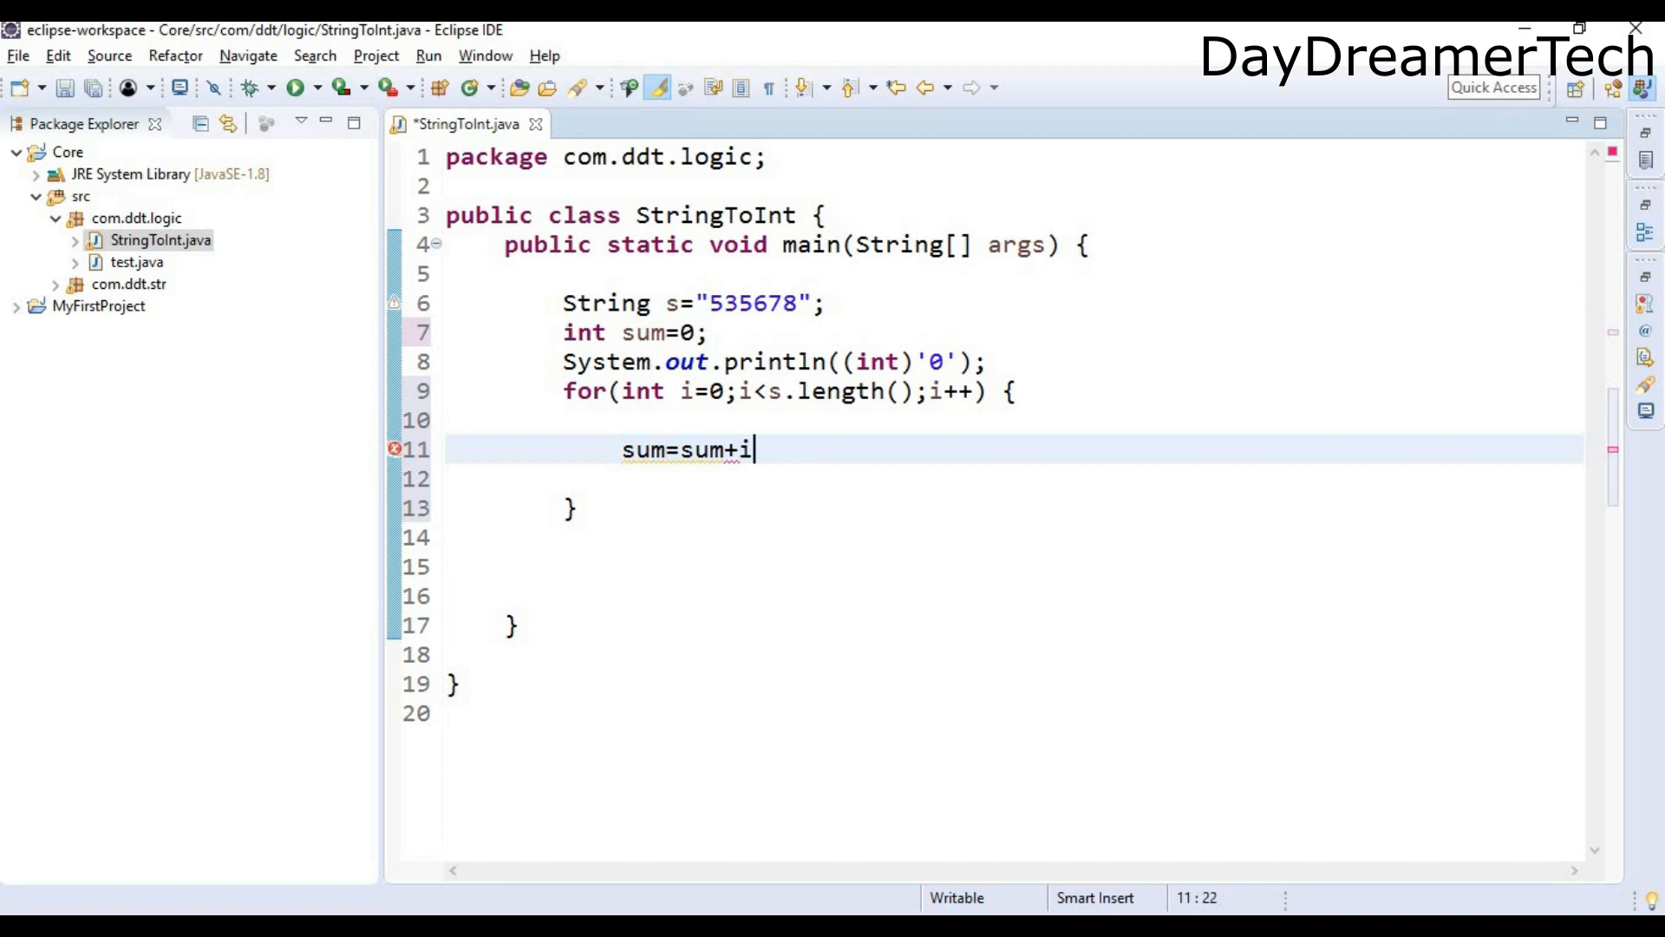
{"action": "key", "text": "BackSpace"}
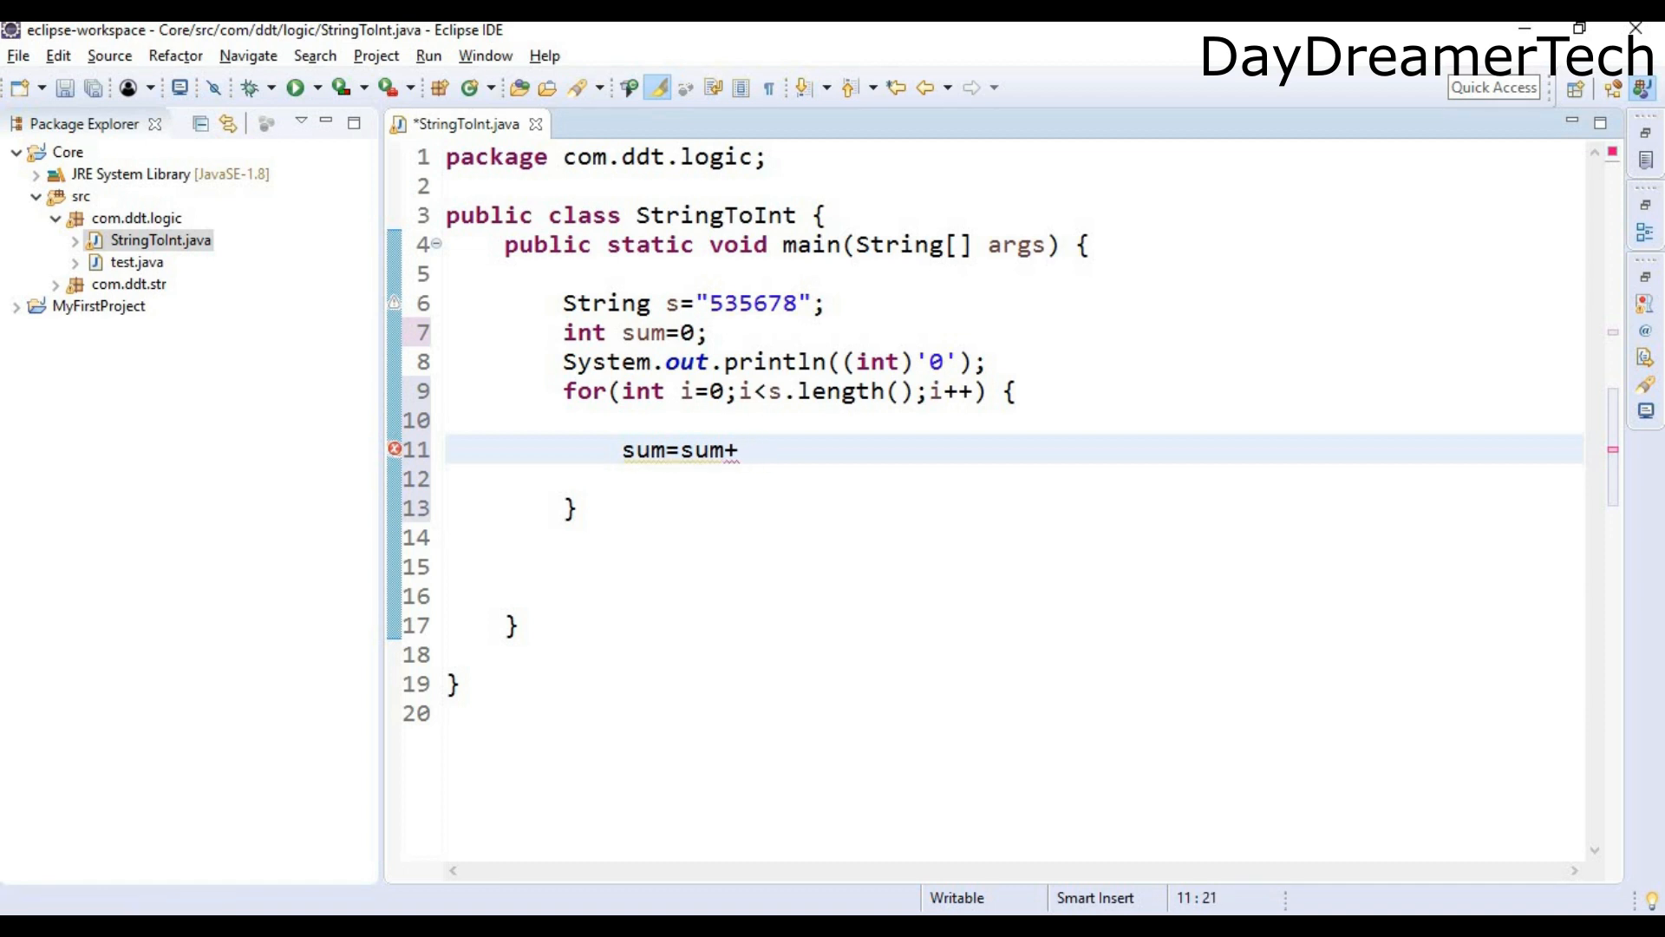
{"action": "type", "text": "(int)"}
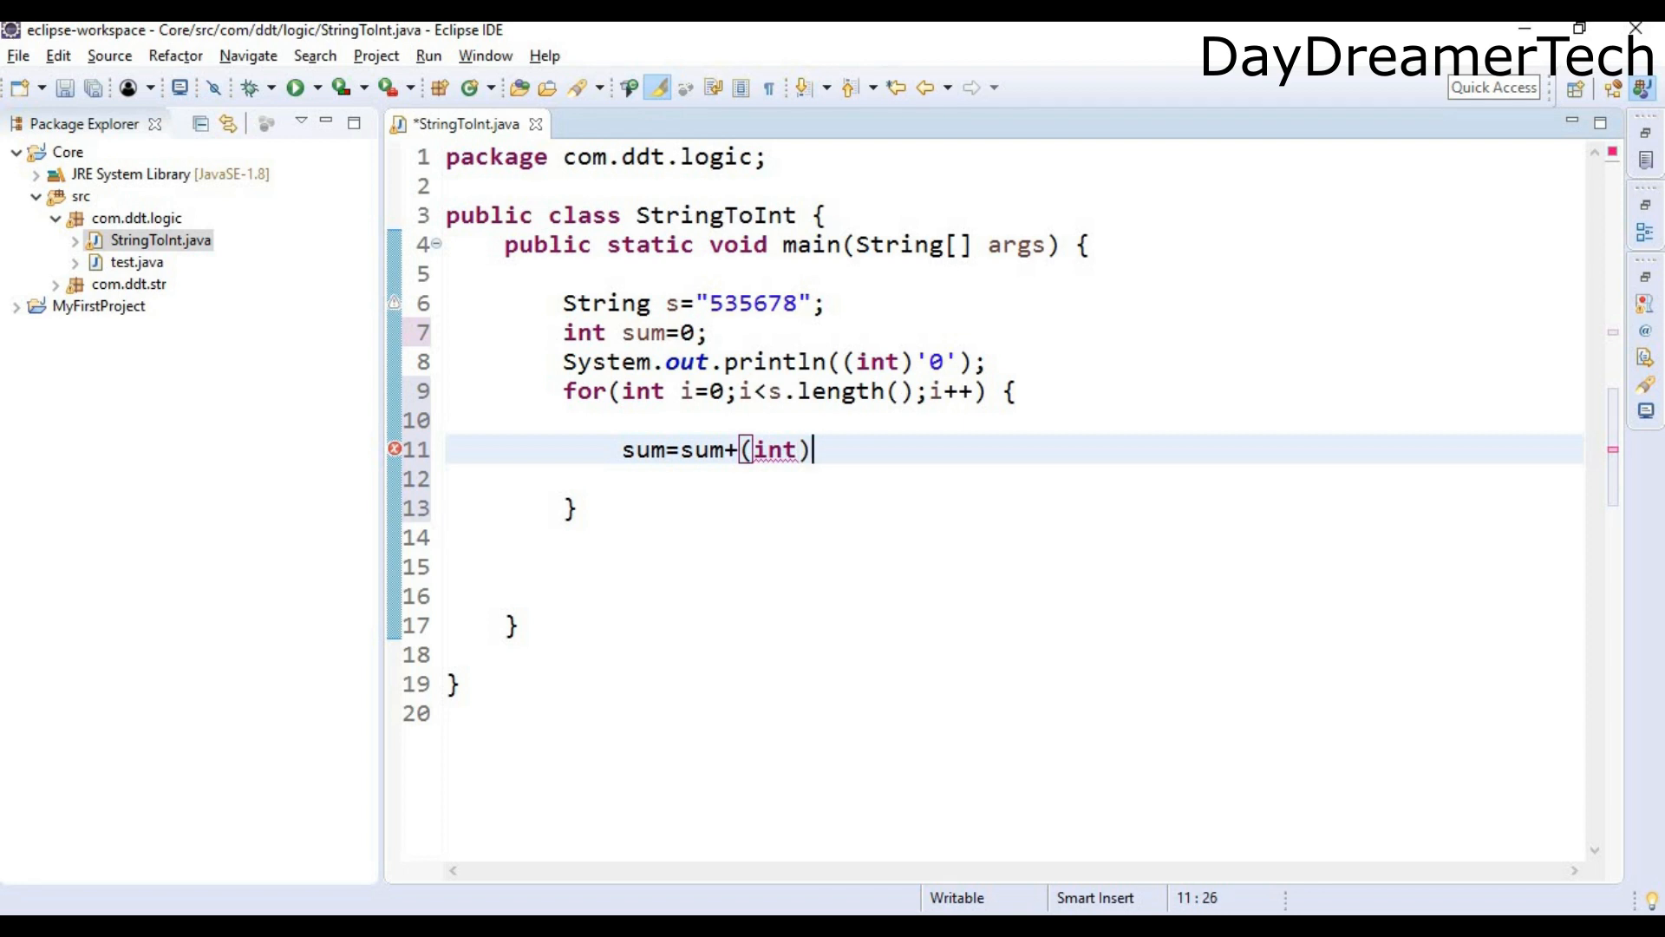
{"action": "type", "text": "s.charAt(index"}
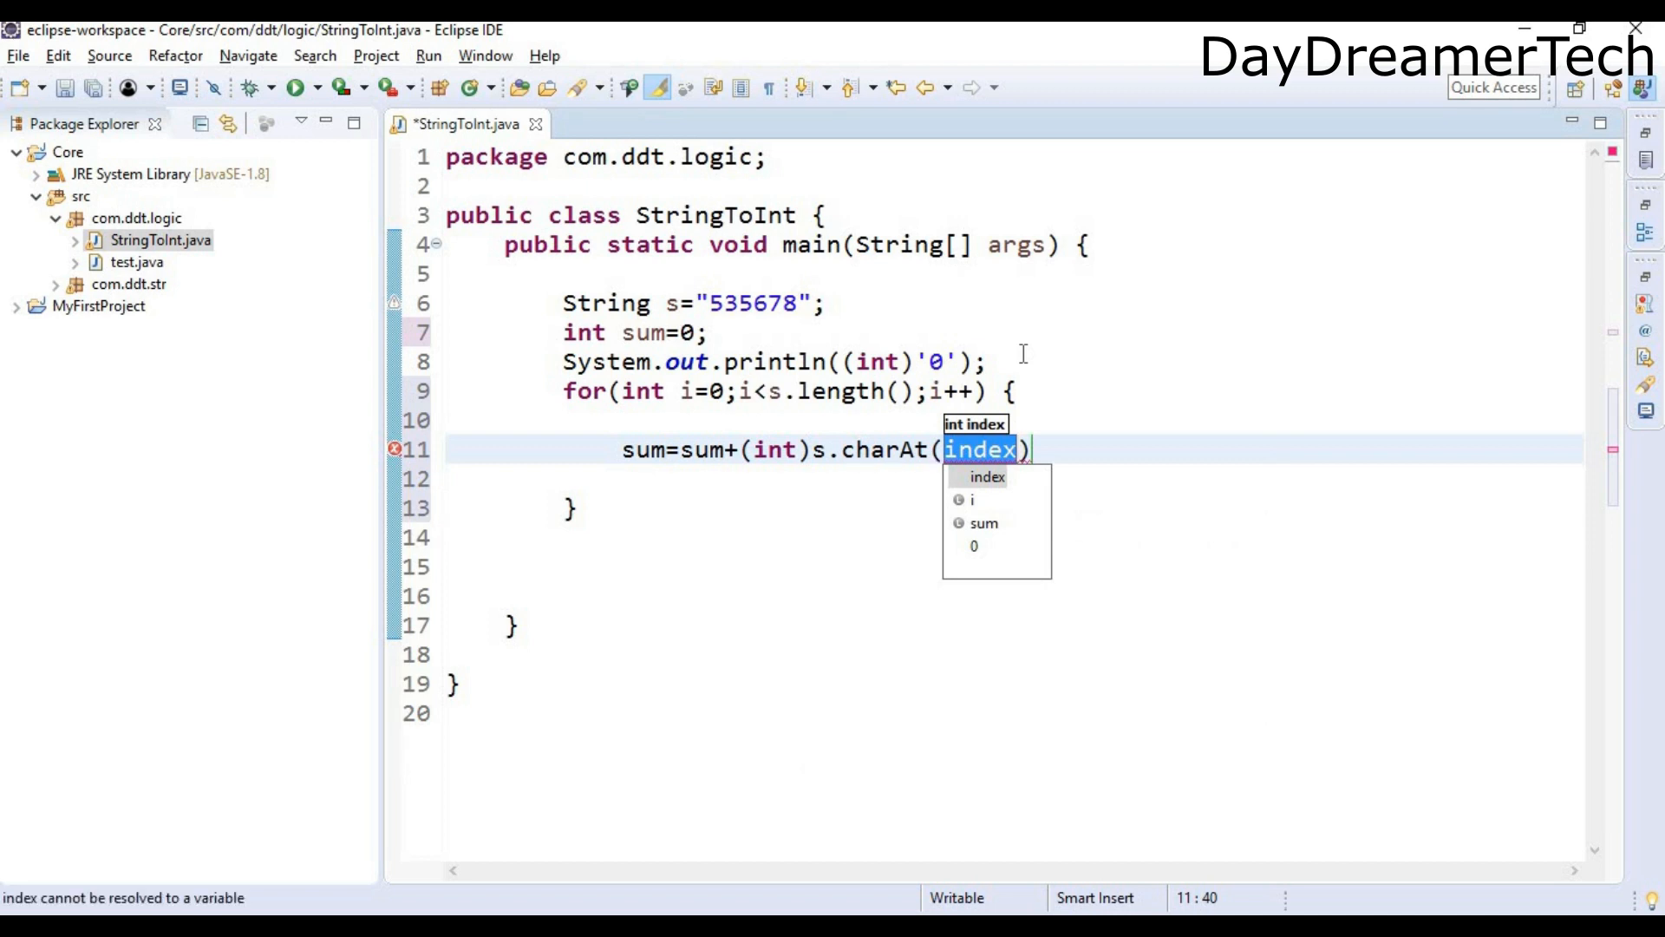
{"action": "type", "text": "i)-"}
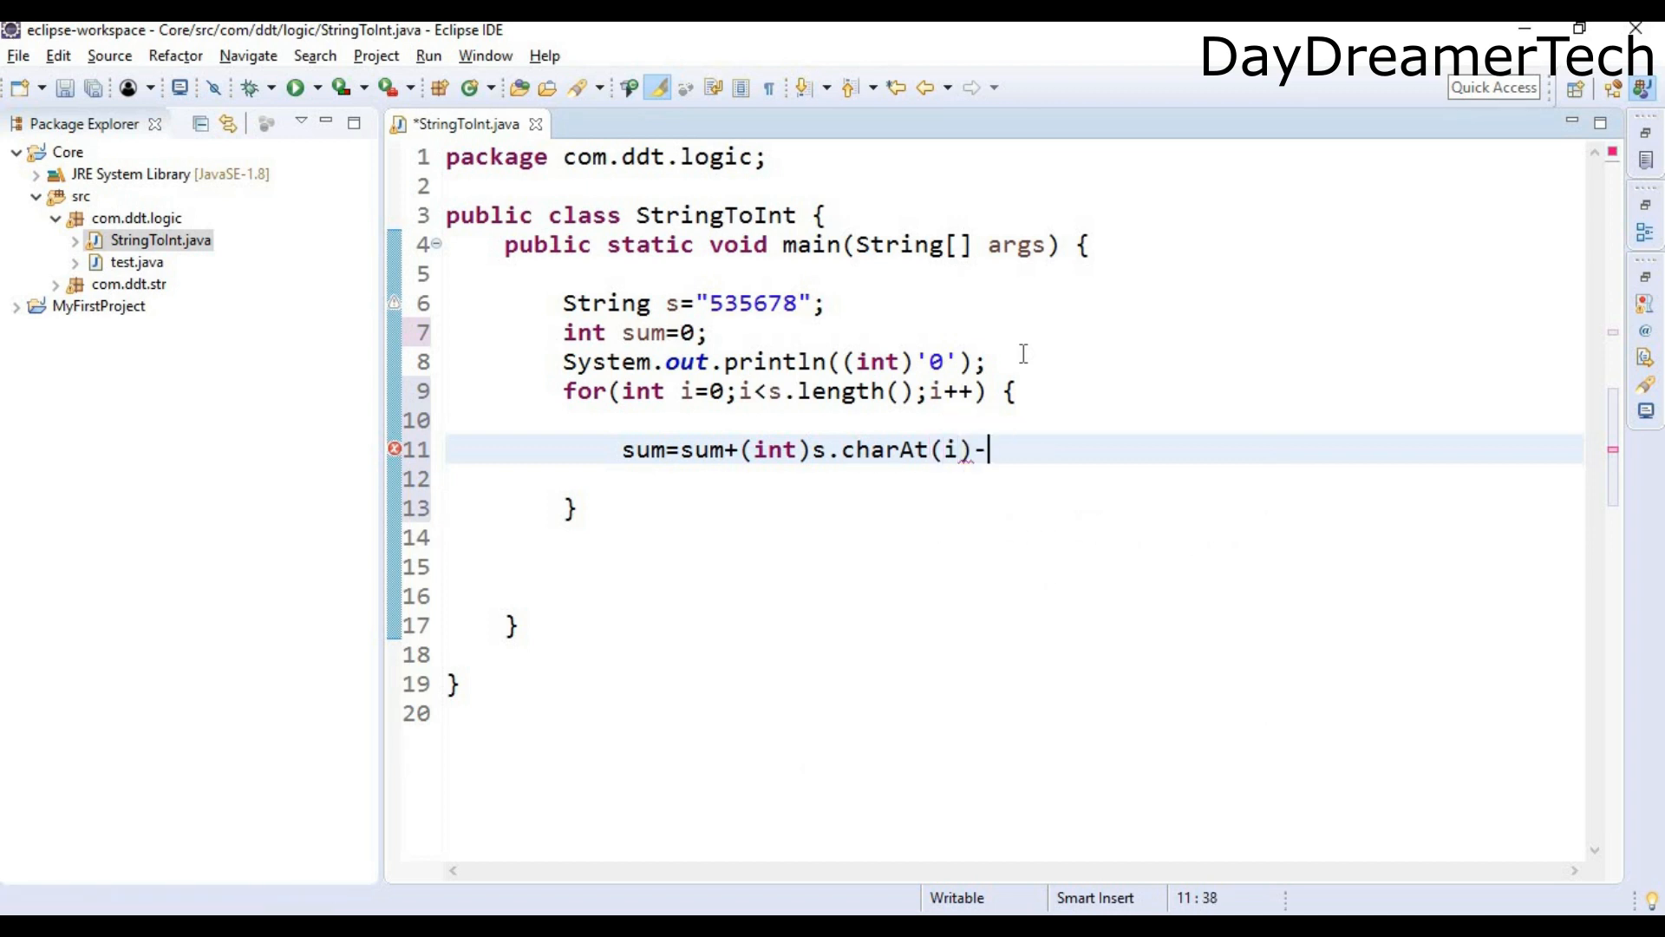
{"action": "type", "text": "in"}
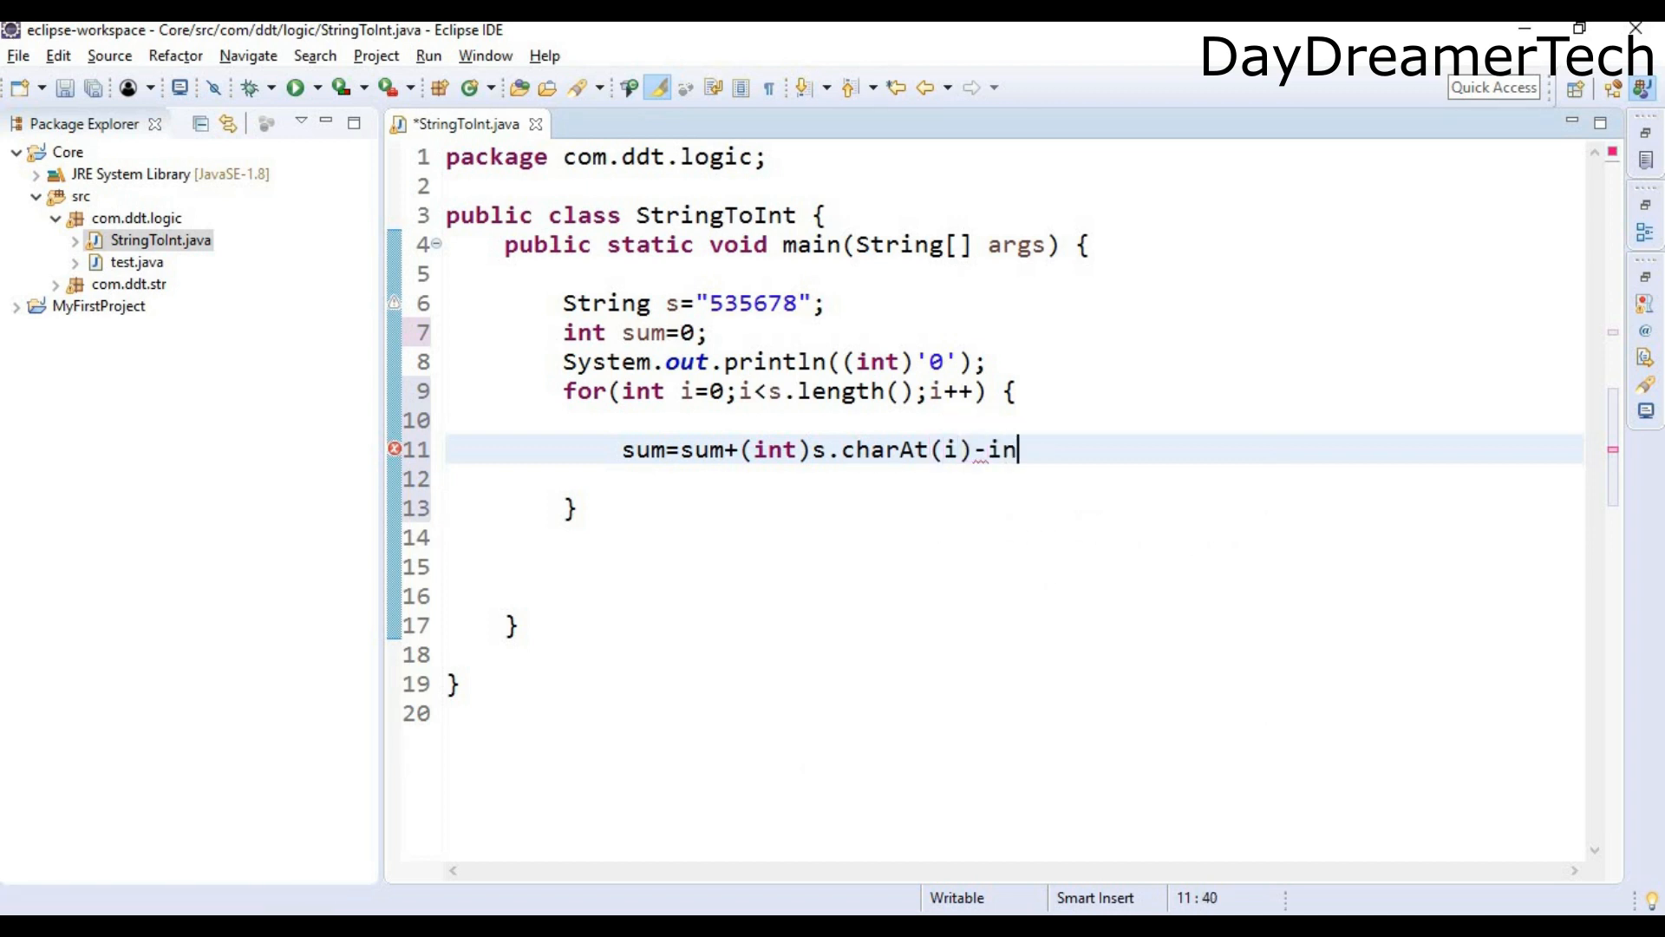
{"action": "type", "text": "(i)"}
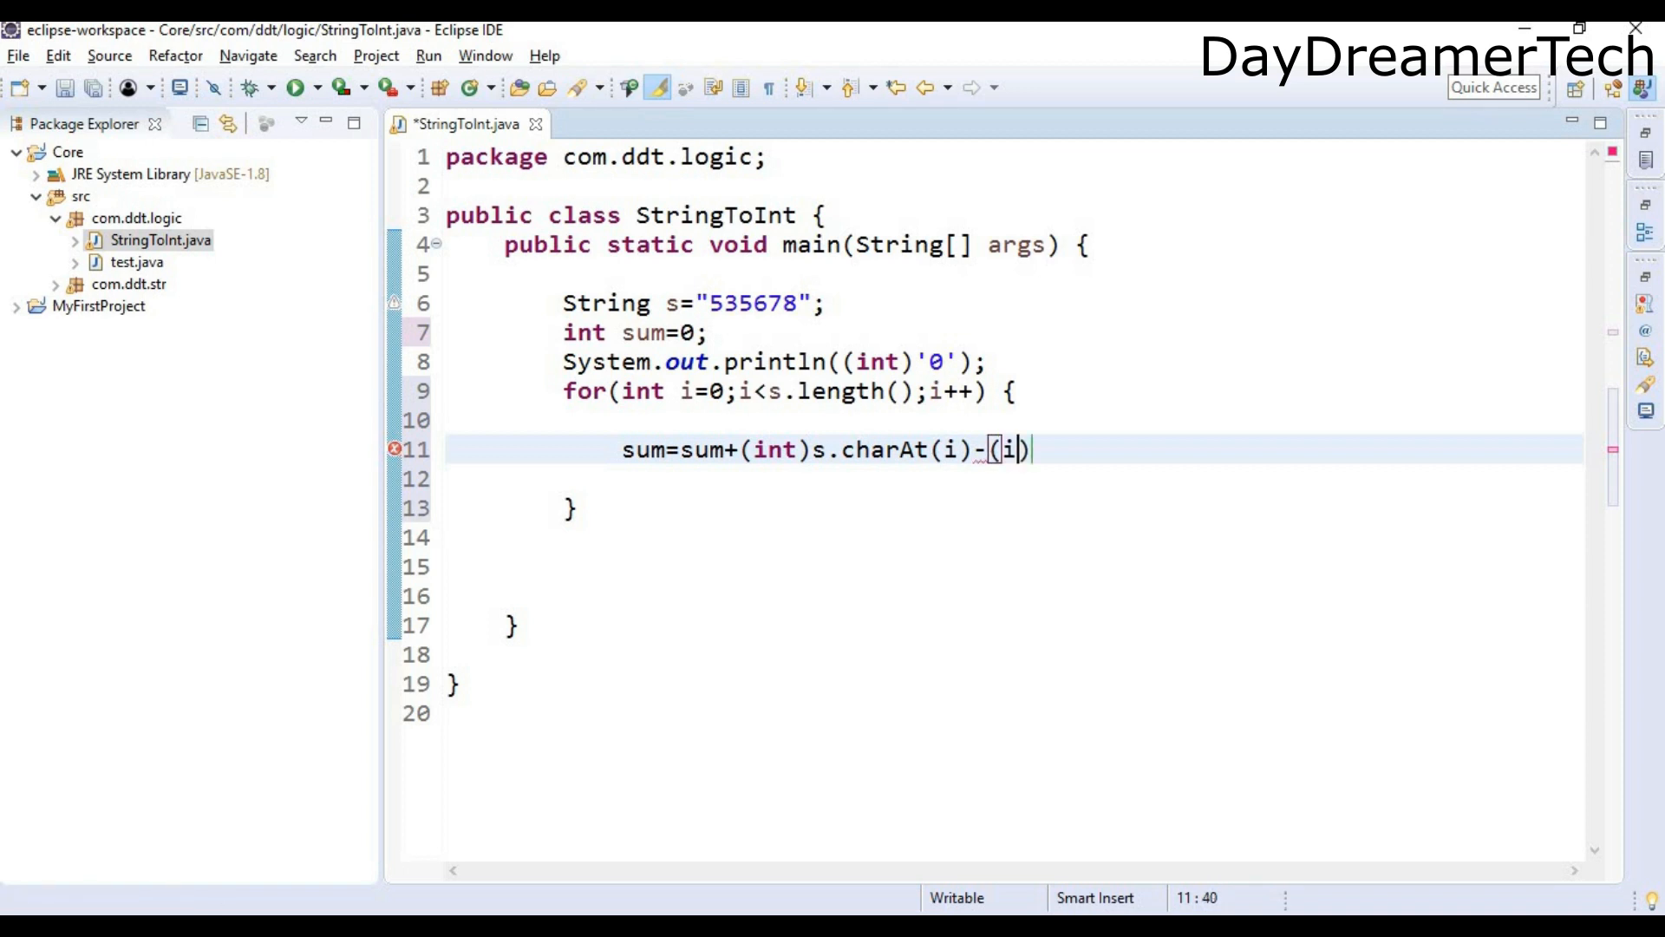
{"action": "type", "text": "nt"}
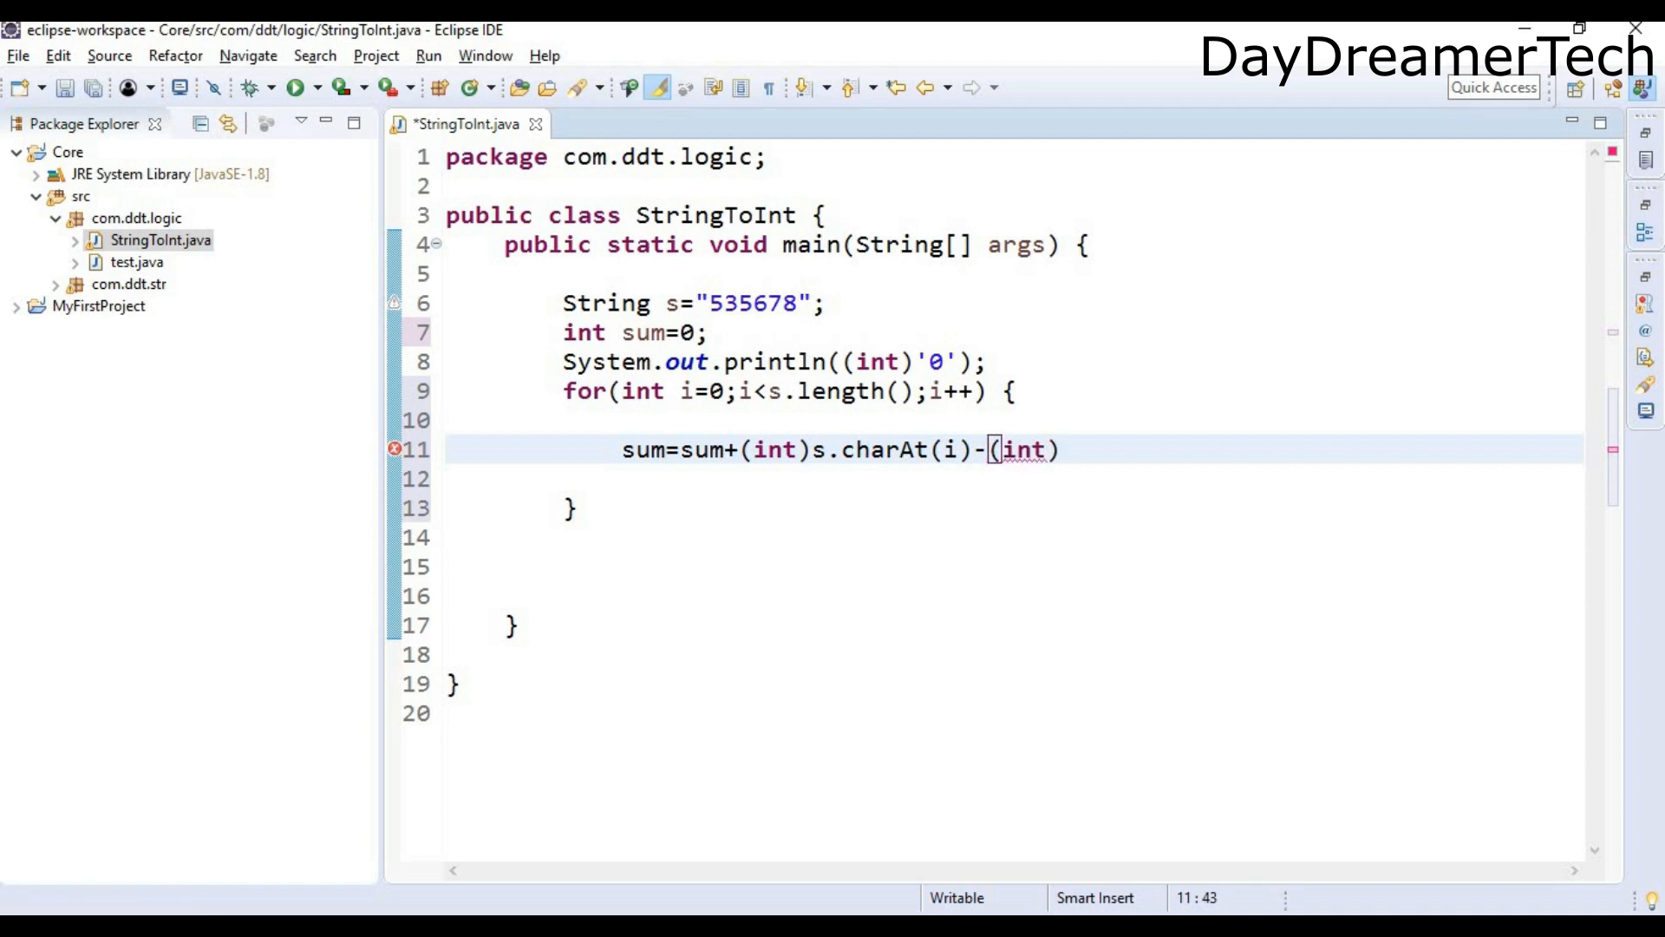
{"action": "type", "text": "'0';"}
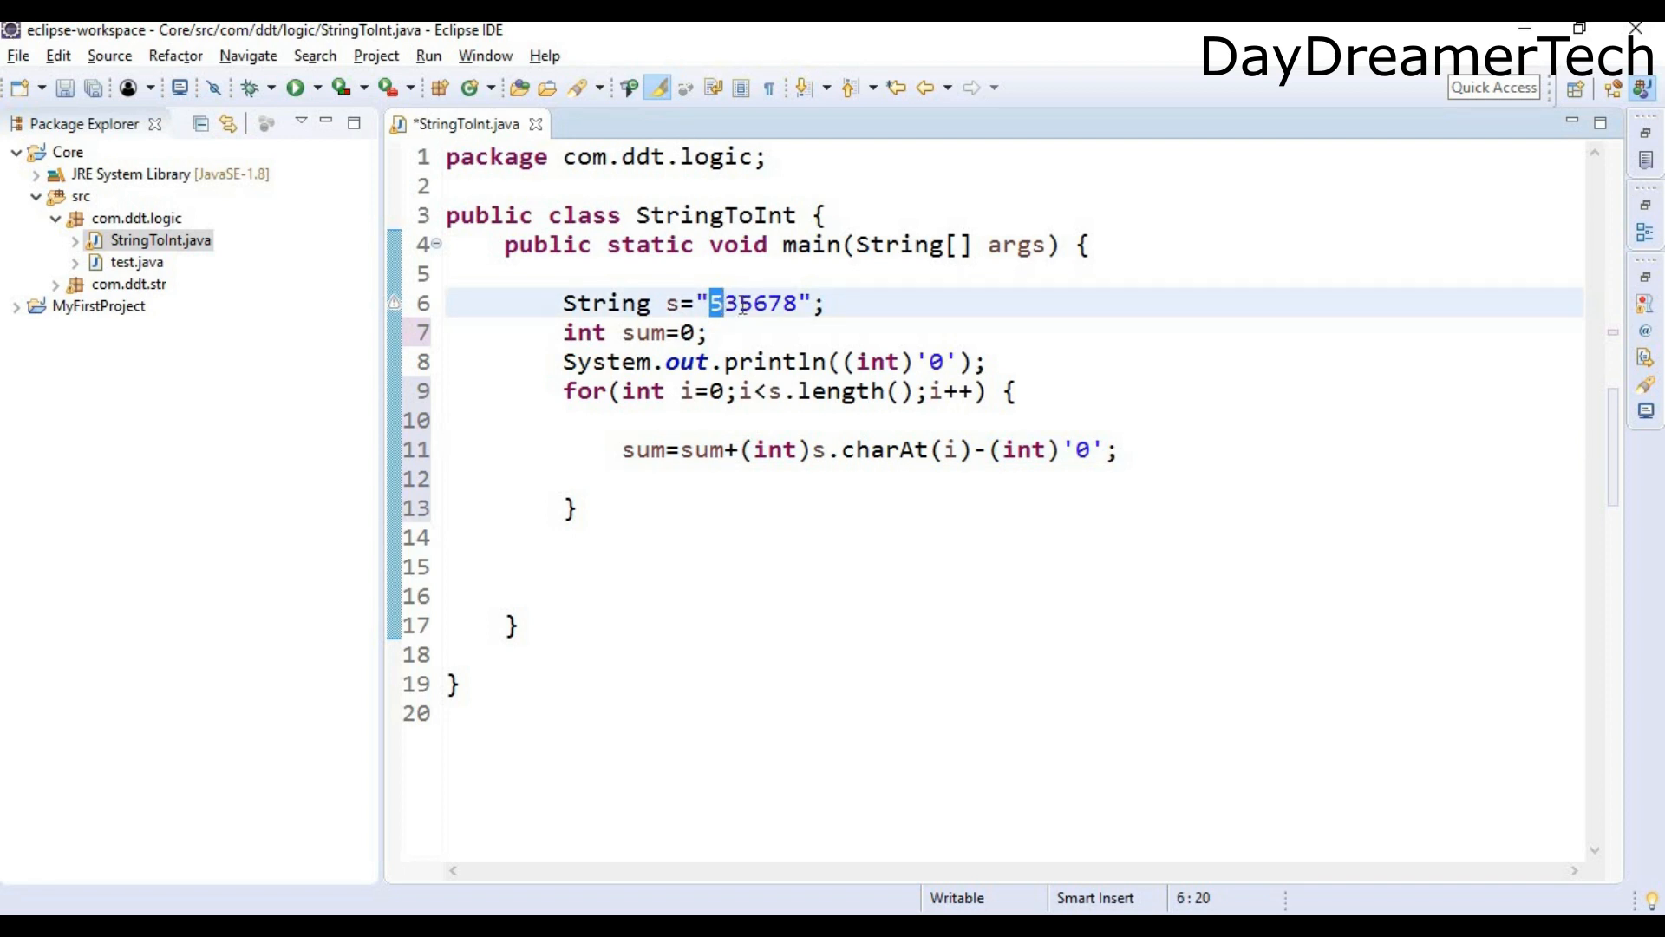
{"action": "left_click", "coordinate": [752, 303]}
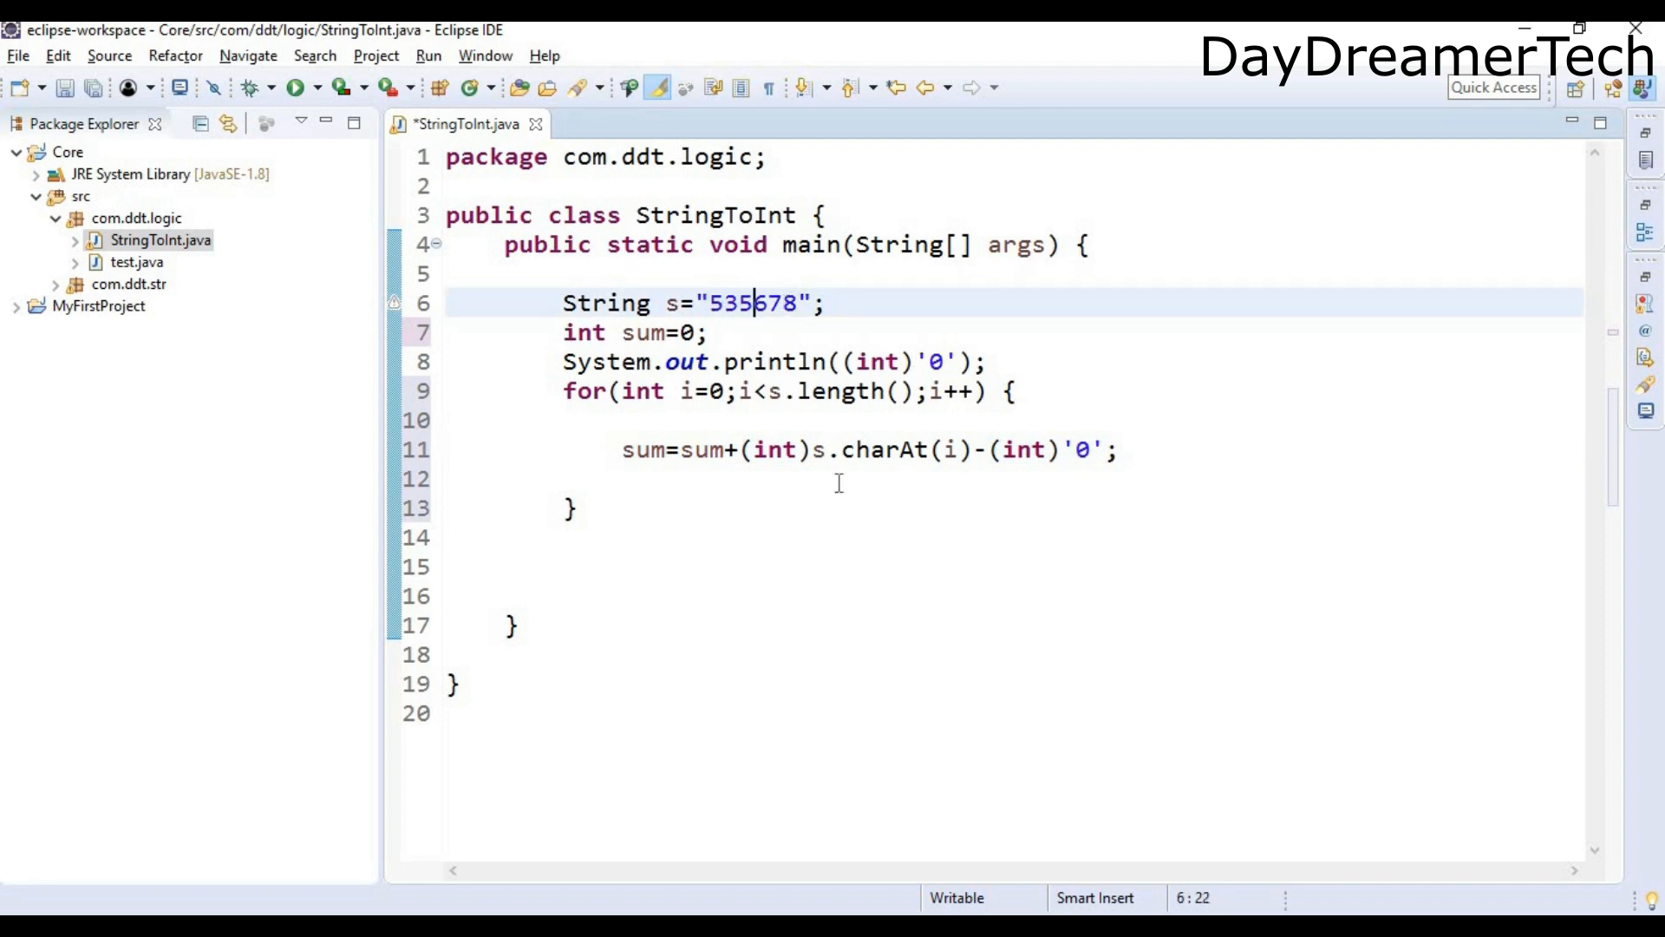
{"action": "mouse_move", "coordinate": [971, 432]}
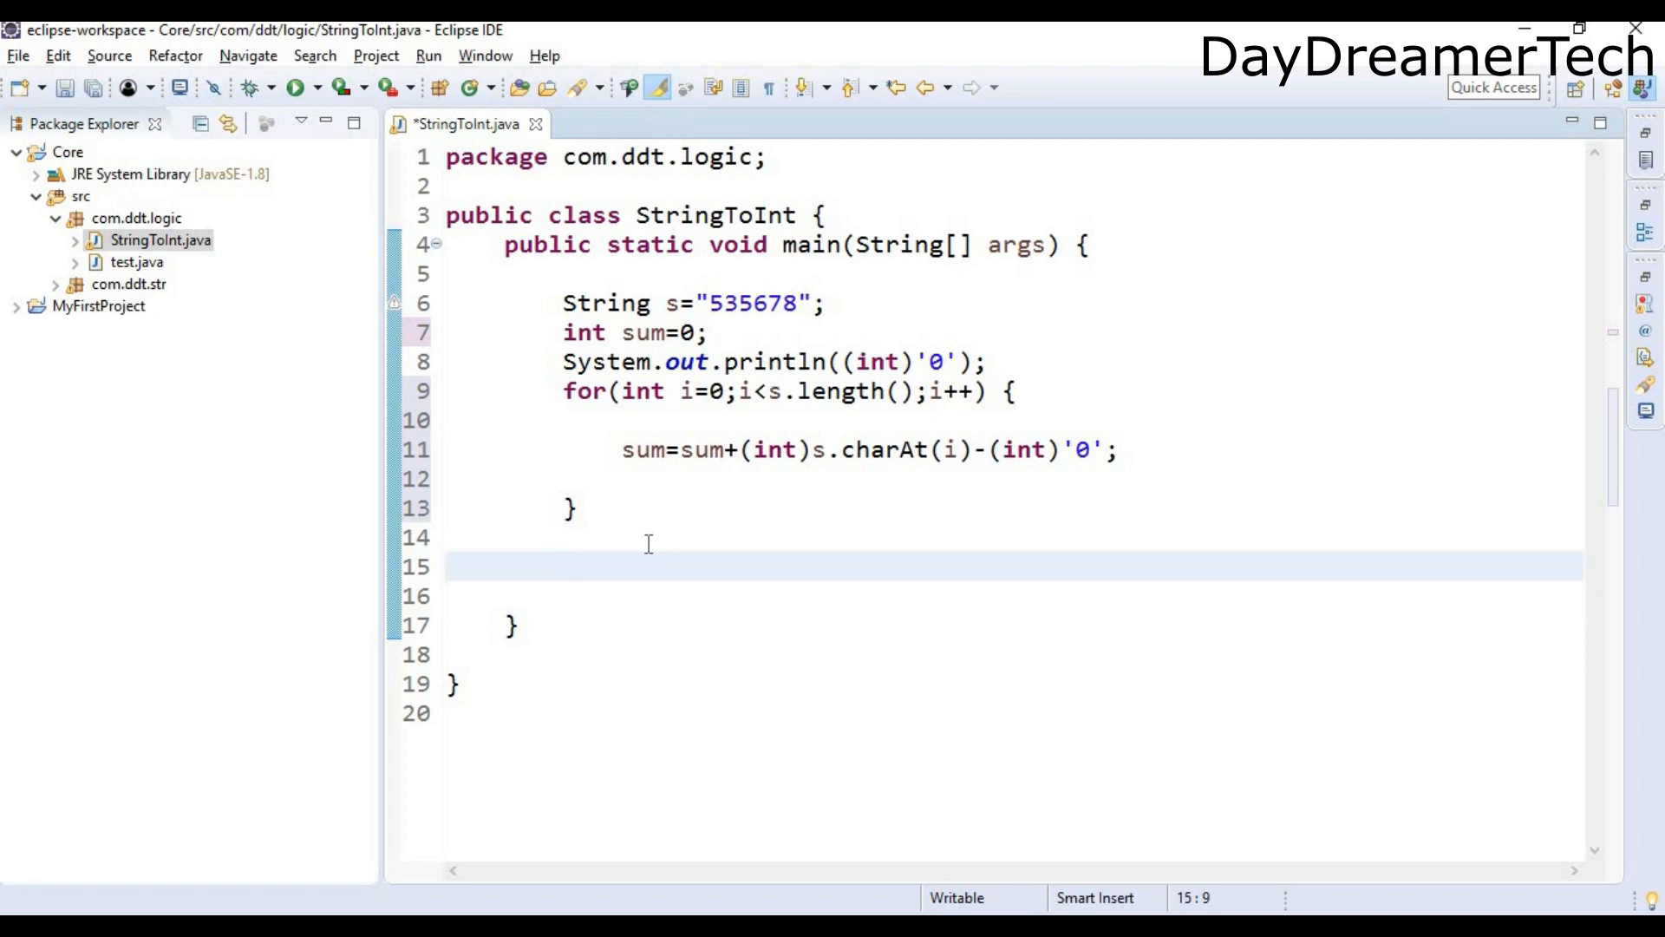
Step: Print sum after the loop with System.out.println(sum); and run the program
{"action": "type", "text": "sysou"}
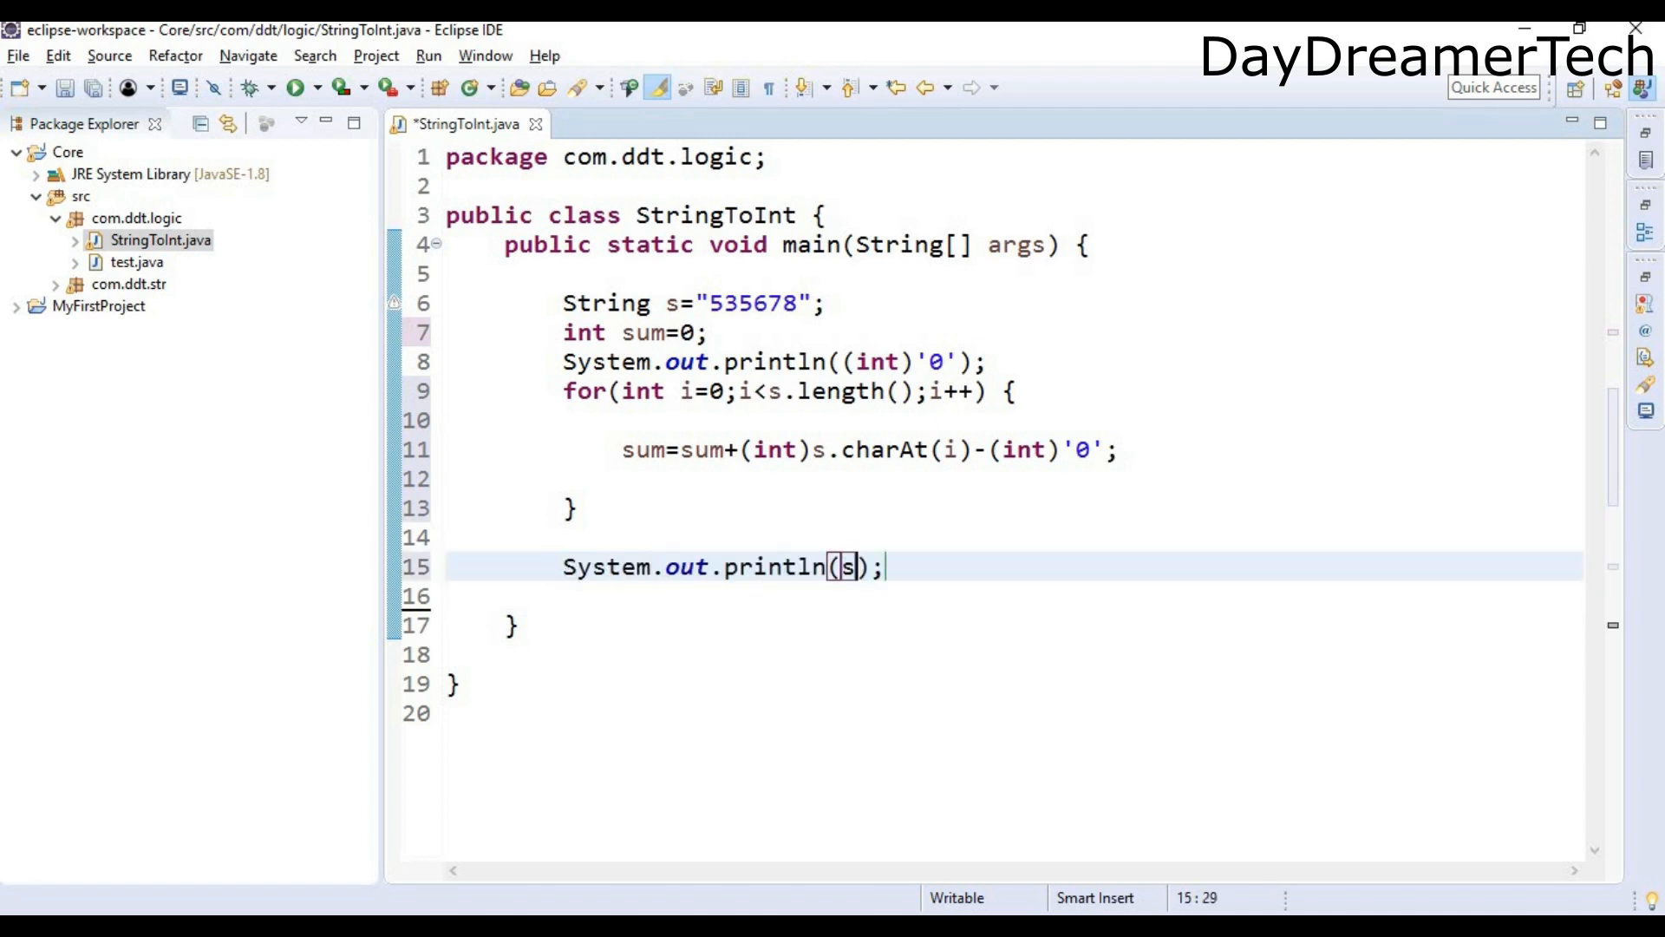
{"action": "type", "text": "um"}
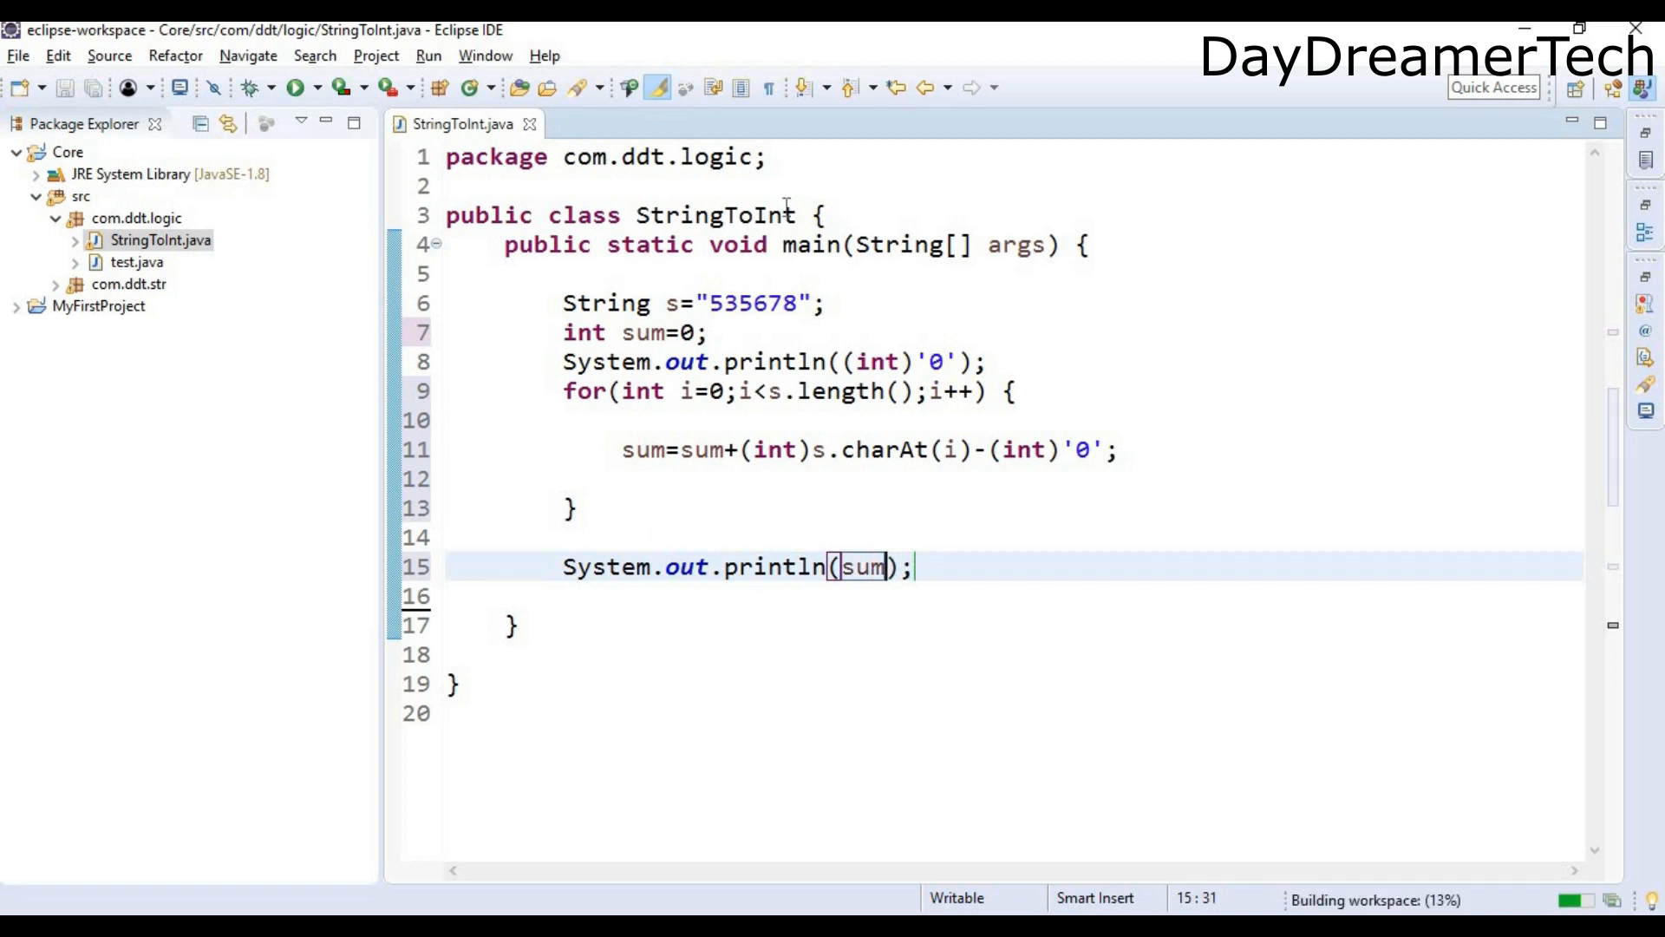
{"action": "mouse_move", "coordinate": [299, 86]}
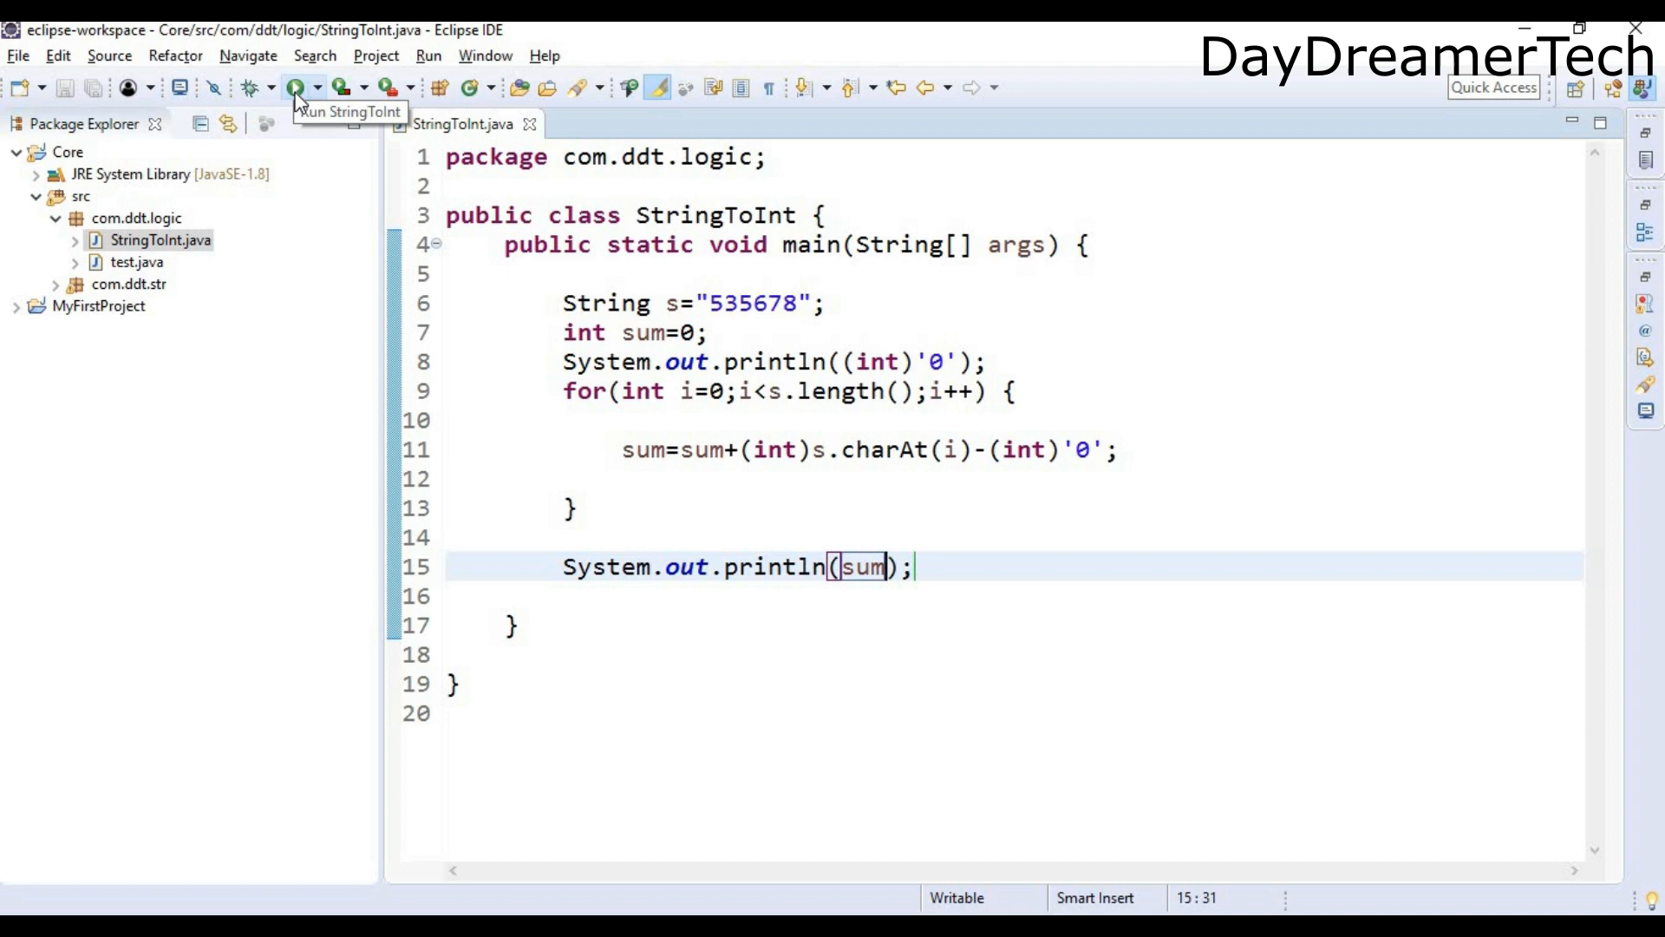
{"action": "left_click", "coordinate": [301, 87]}
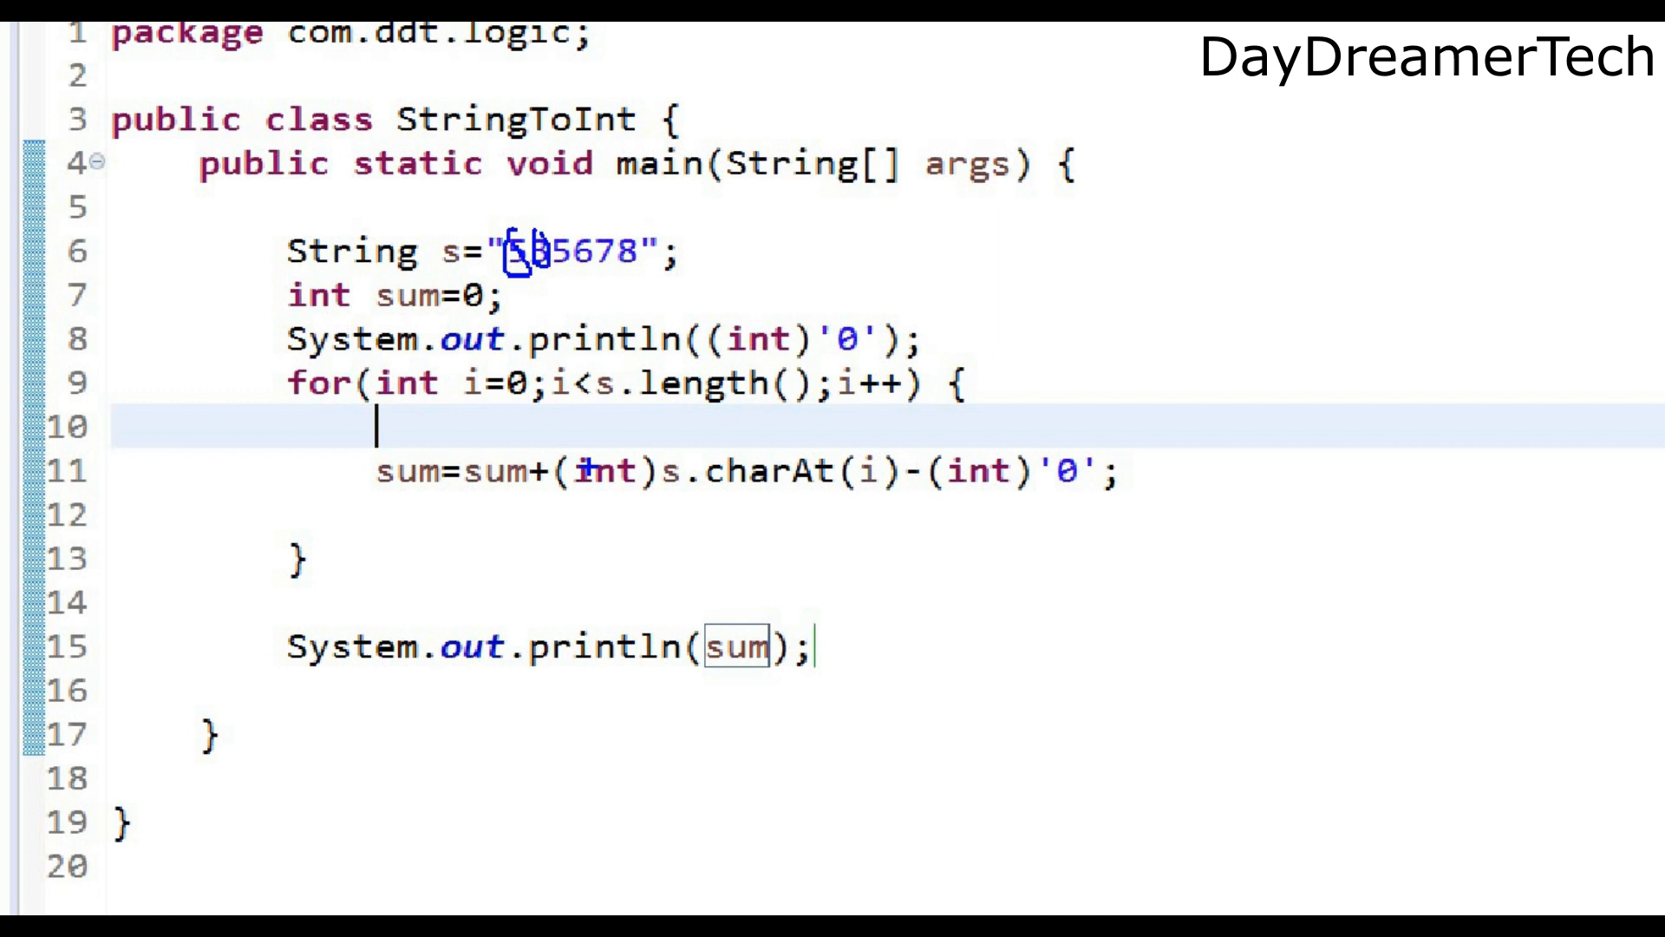
{"action": "type", "text": "+"}
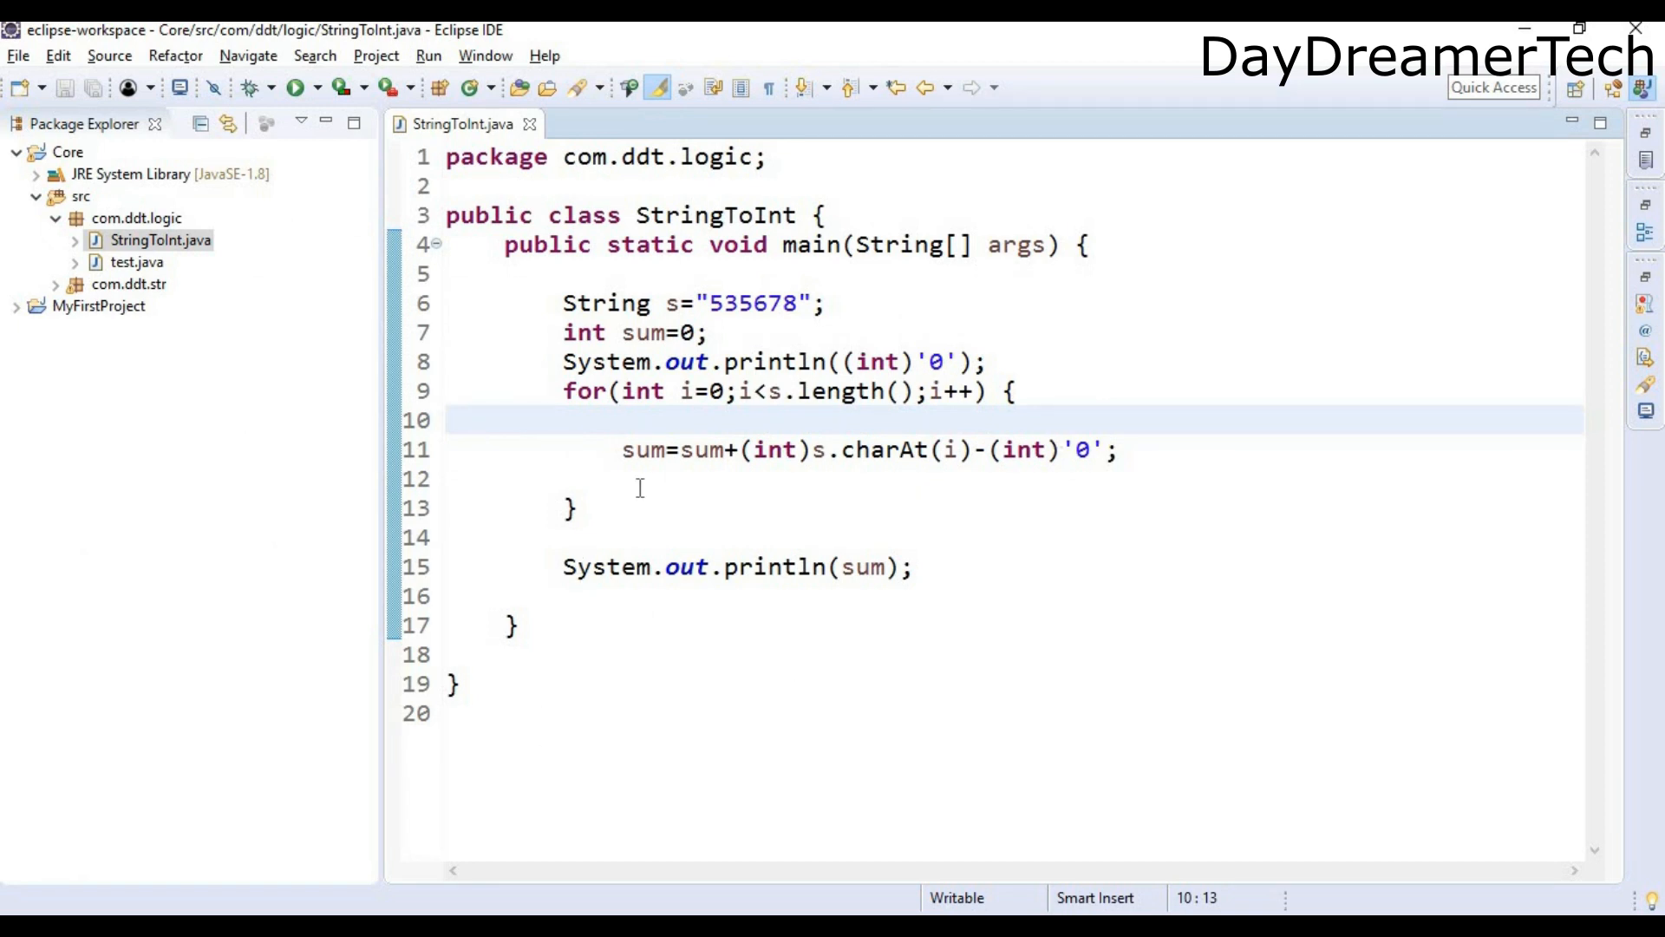
Step: Insert sum=sum*10; as the first line of the loop body
{"action": "type", "text": "sum="}
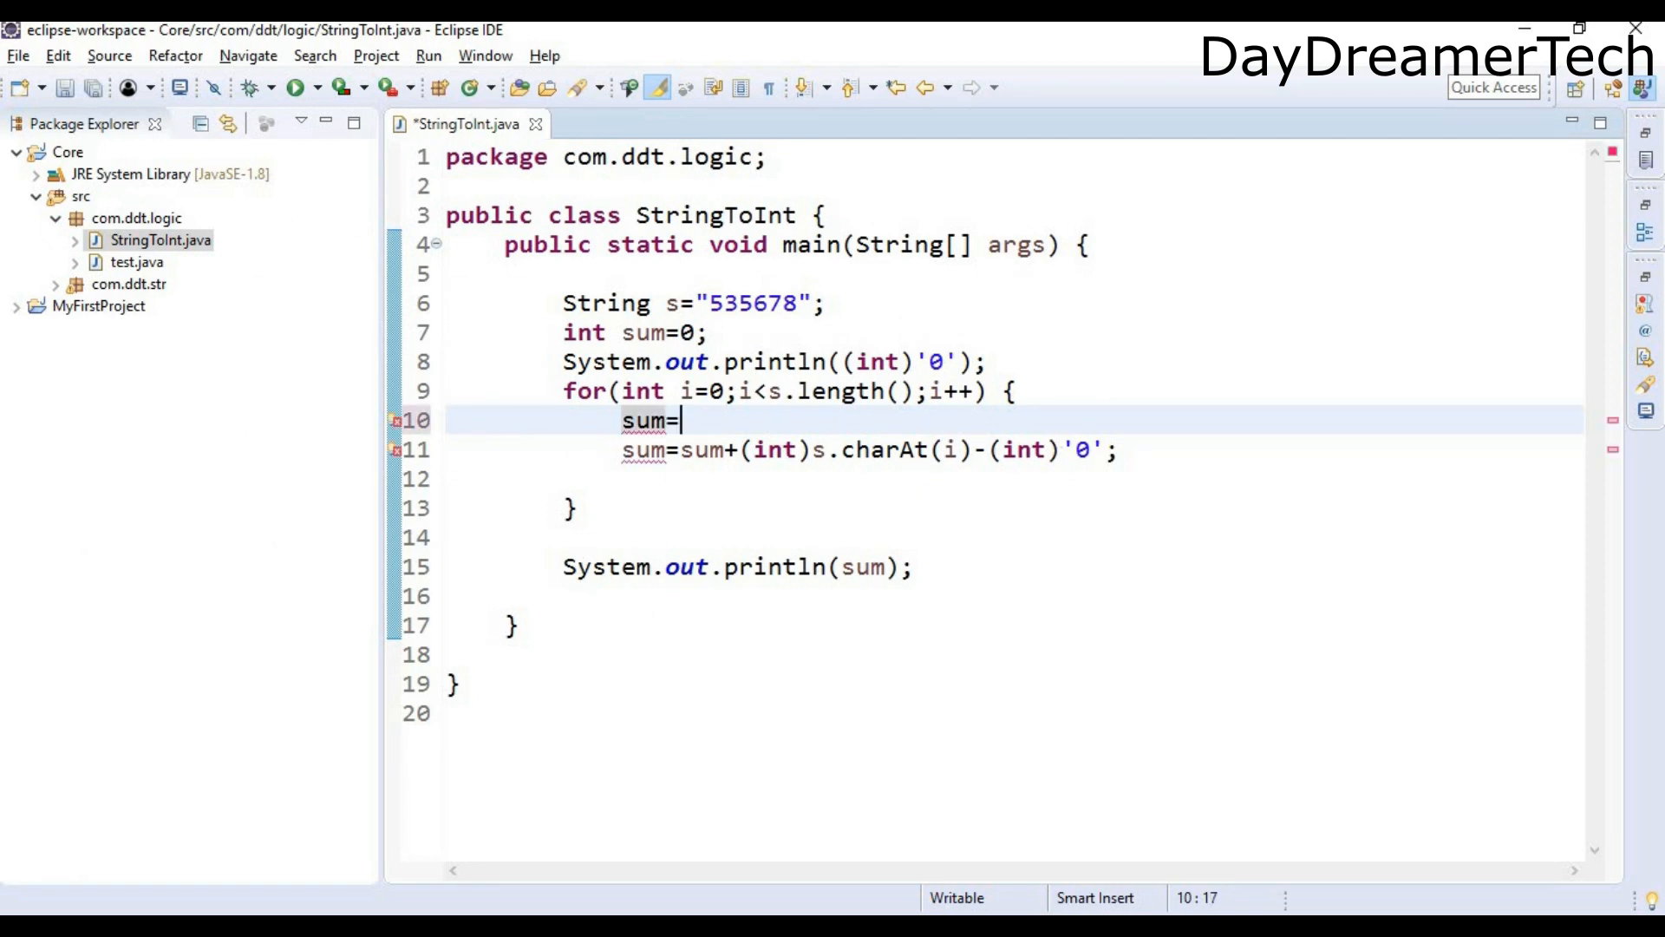
{"action": "type", "text": "sum"}
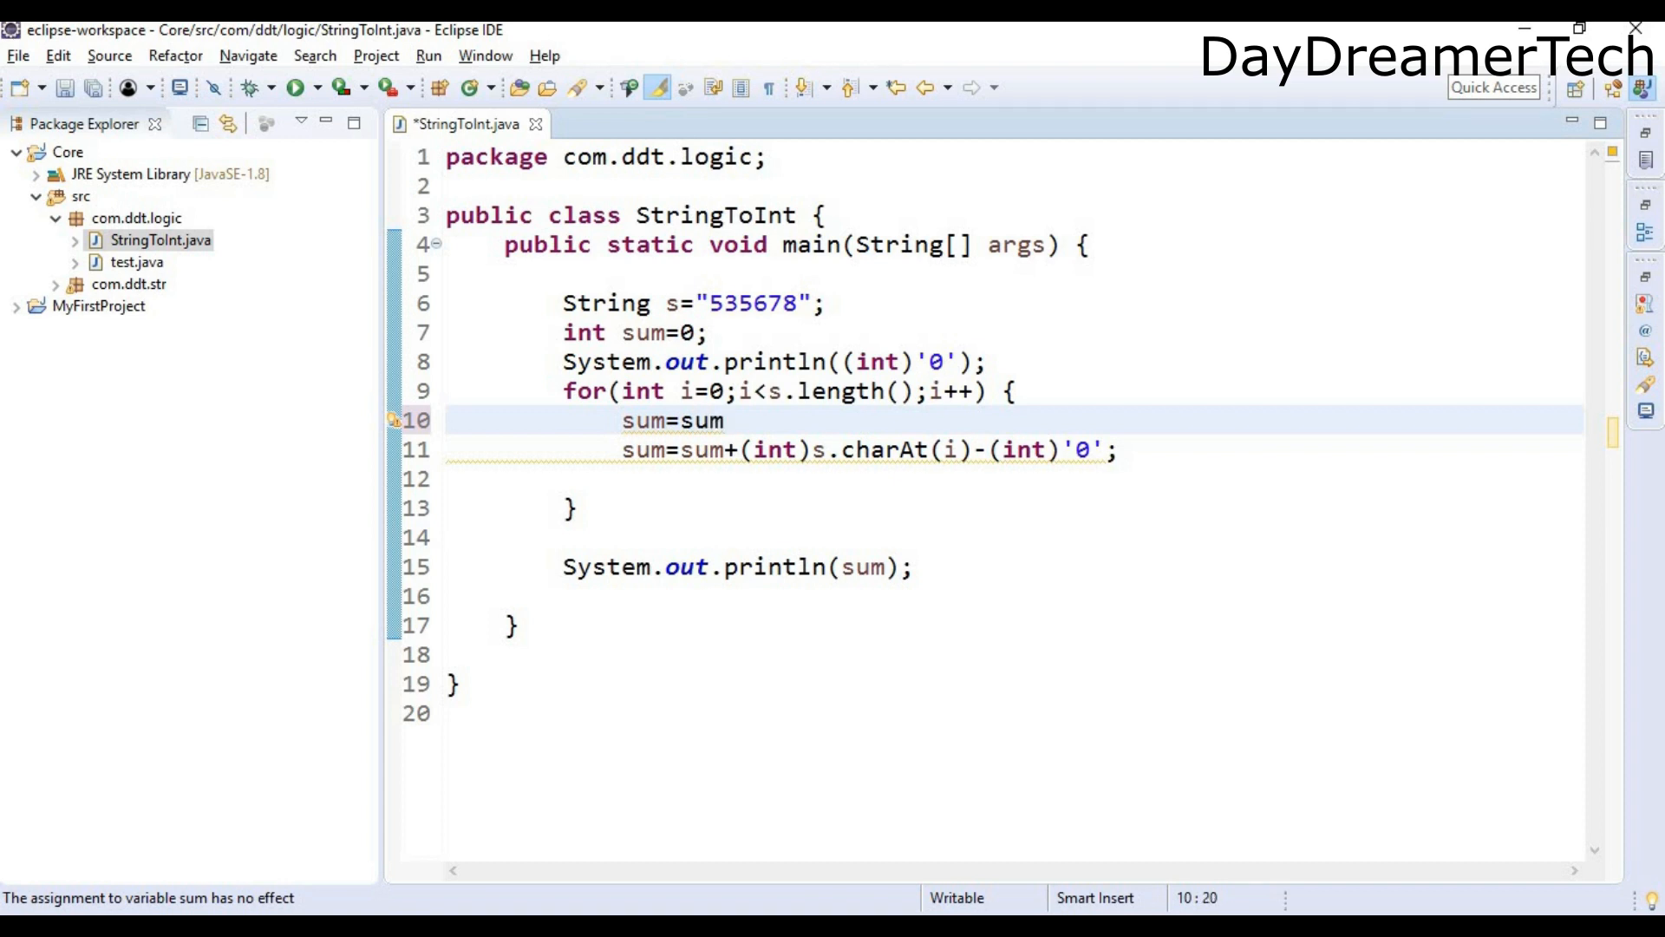
{"action": "type", "text": "*10;"}
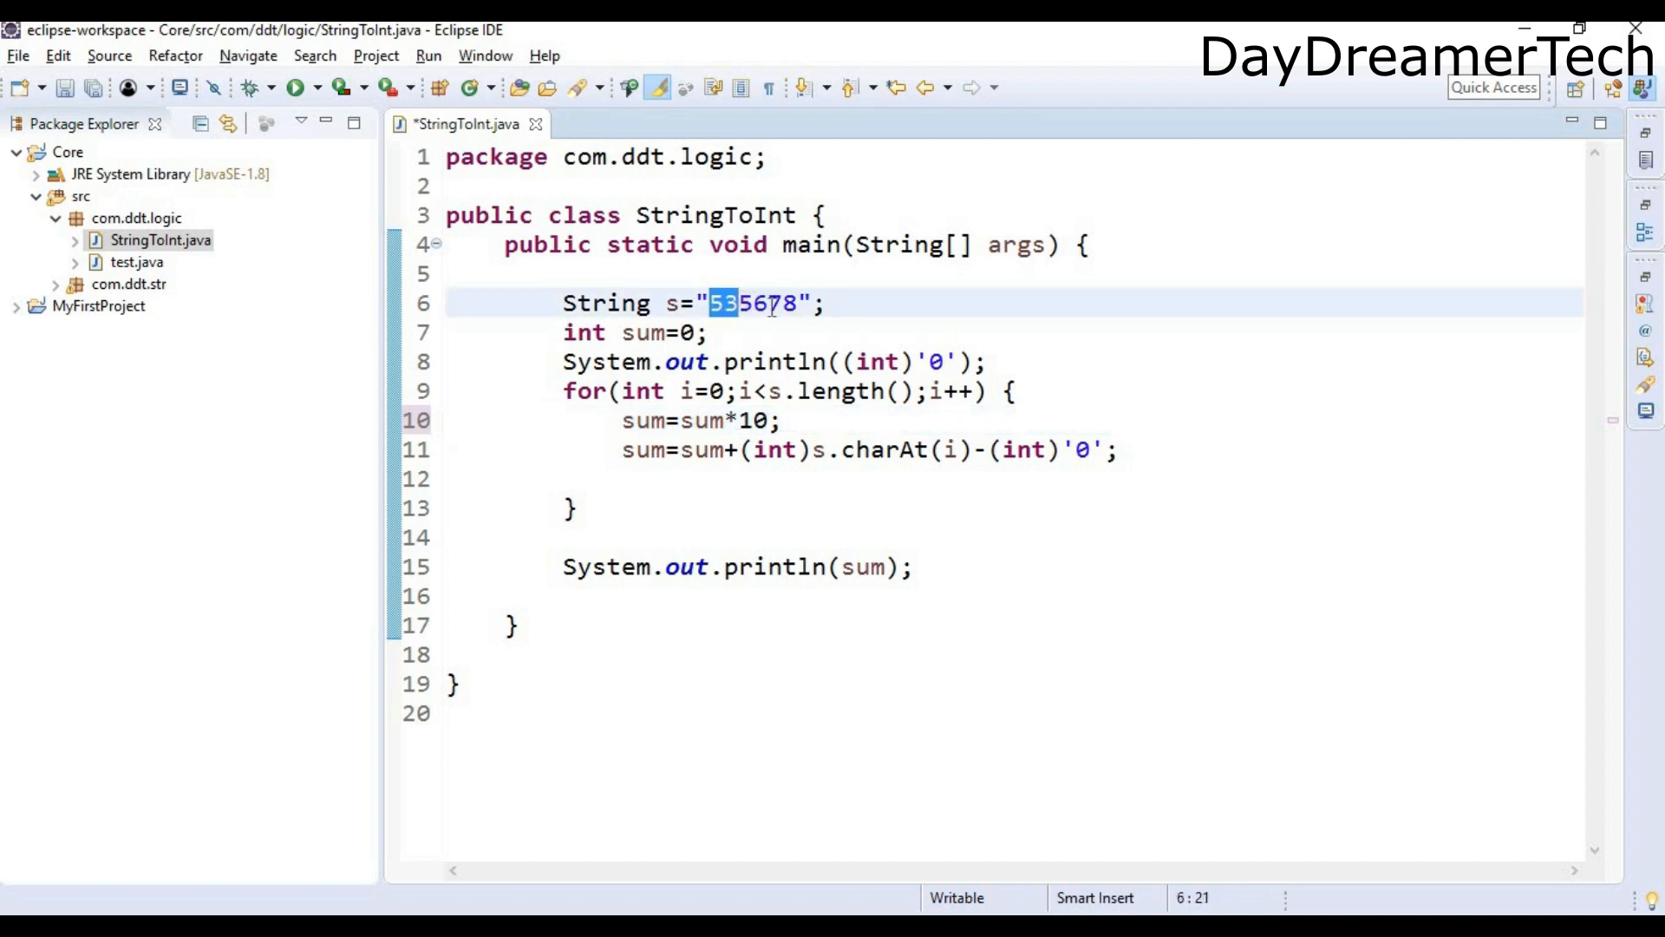
{"action": "mouse_move", "coordinate": [862, 510]}
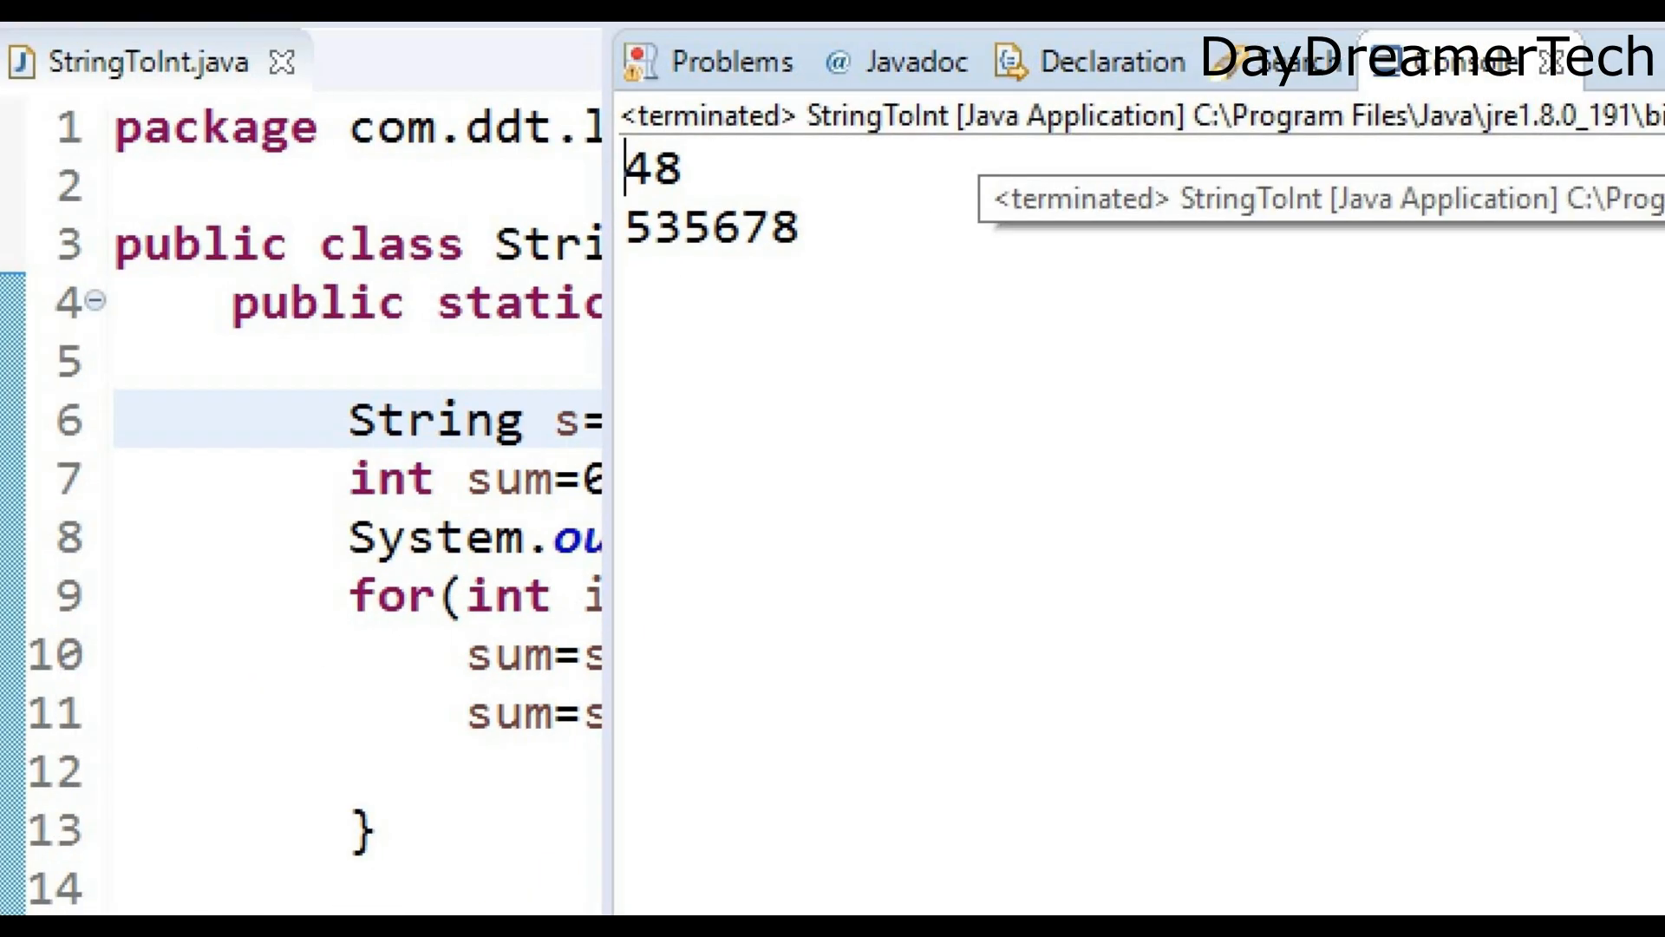
{"action": "left_click_drag", "start_coordinate": [621, 244], "coordinate": [850, 255]}
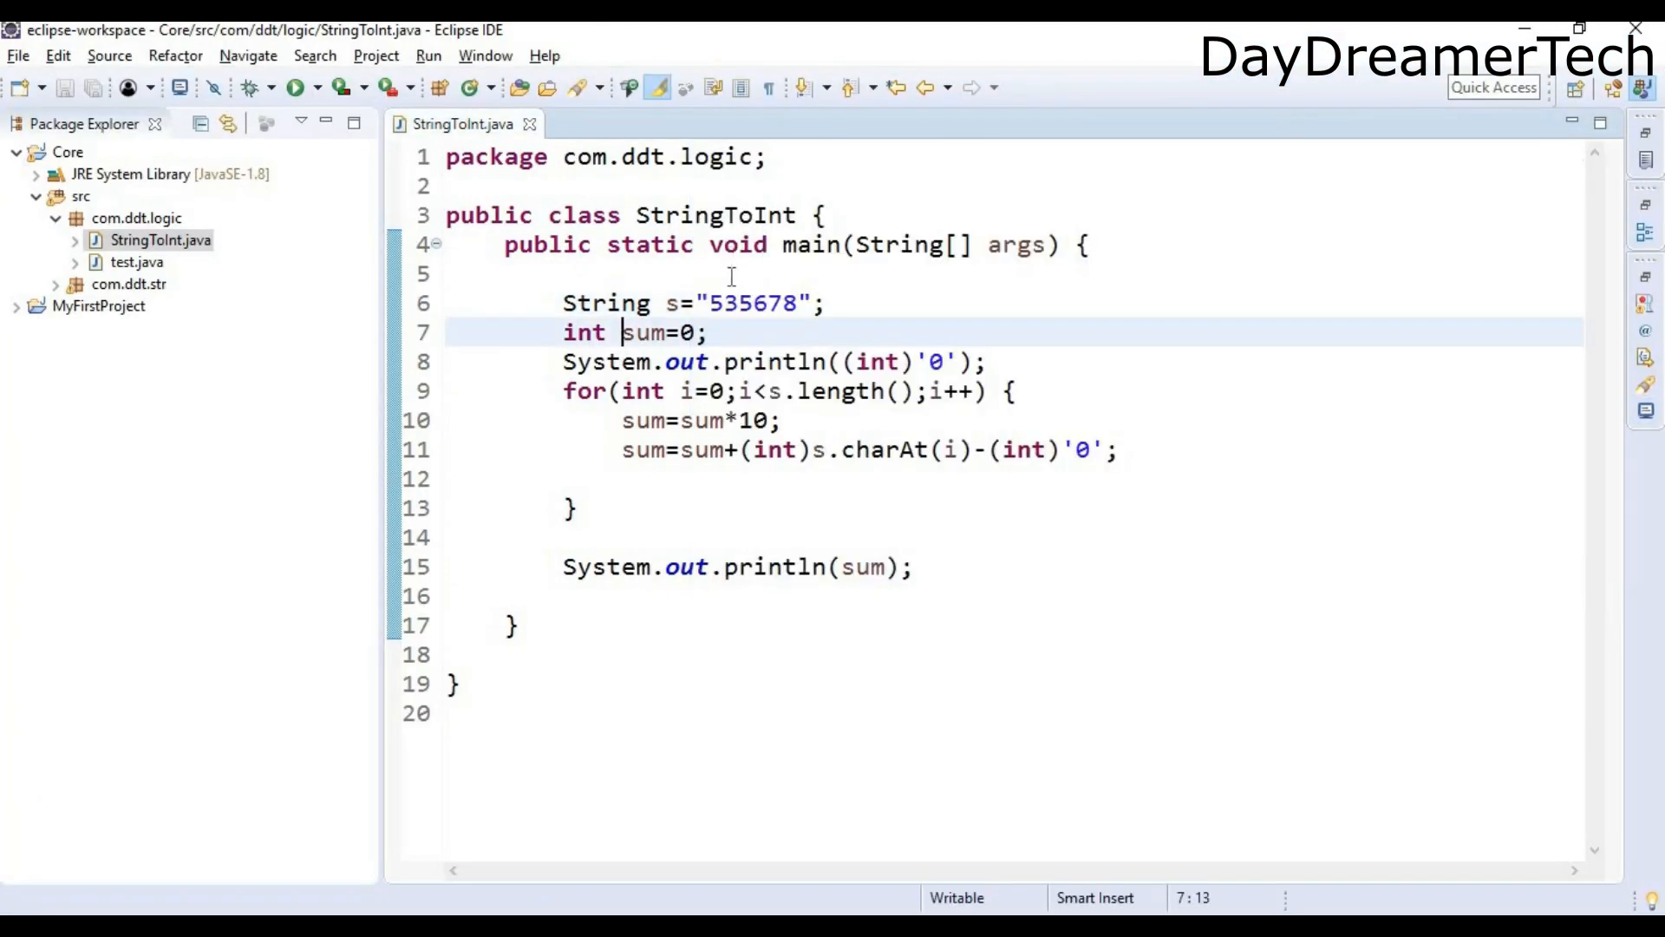
{"action": "double_click", "coordinate": [756, 303]}
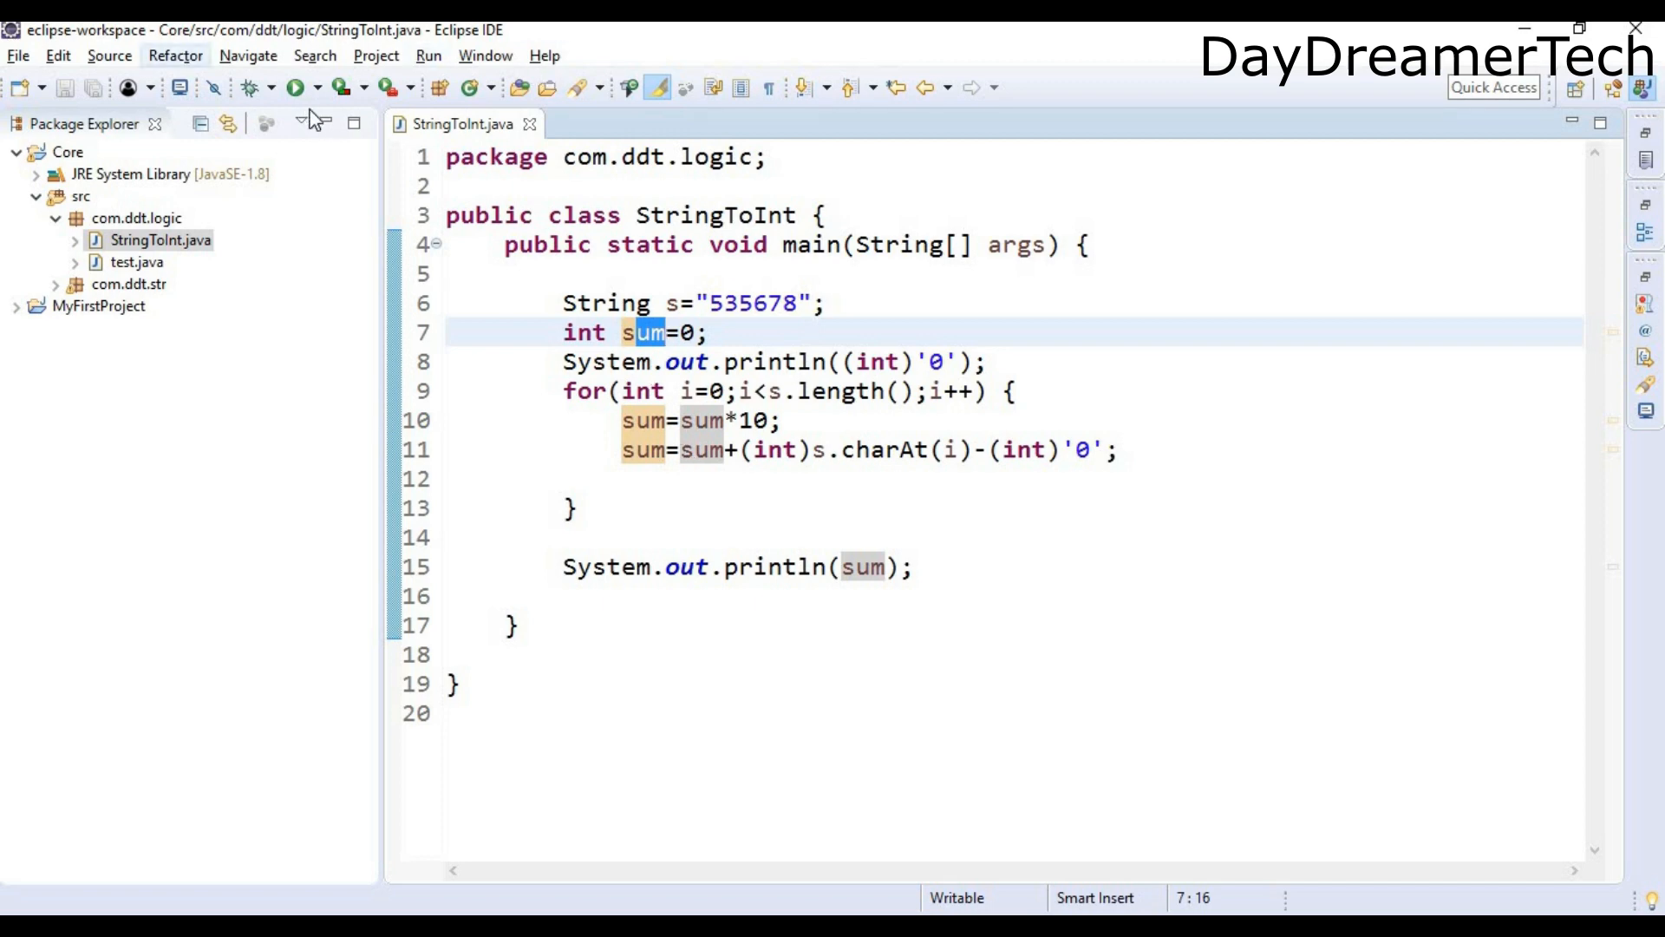
{"action": "left_click", "coordinate": [298, 87]}
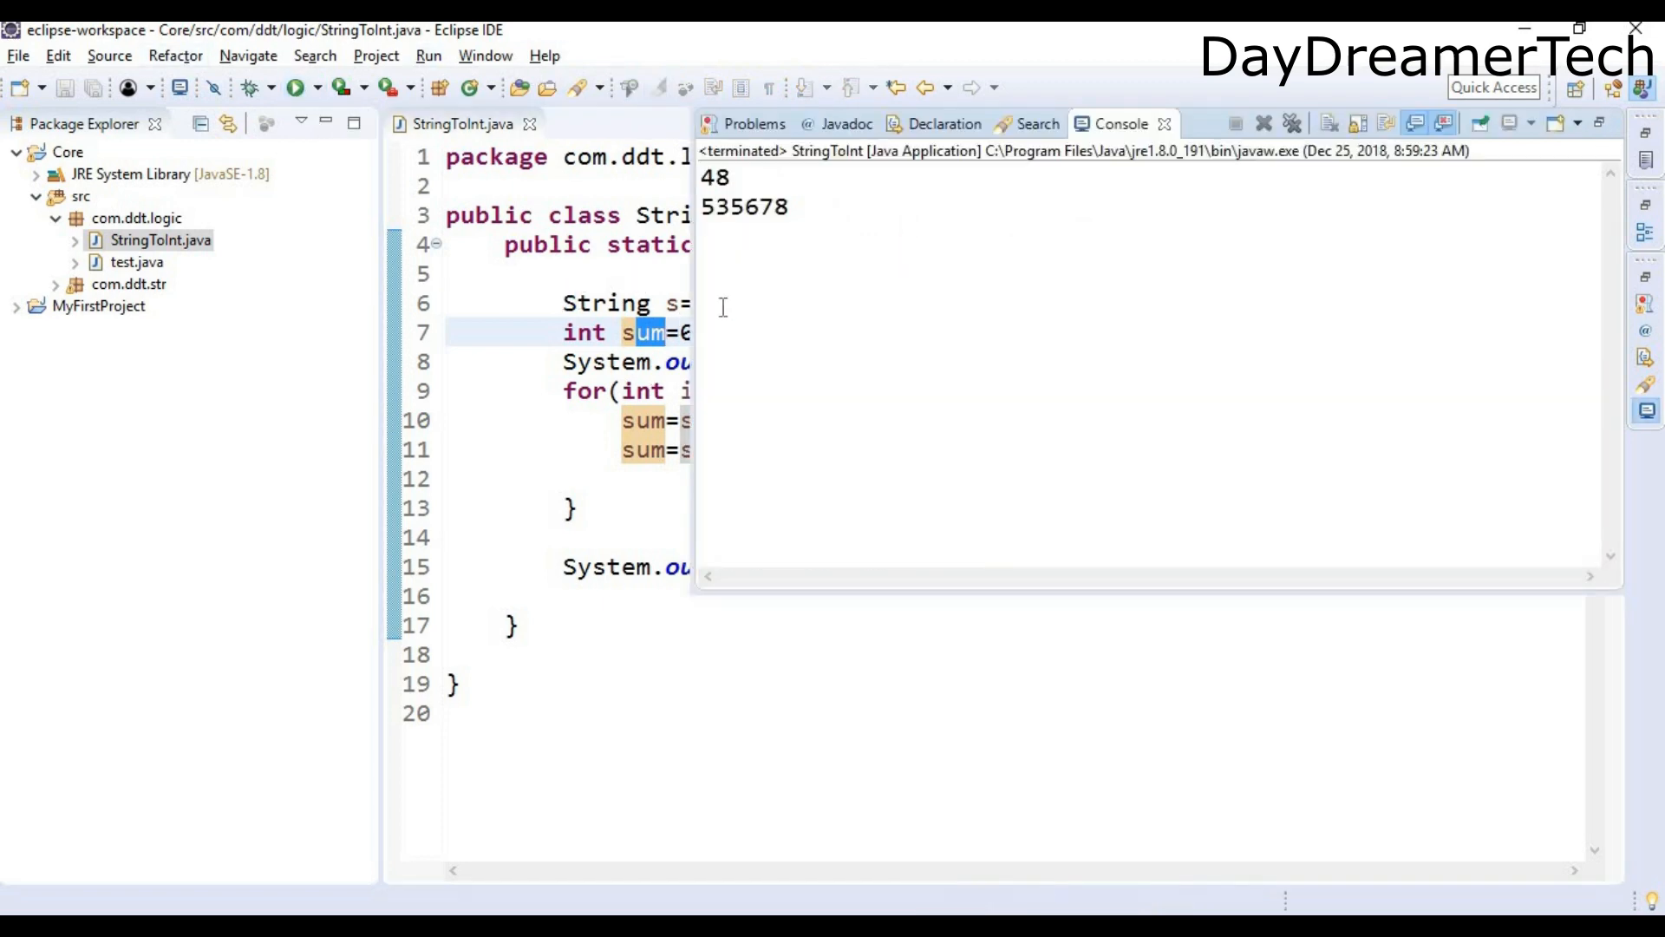